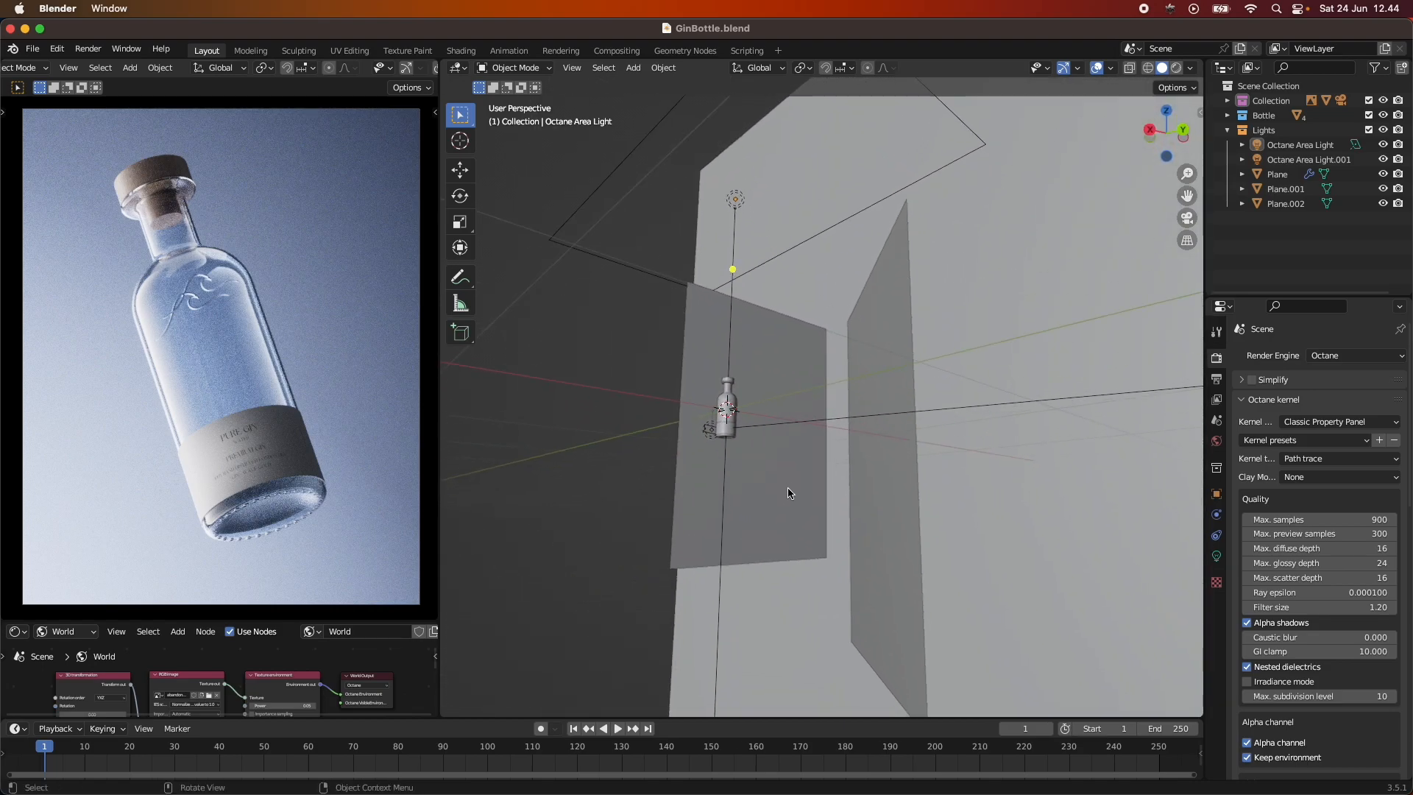
mouse_move(697, 428)
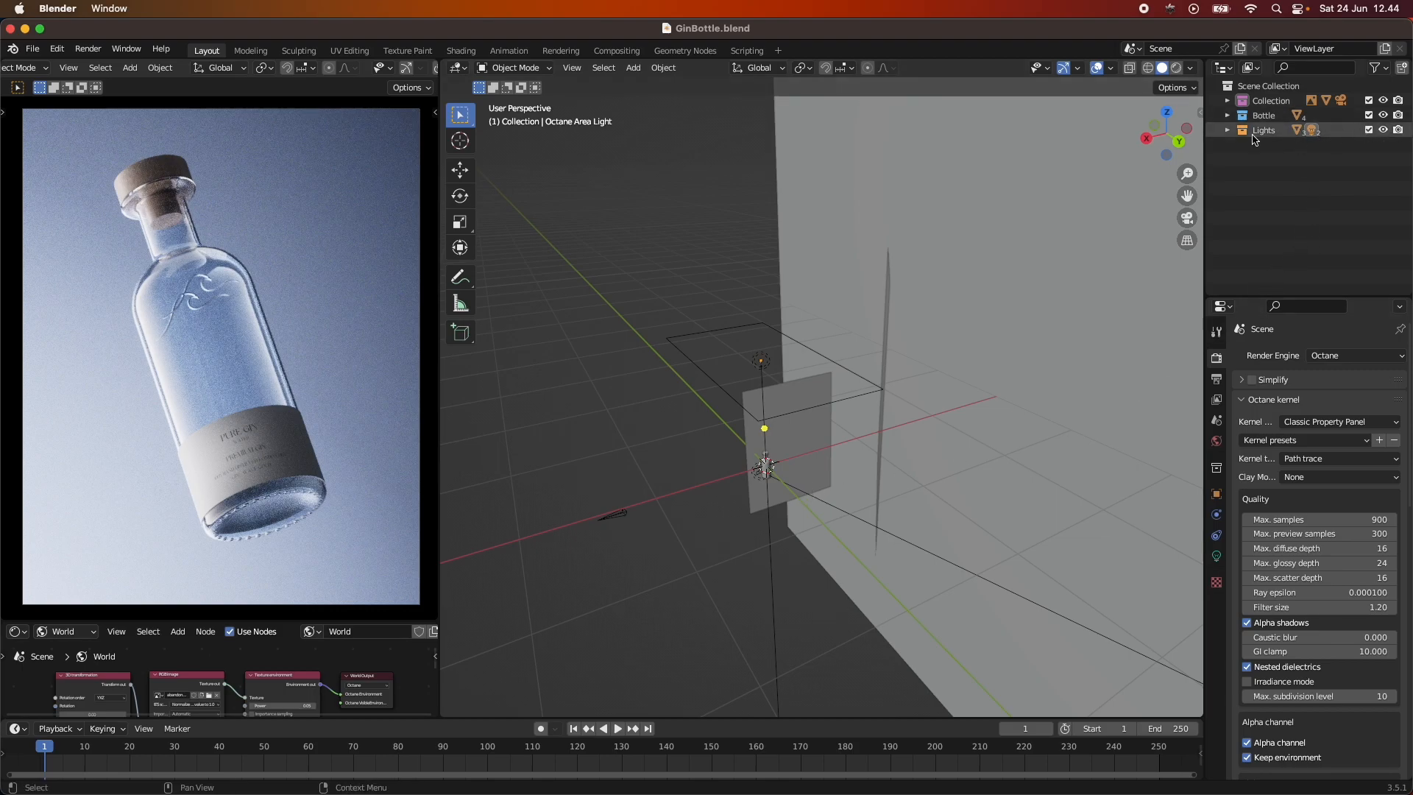
Hide the Lights collection so only the World HDRI environment texture lights the bottle.
left_click(1227, 130)
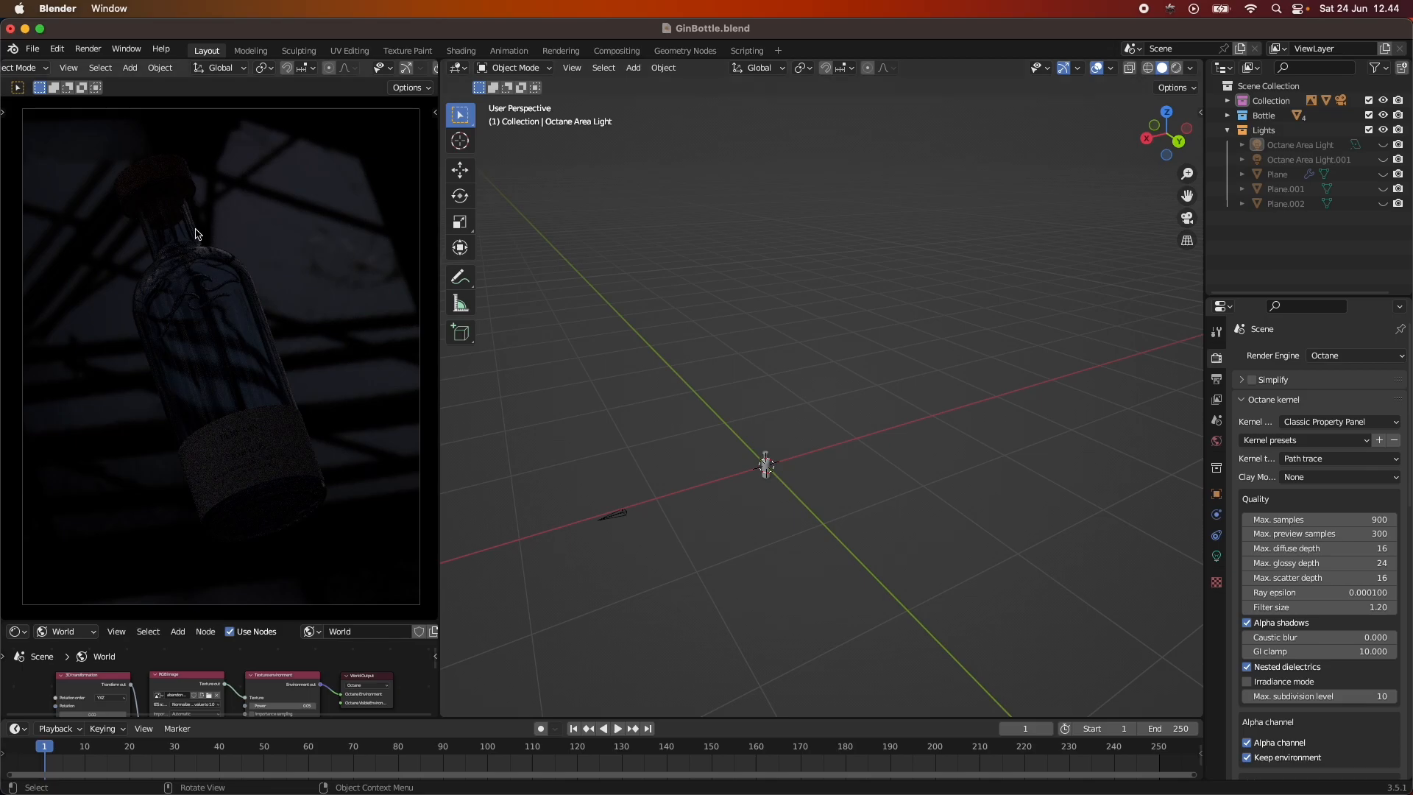
mouse_move(318, 290)
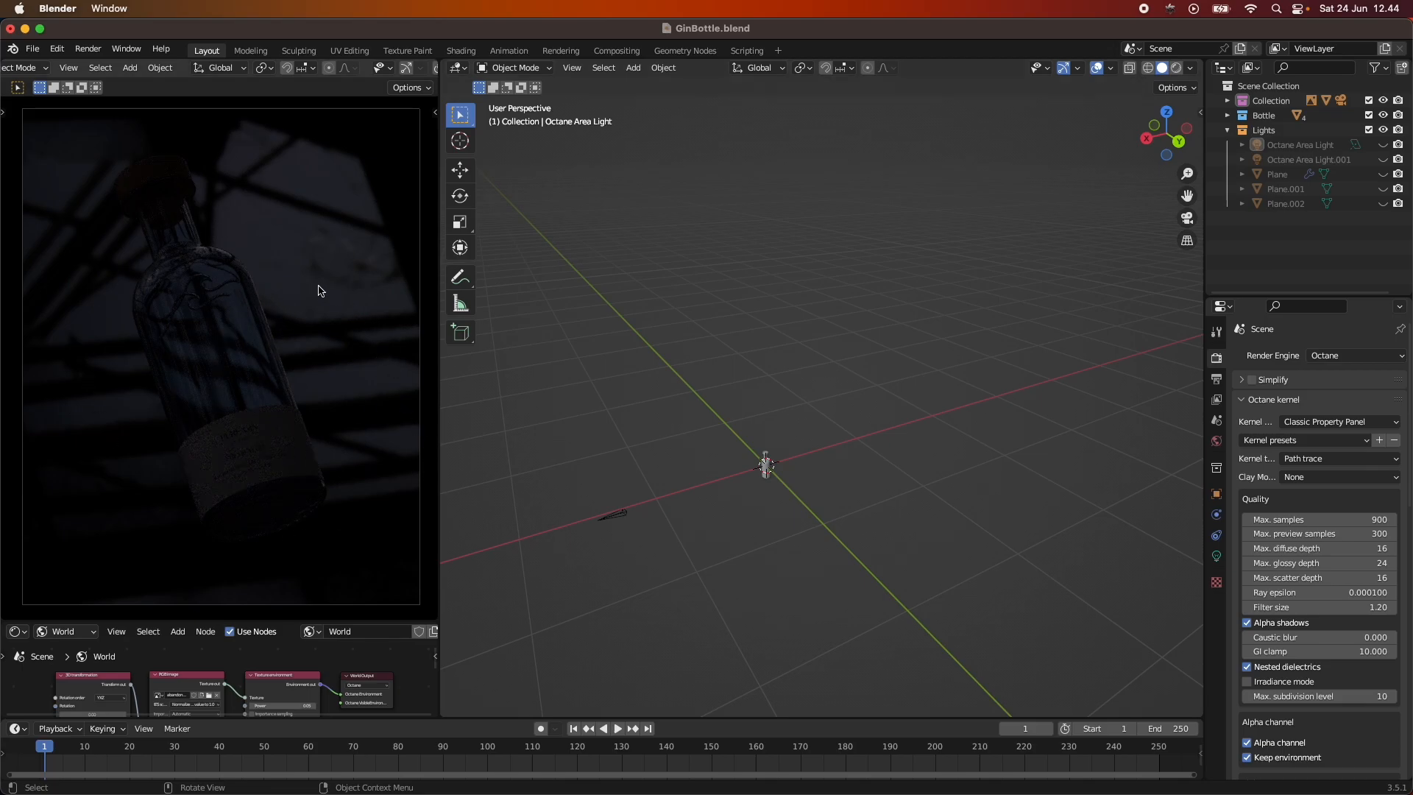
mouse_move(379, 325)
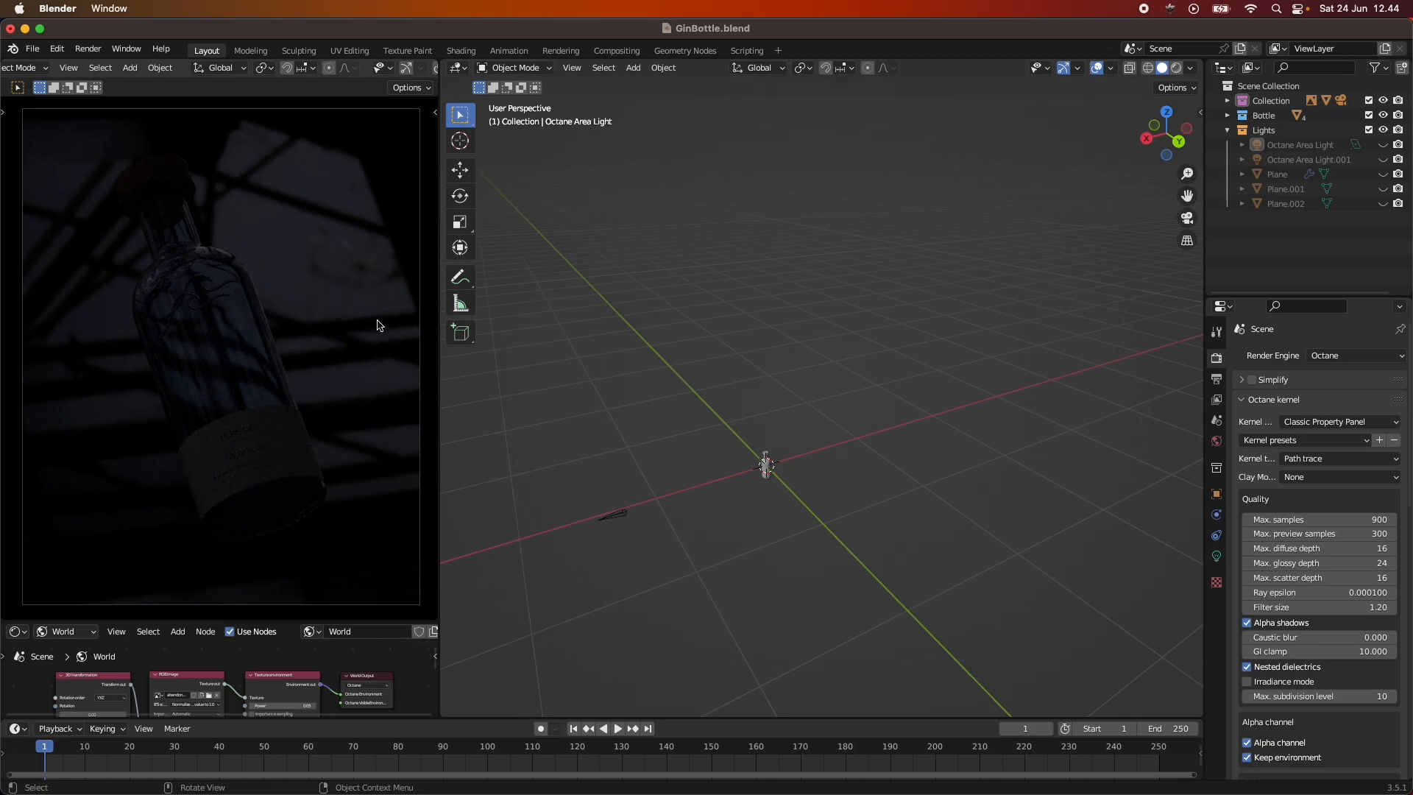
mouse_move(212, 278)
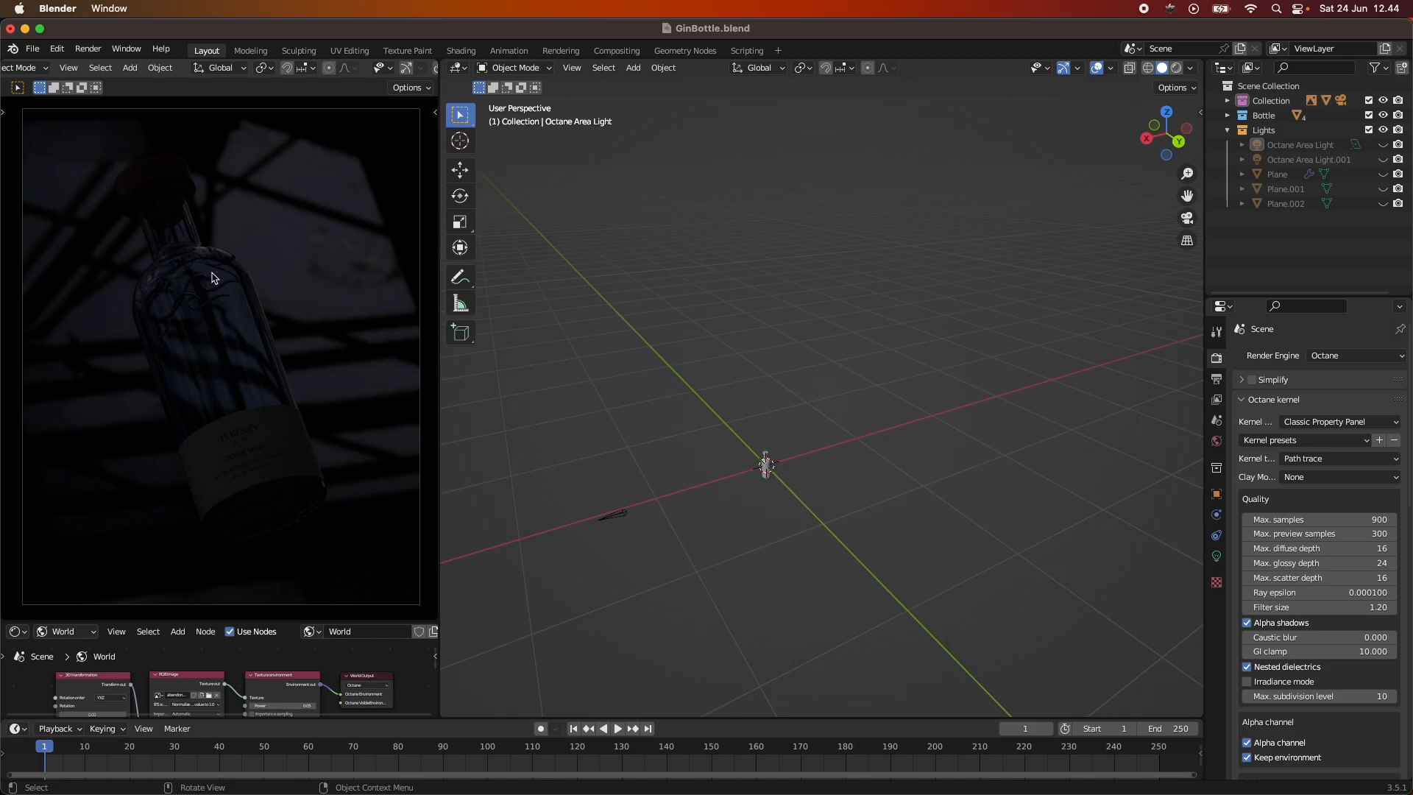
mouse_move(267, 650)
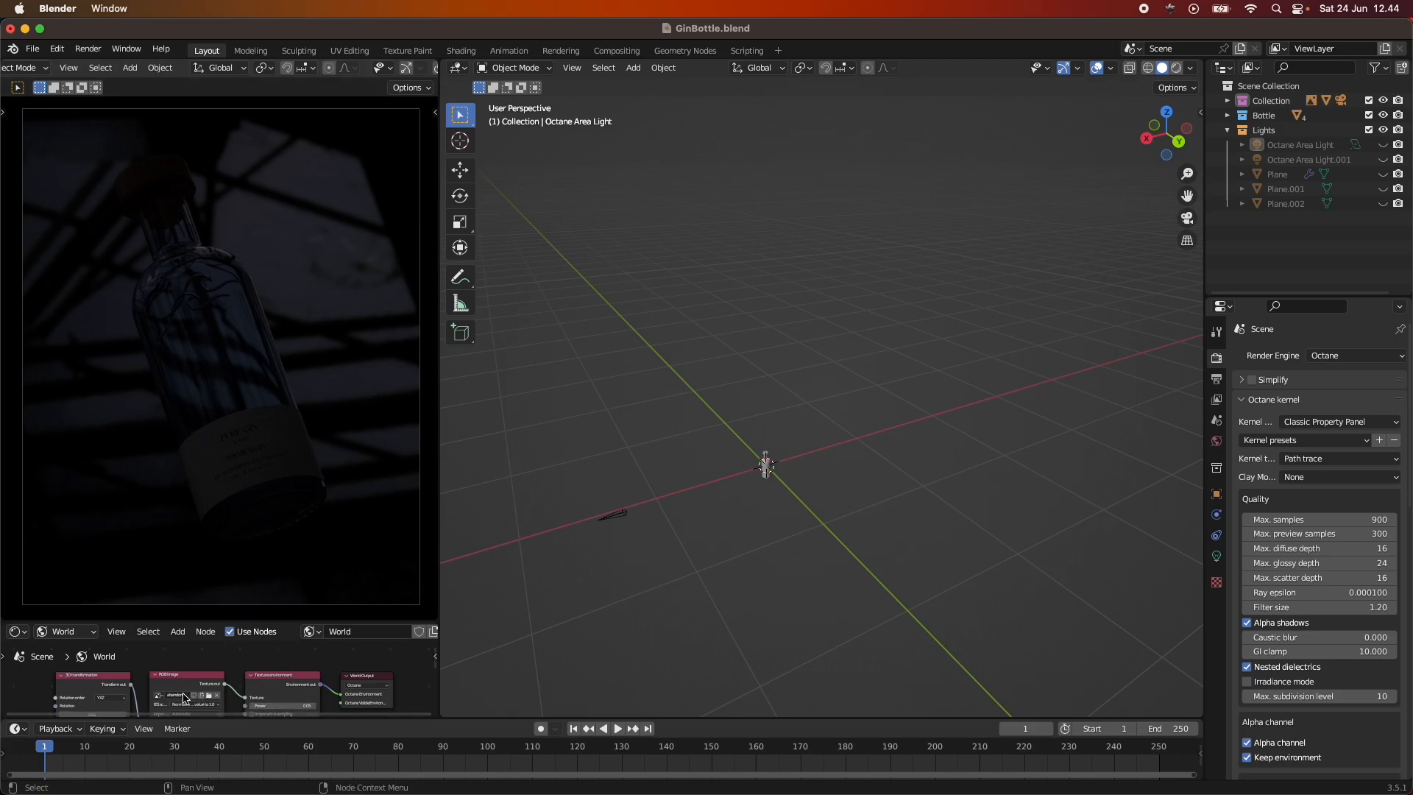
mouse_move(250, 692)
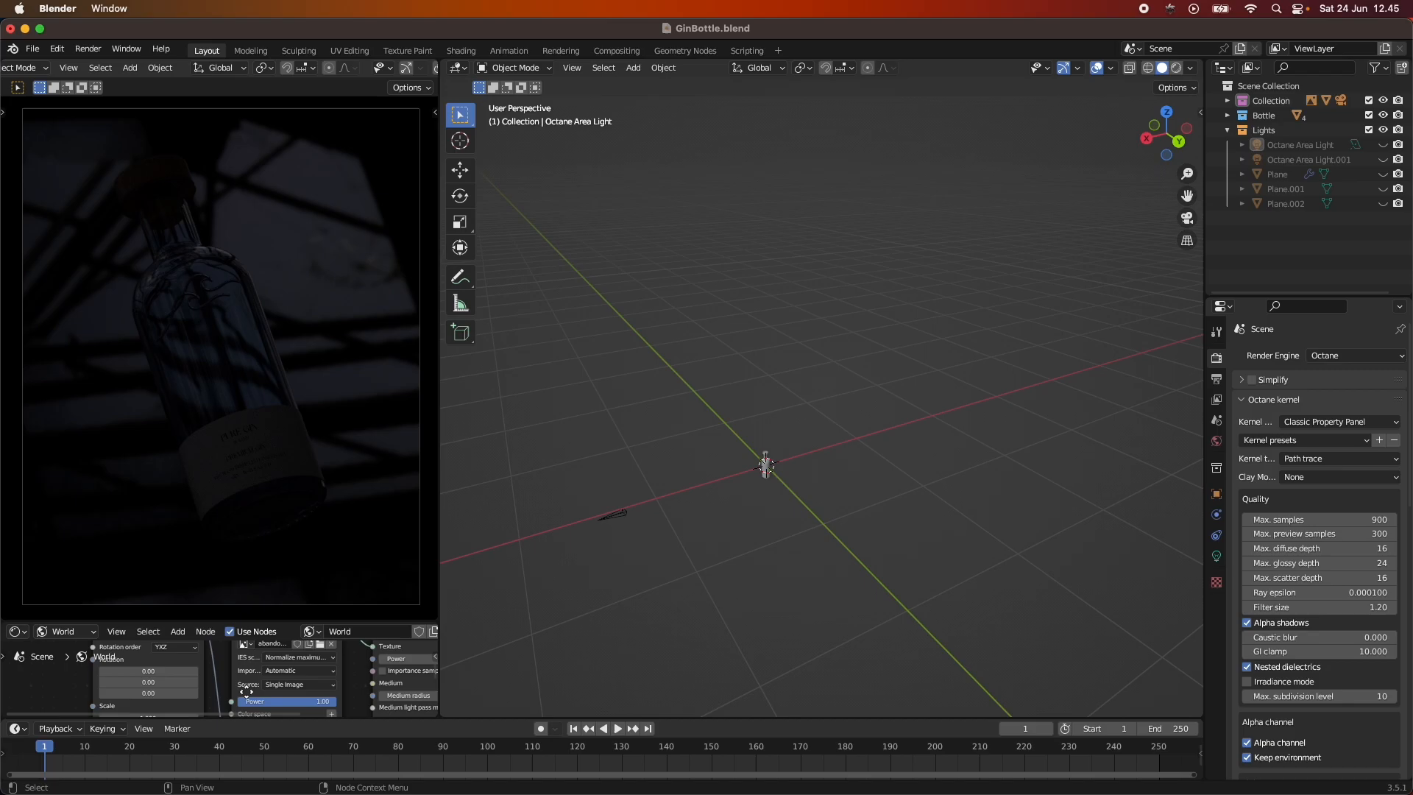
scroll("down", 3)
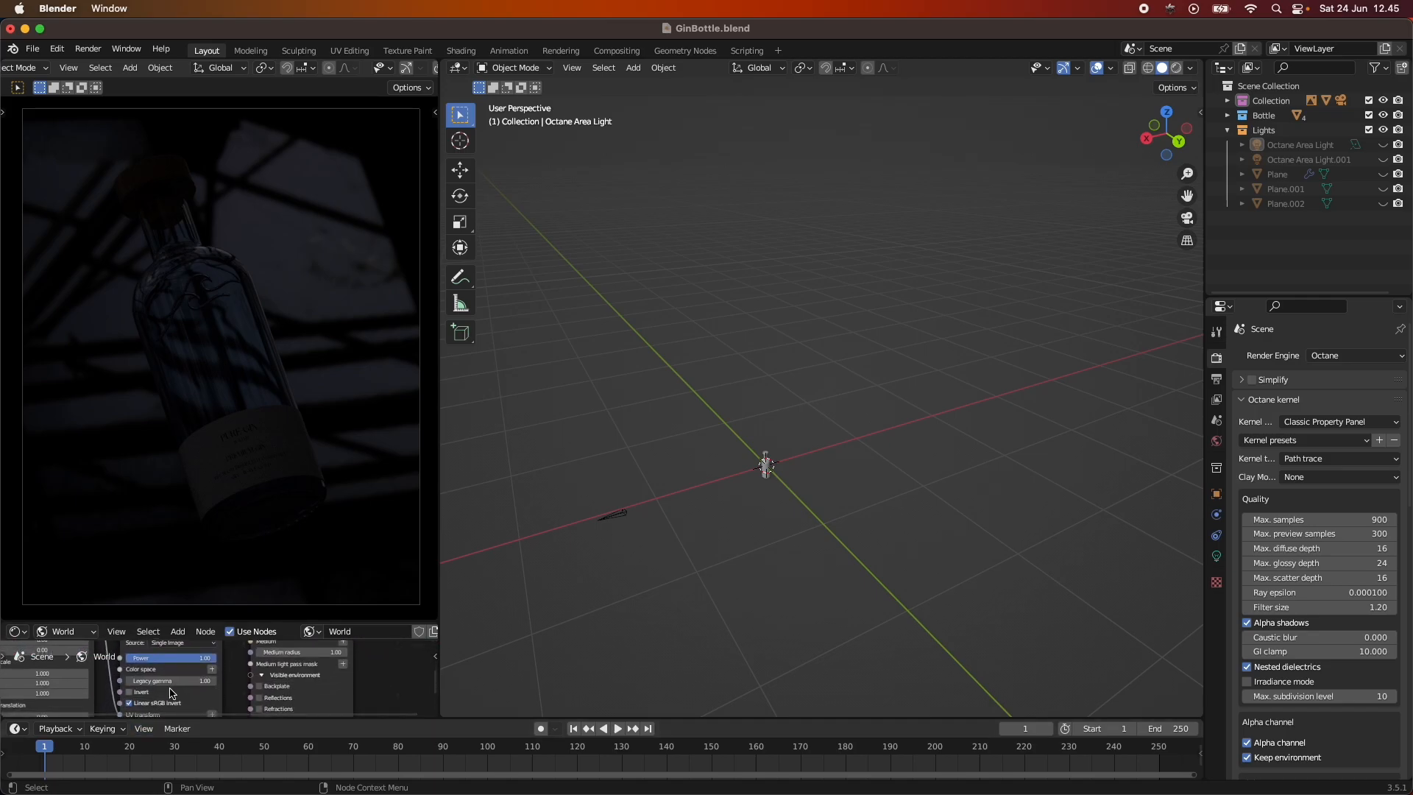
mouse_move(186, 694)
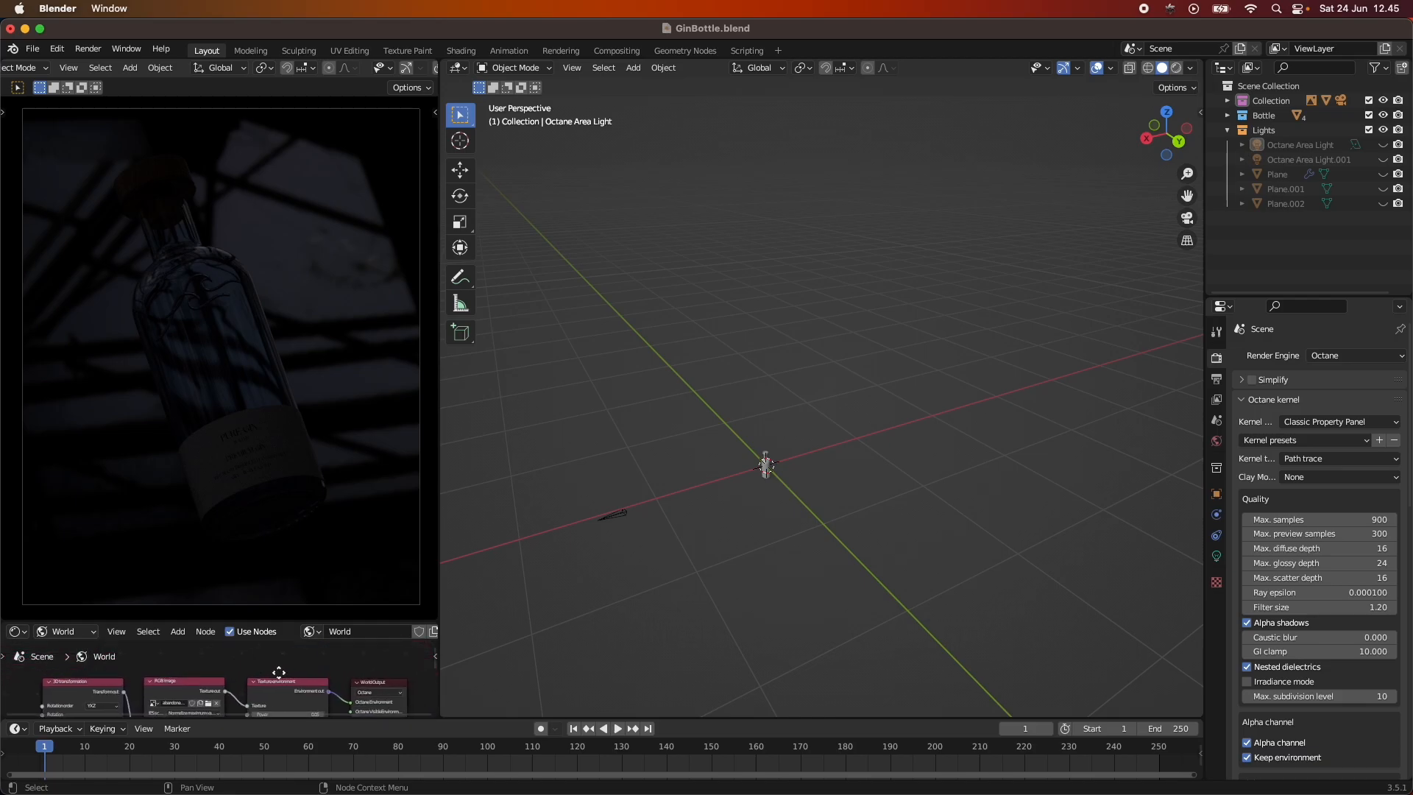
mouse_move(495, 456)
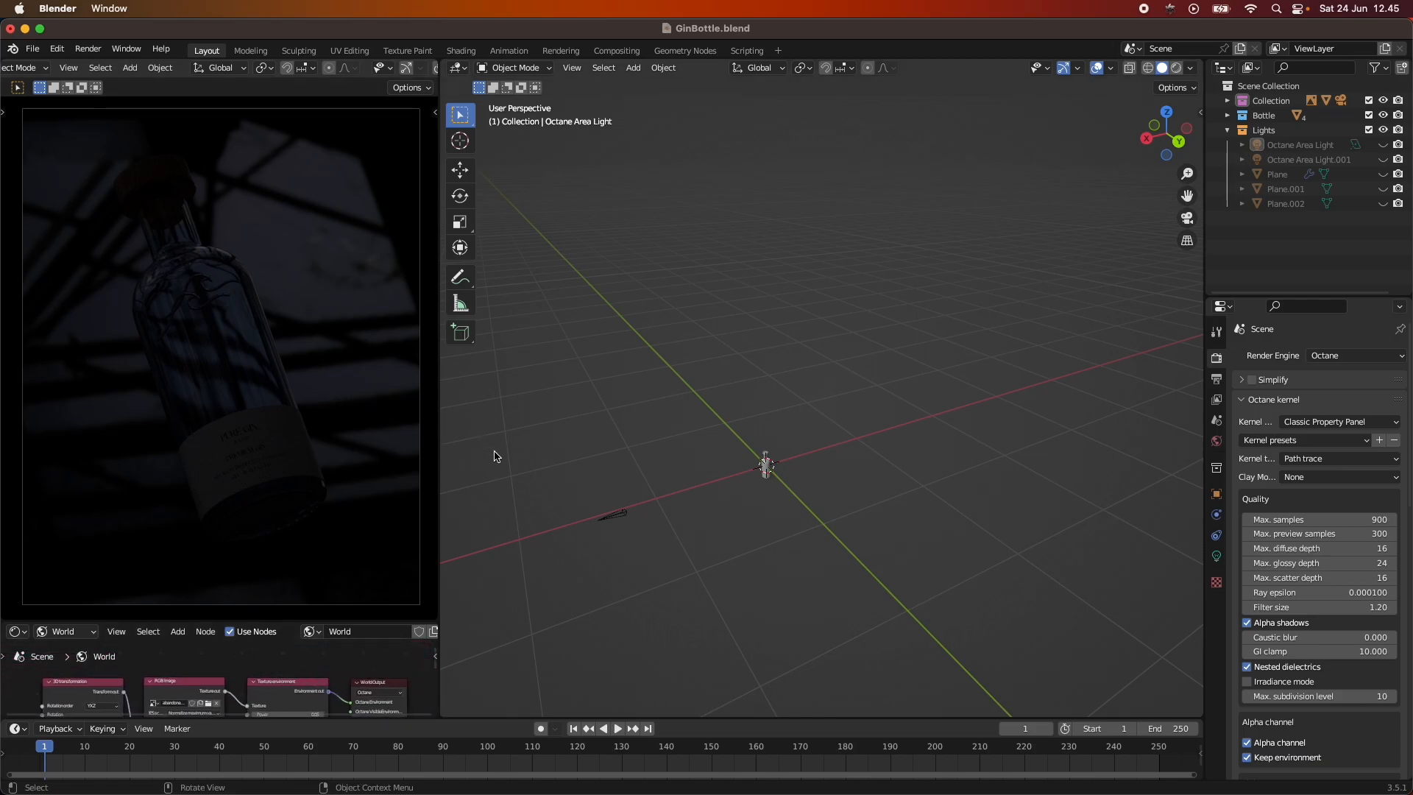
mouse_move(742, 533)
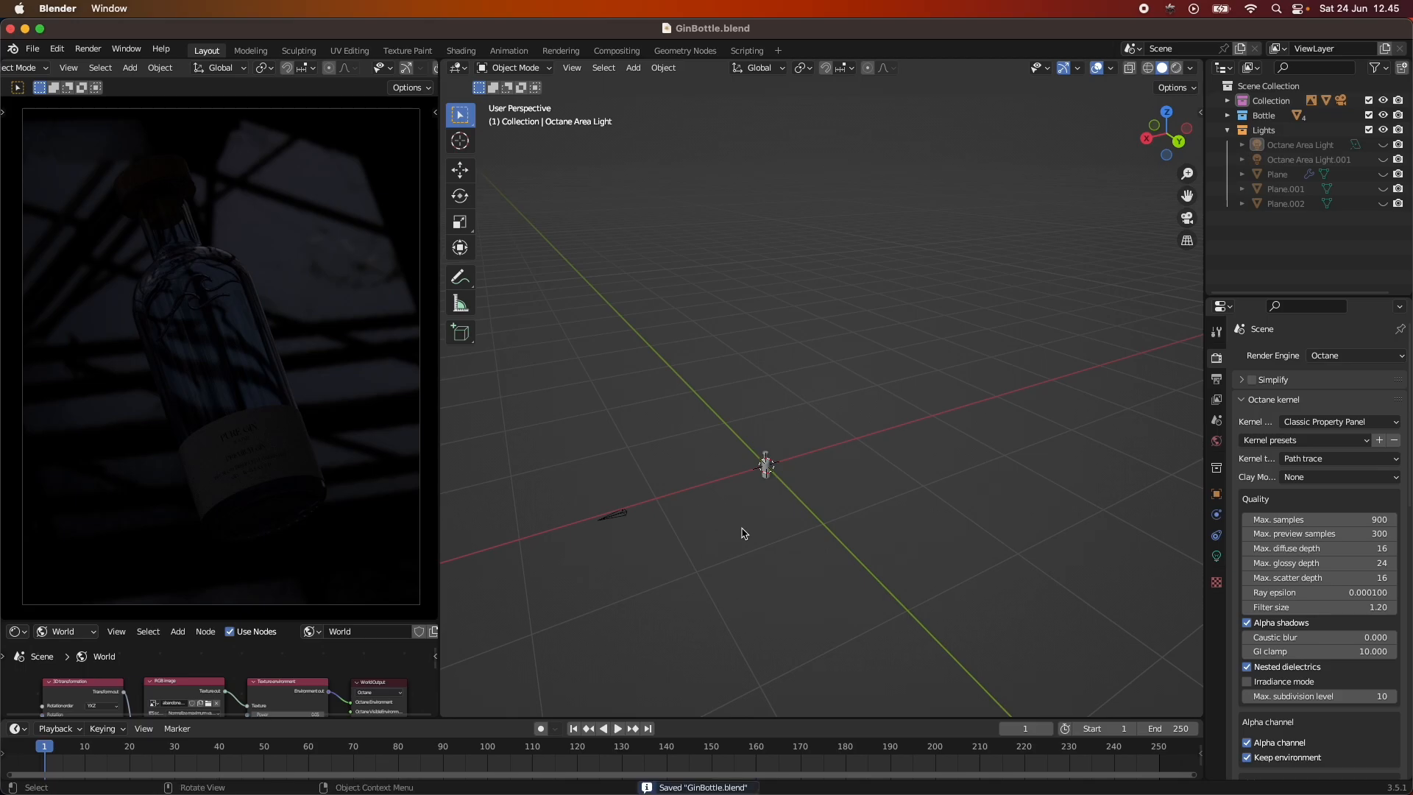
mouse_move(216, 364)
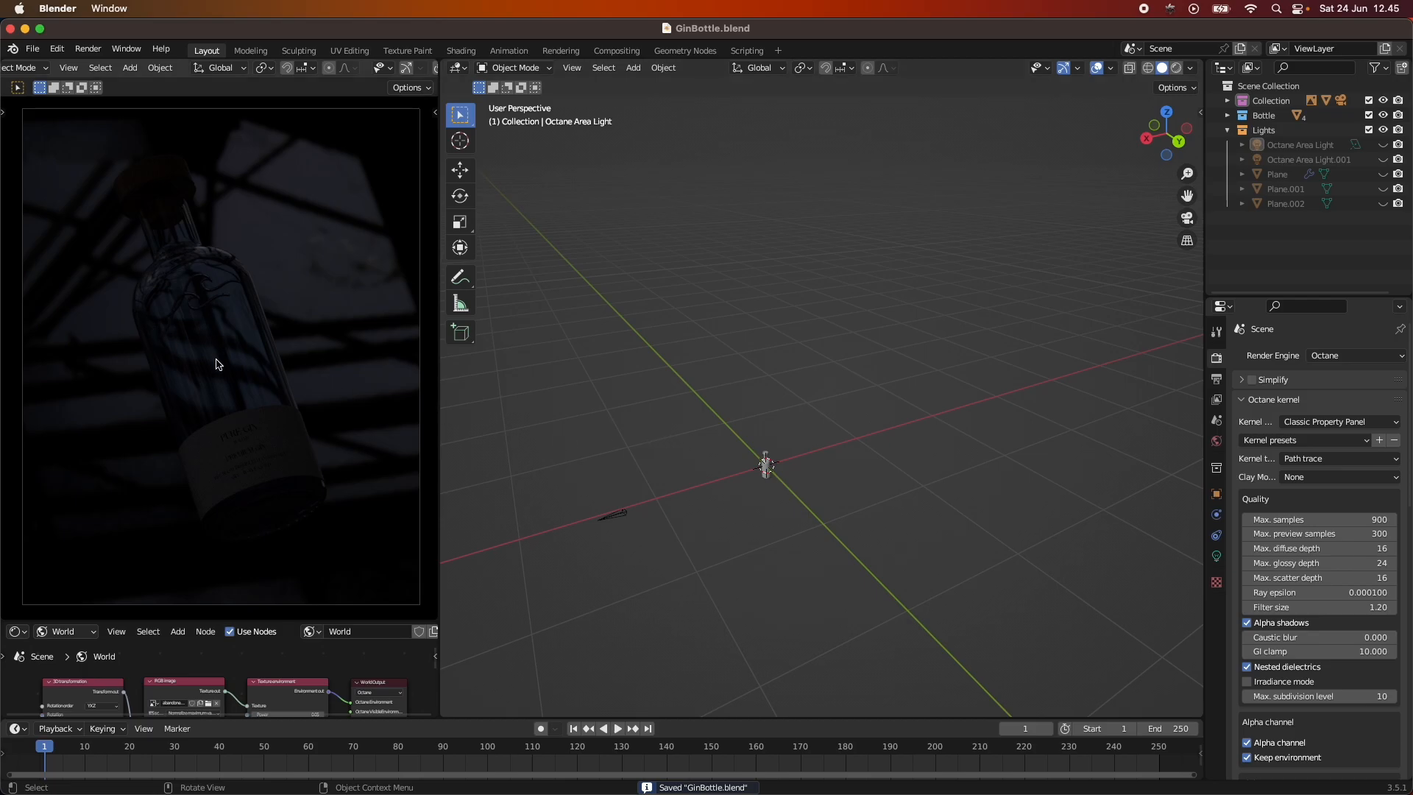
Make the Plane visible again so the bottle renders against its bright blue backdrop.
left_click(1277, 174)
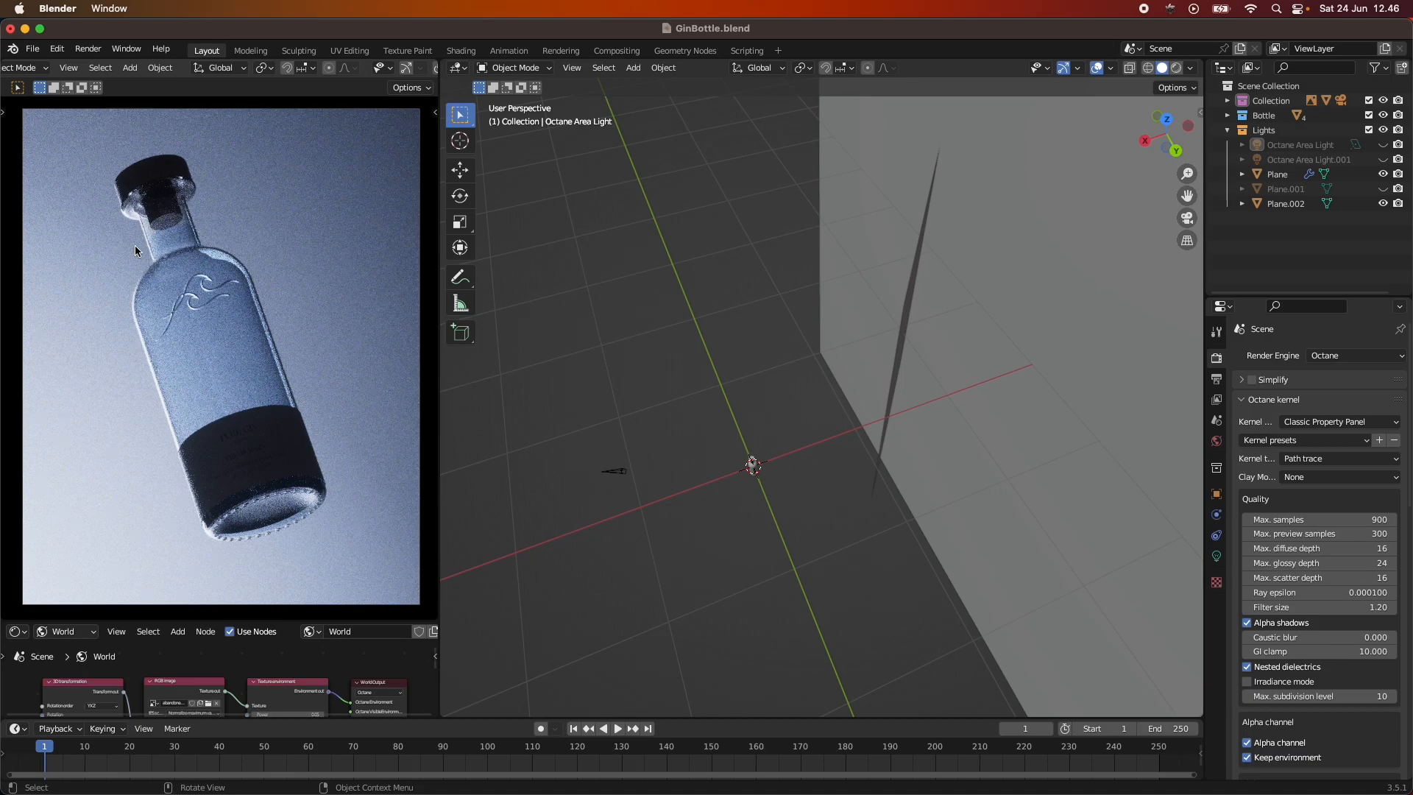
mouse_move(155, 312)
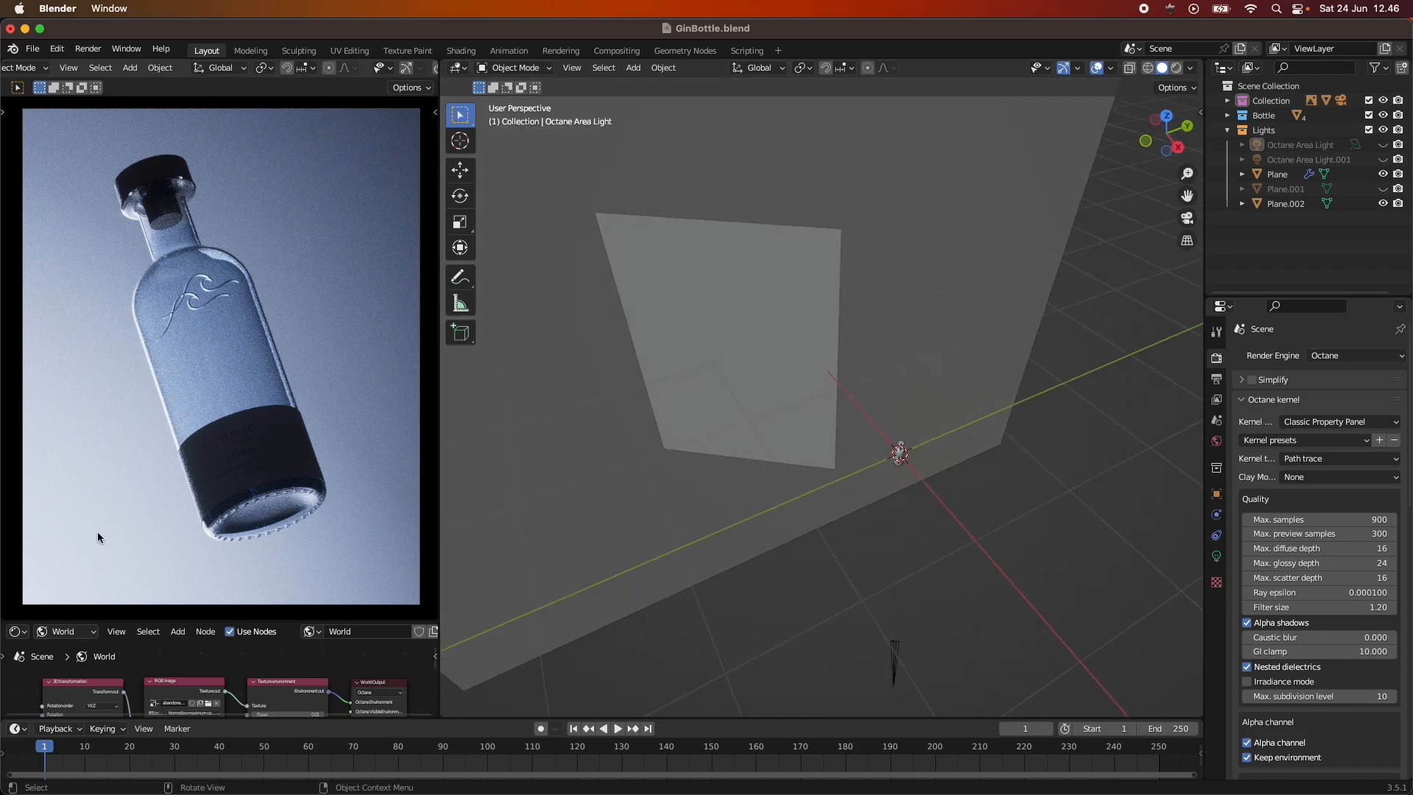
mouse_move(930, 334)
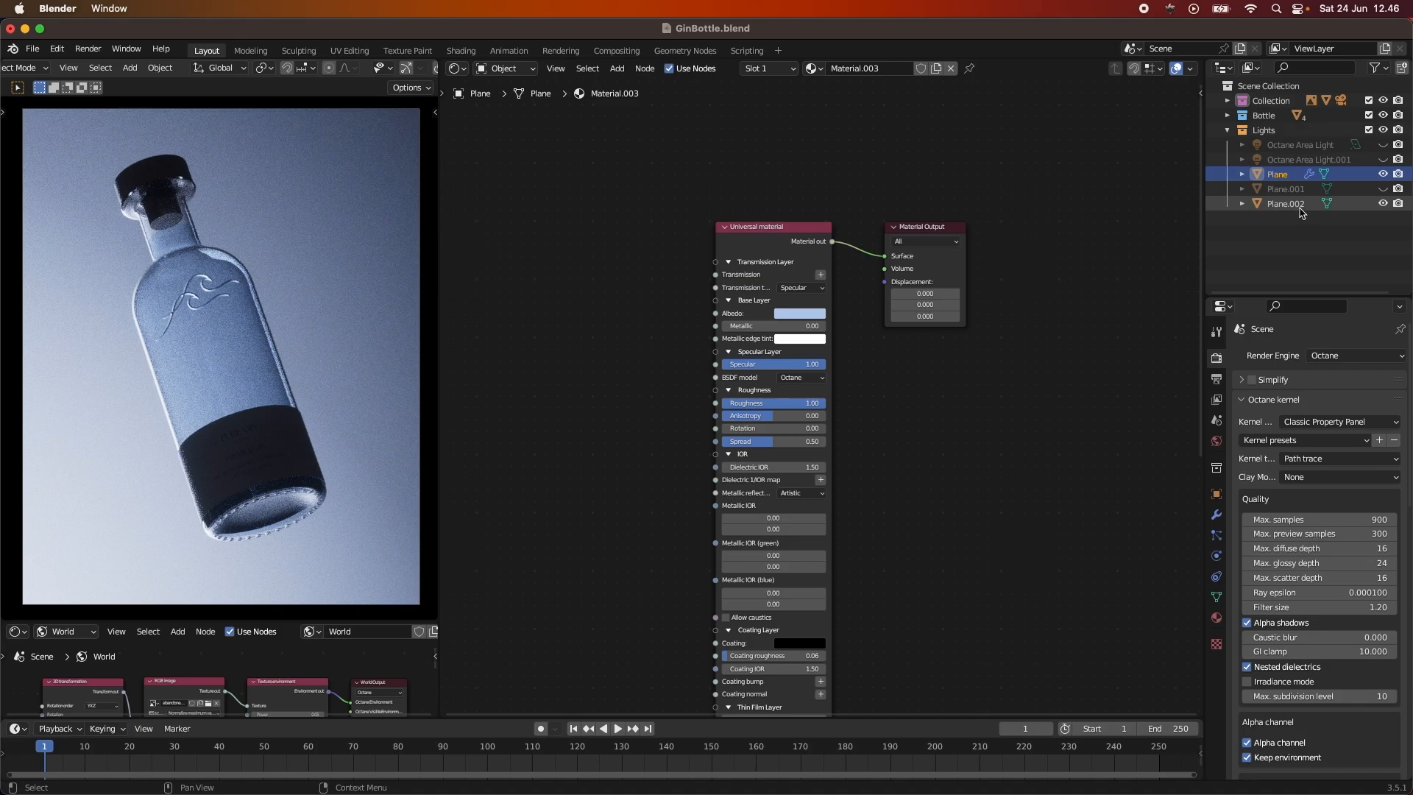
Inspect the Angular field to Black body emission materials of Plane.002 and Plane.001.
left_click(1286, 203)
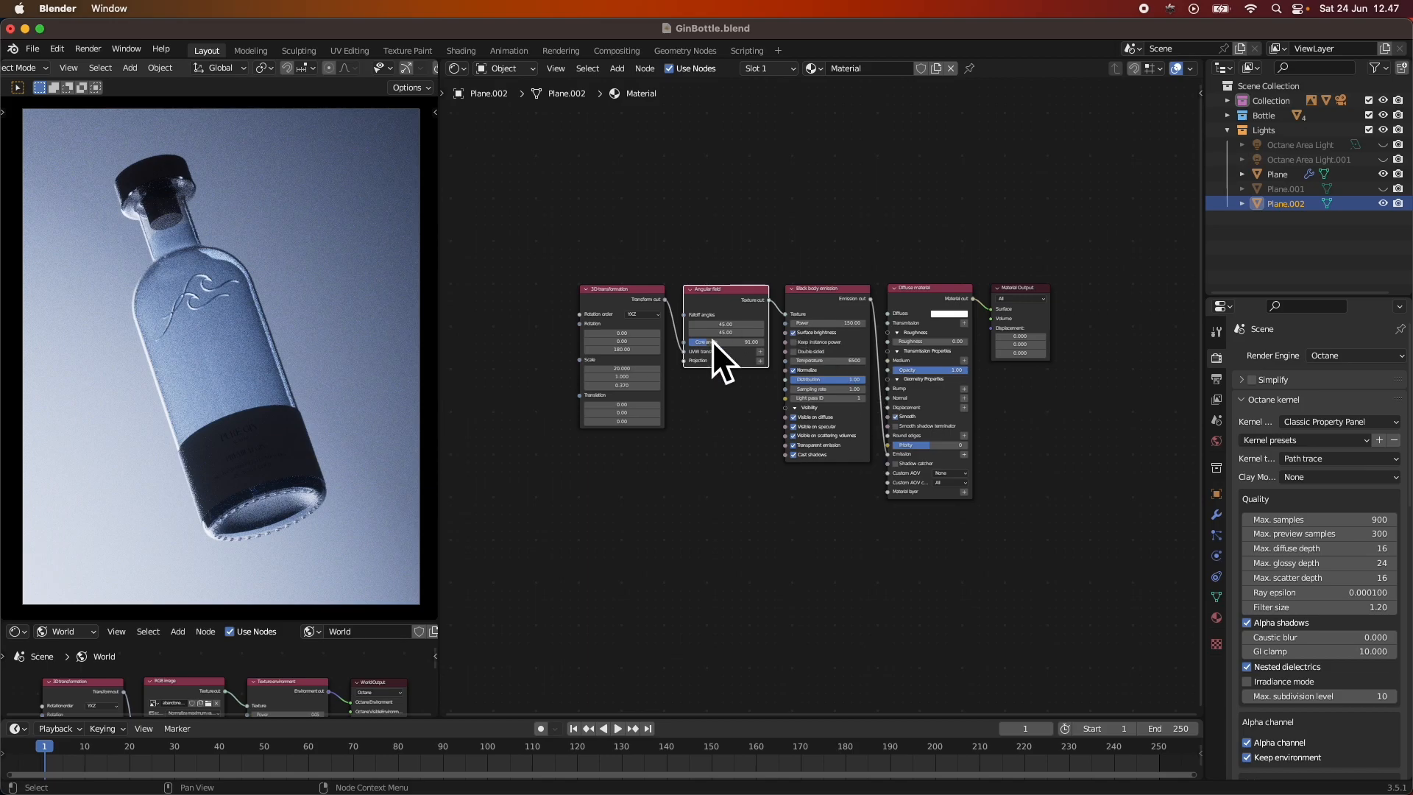
mouse_move(934, 516)
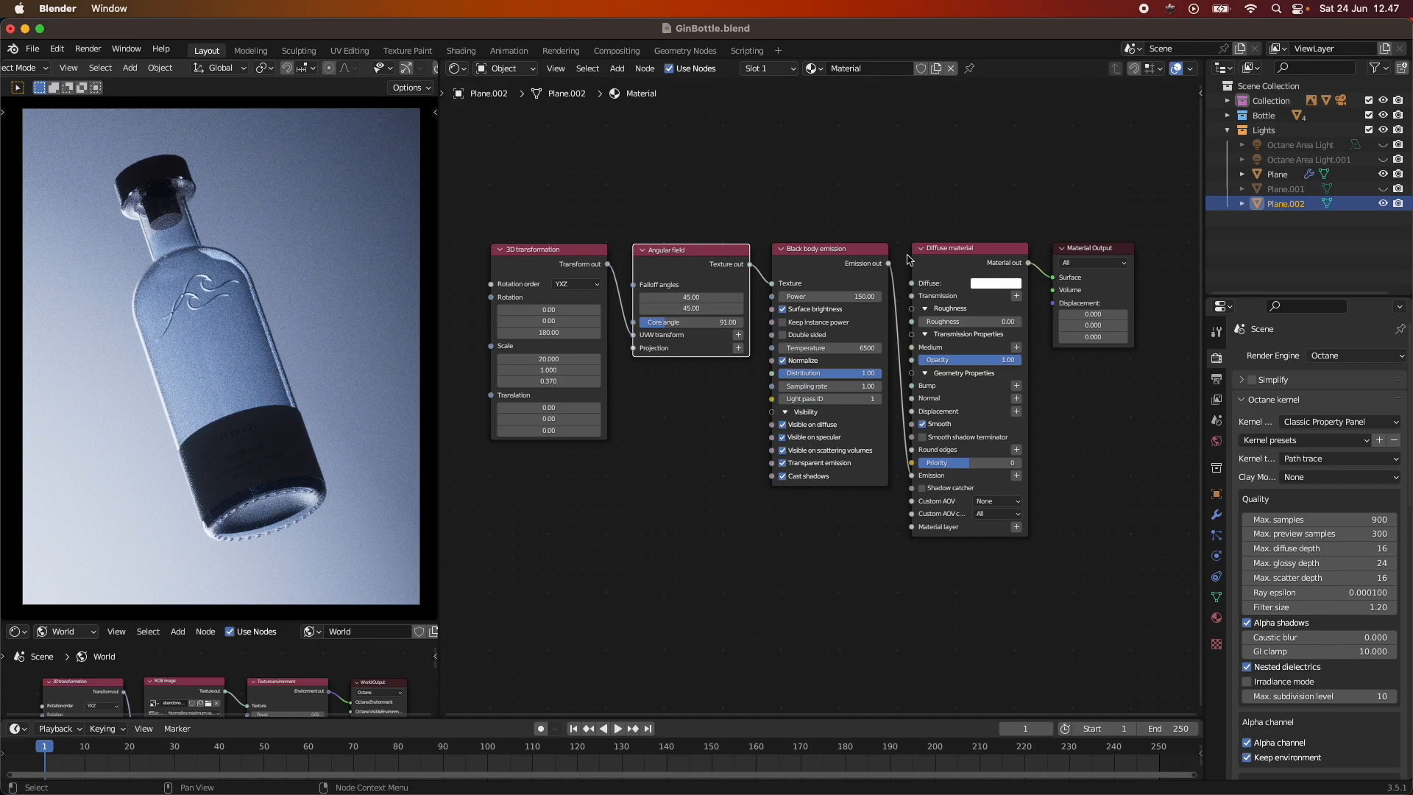
mouse_move(909, 261)
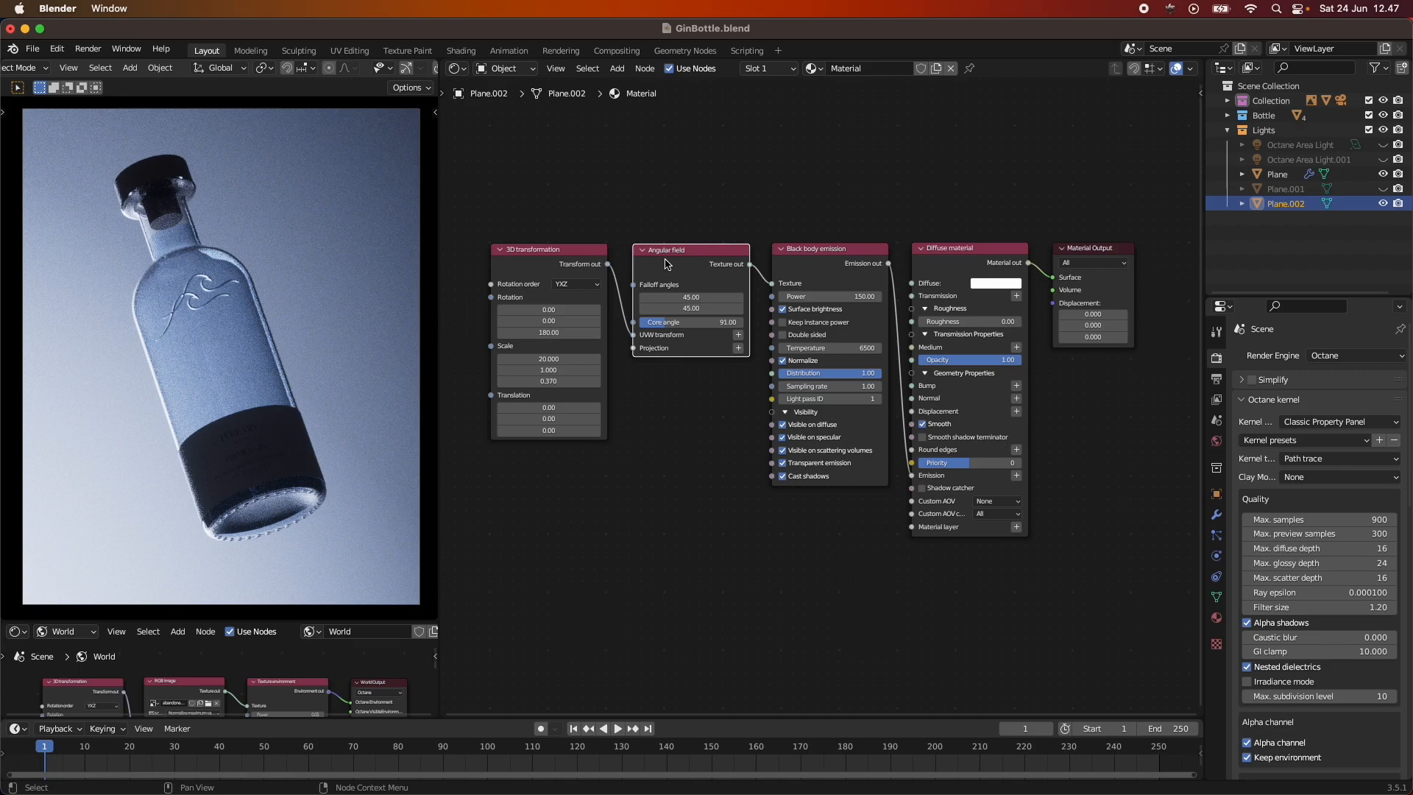
mouse_move(577, 268)
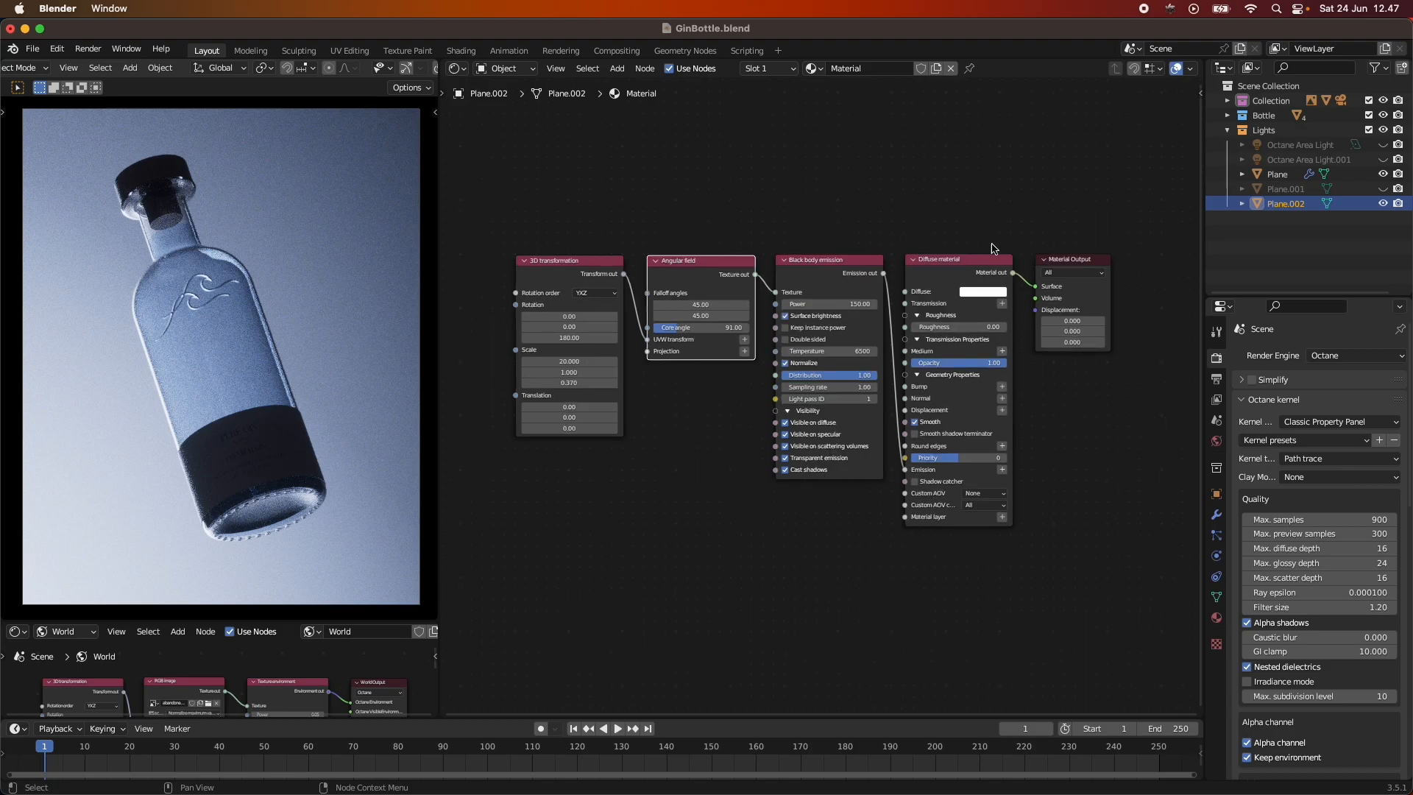
mouse_move(1043, 240)
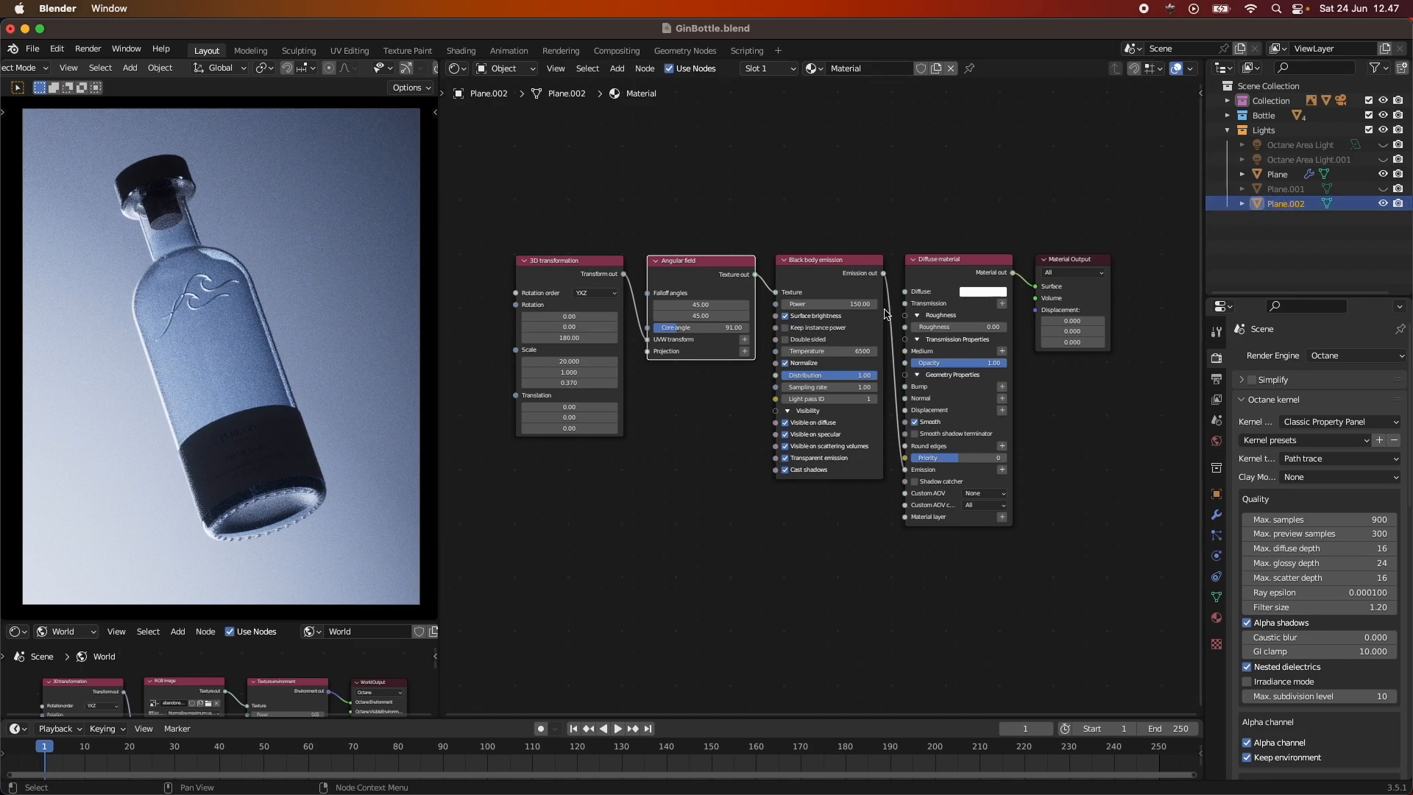
mouse_move(905, 261)
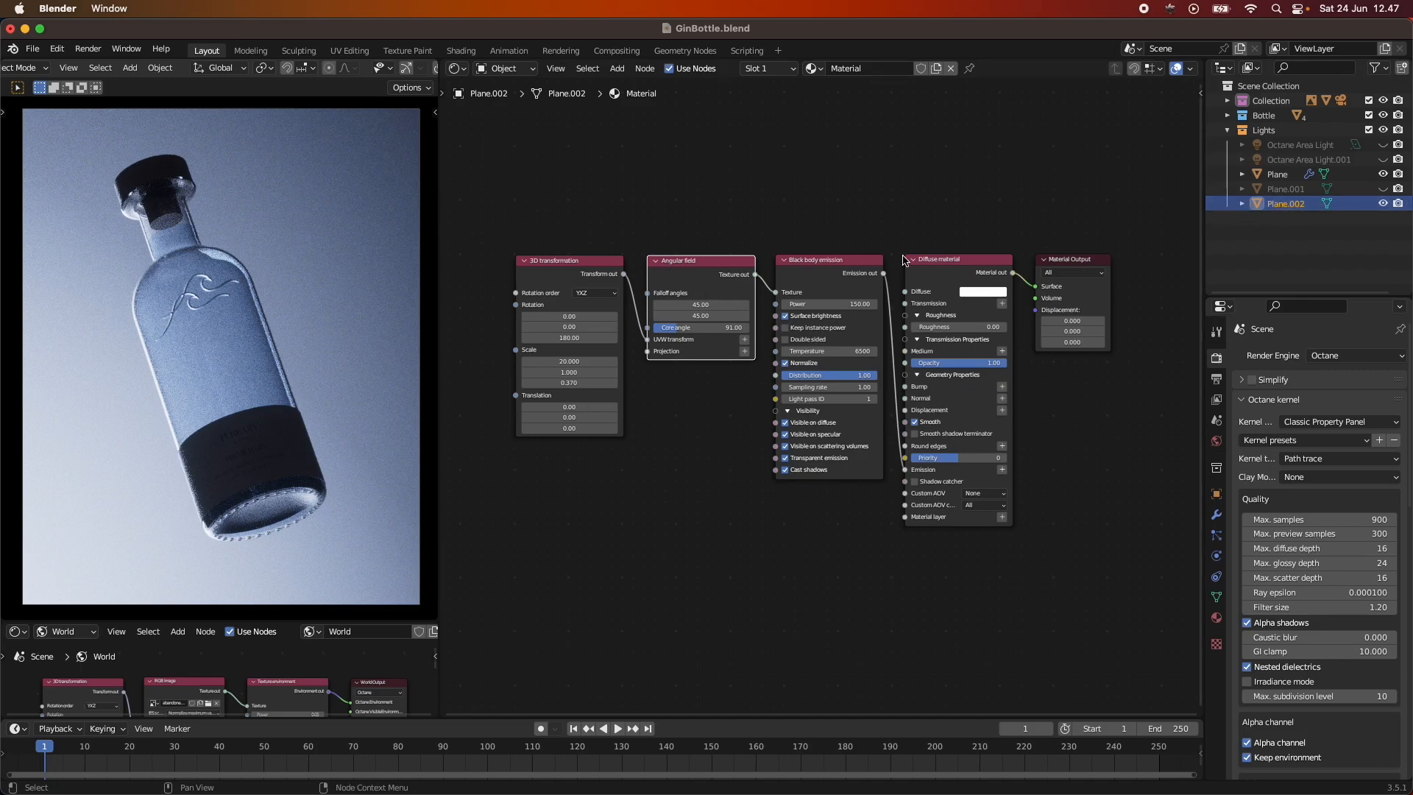
mouse_move(1218, 239)
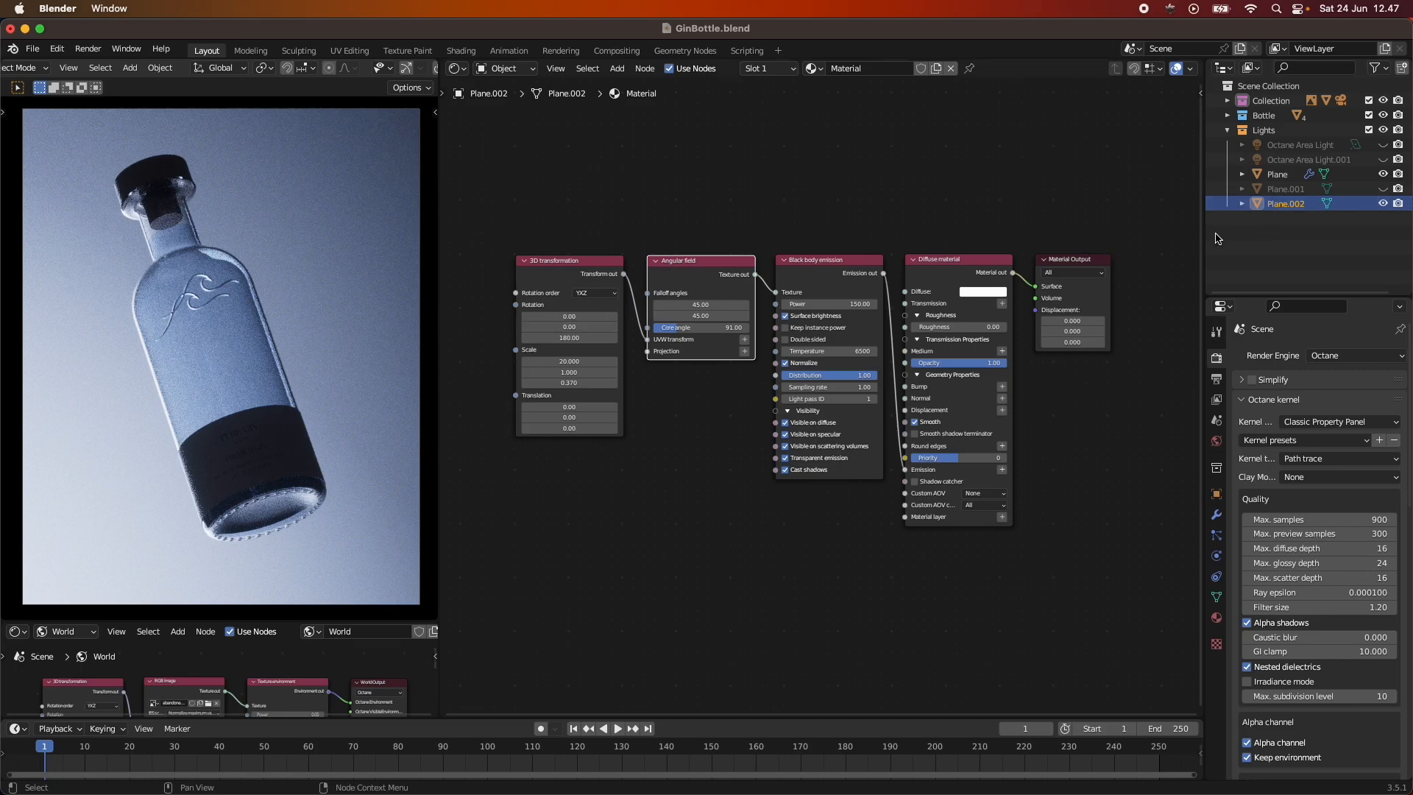
left_click(1285, 188)
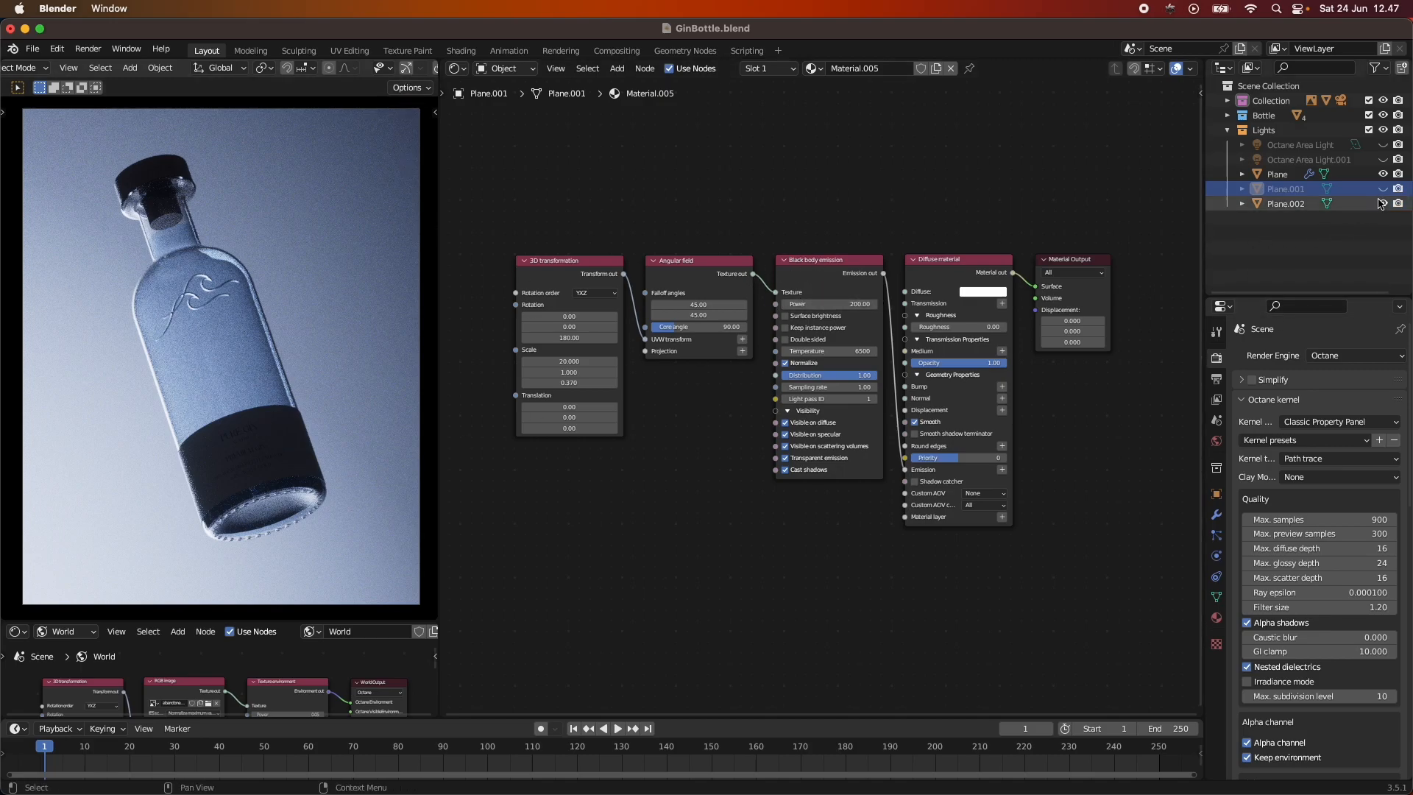
Enable Plane.001 so its gradient emission rims the bottle against a dark background.
left_click(1384, 189)
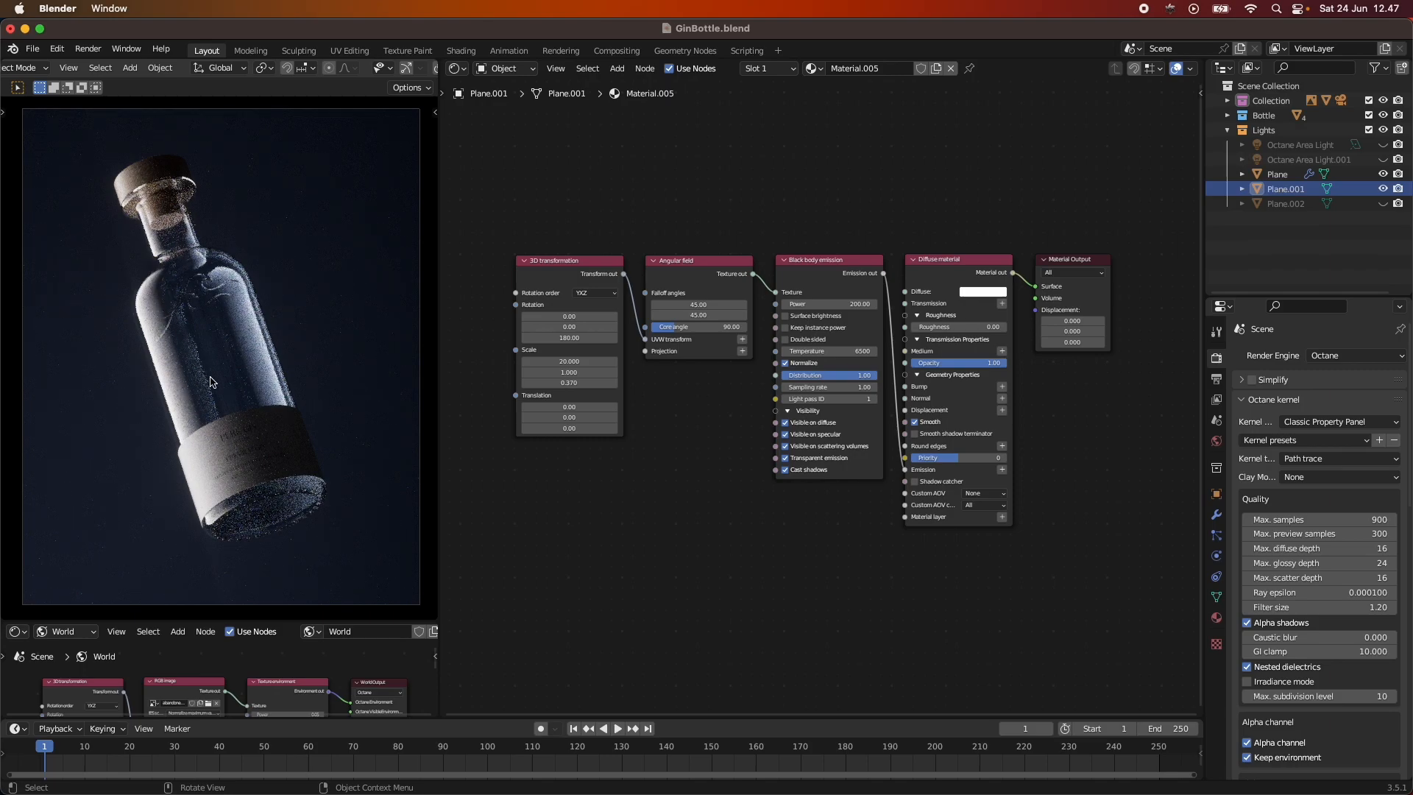
mouse_move(352, 262)
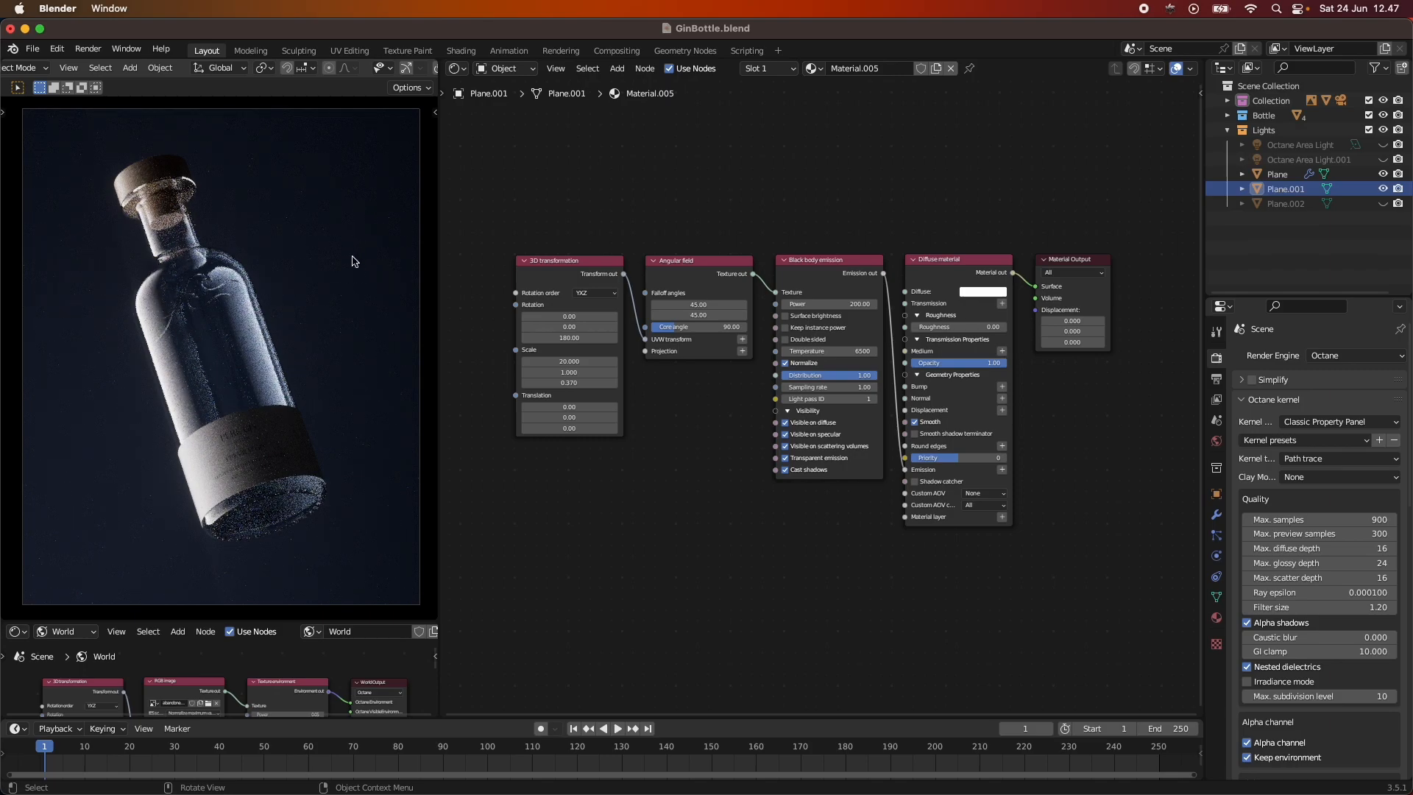
left_click(405, 69)
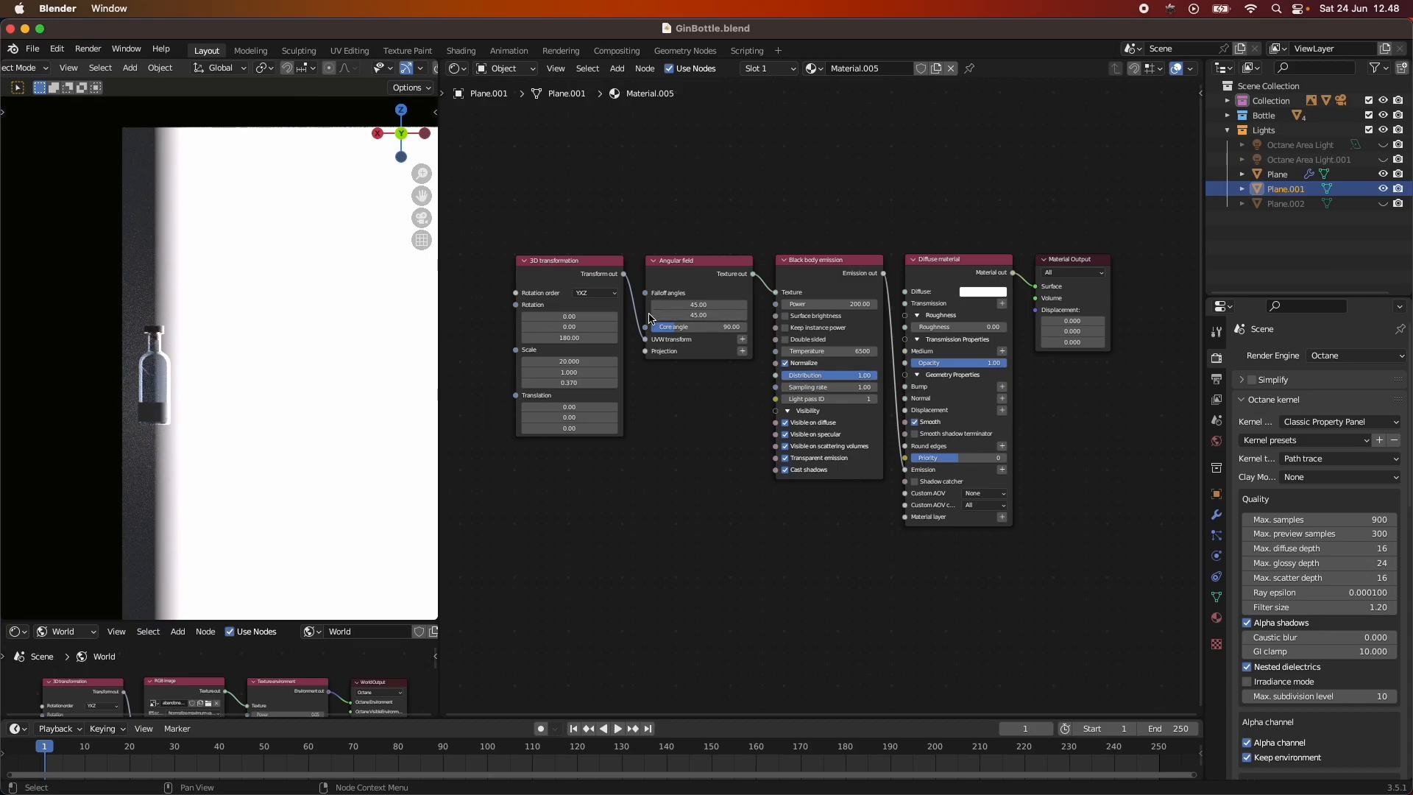
mouse_move(691, 272)
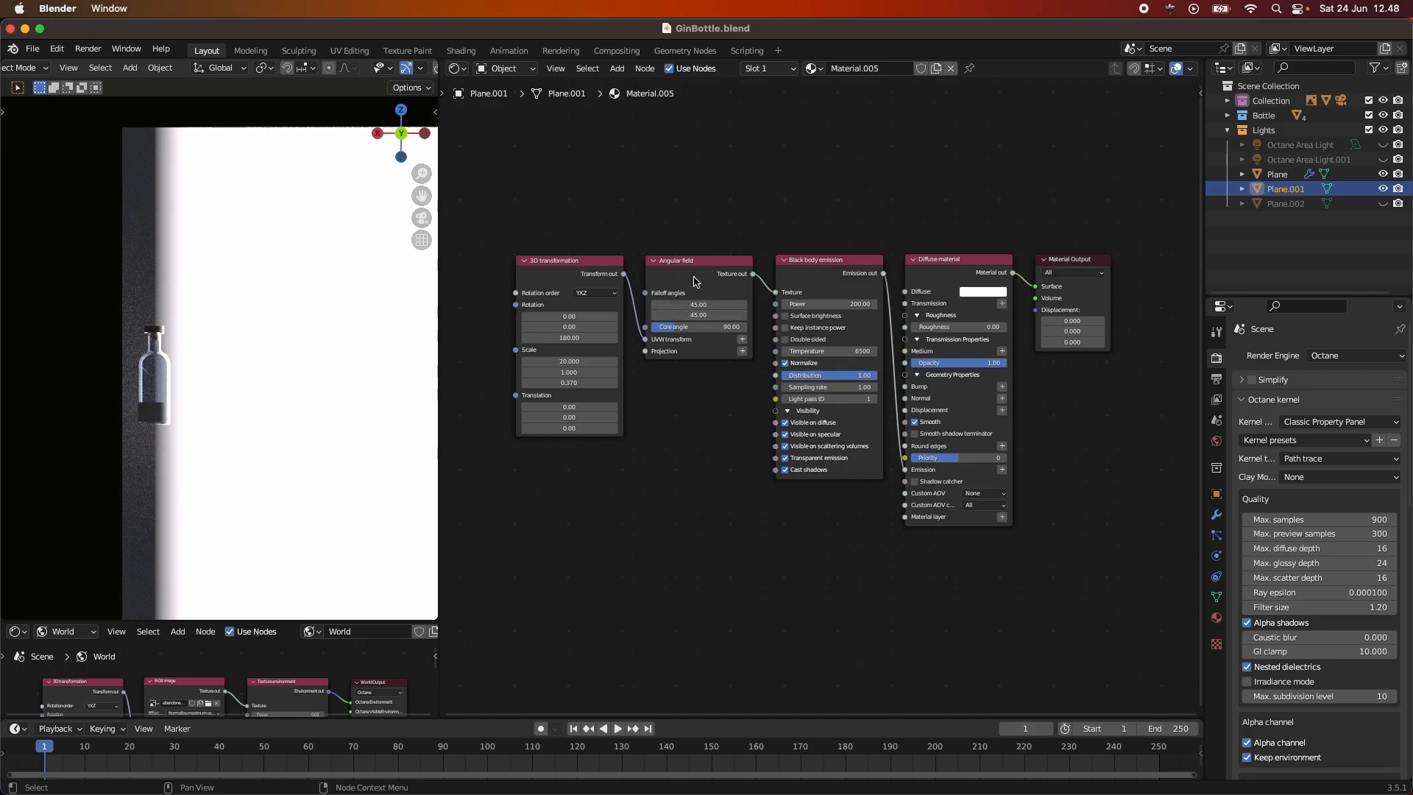
mouse_move(778, 298)
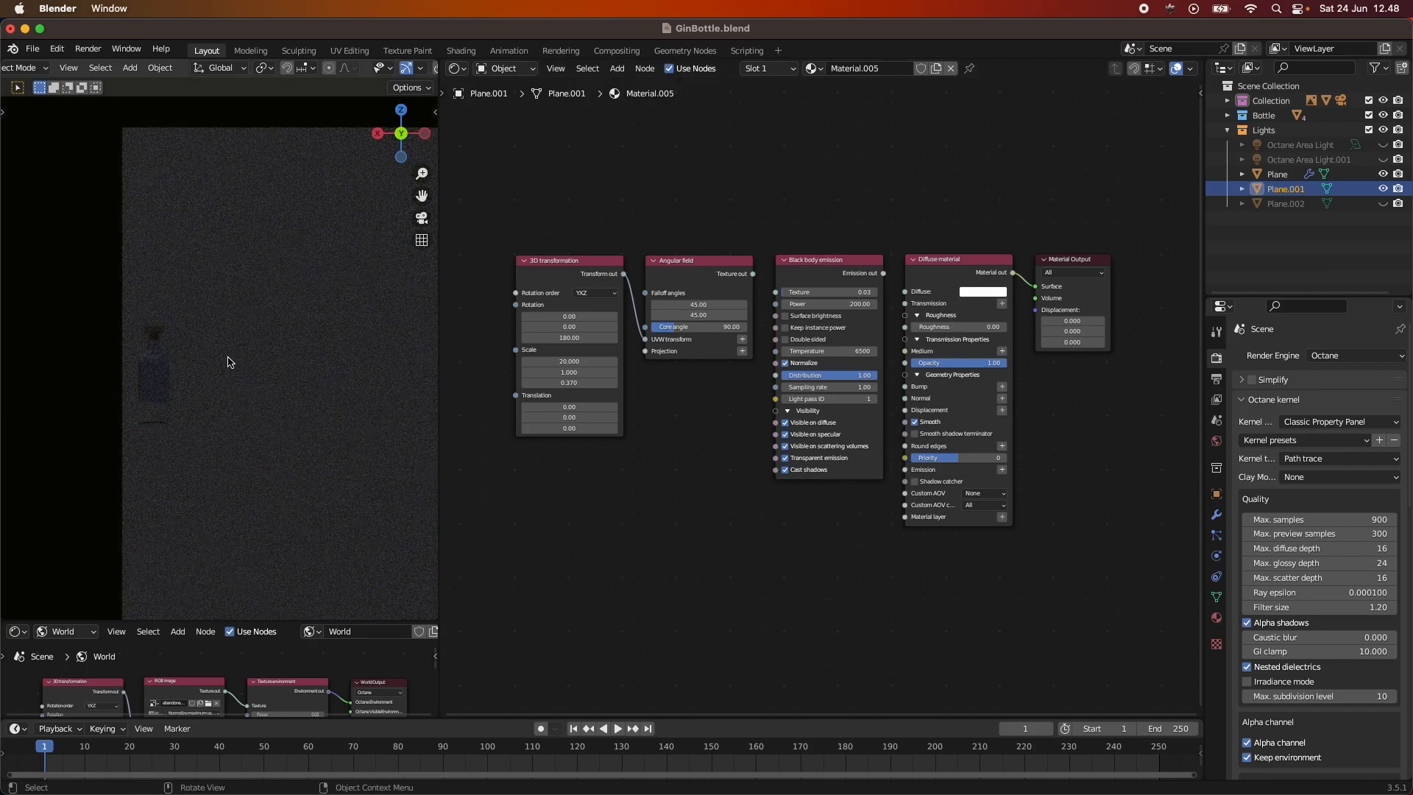
mouse_move(234, 239)
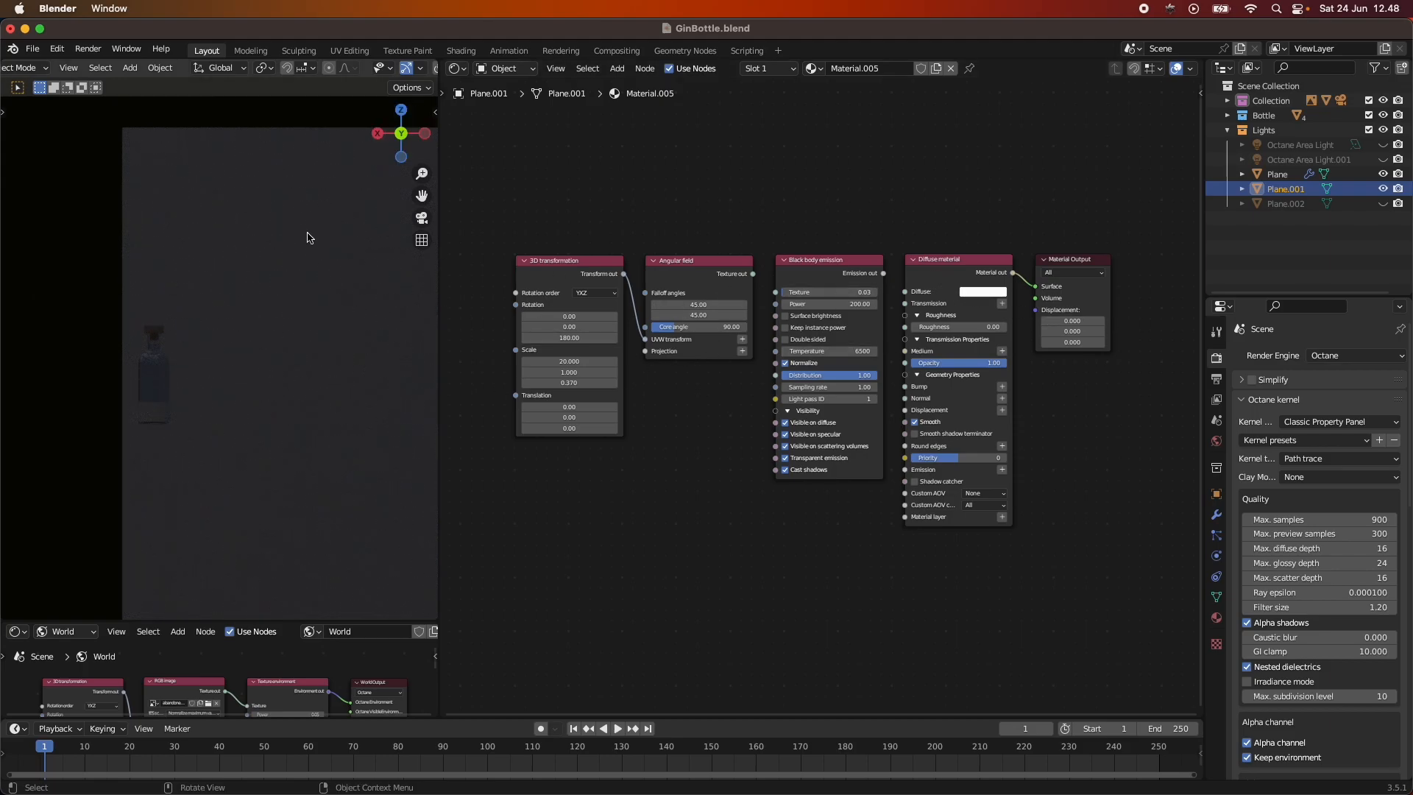
mouse_move(206, 281)
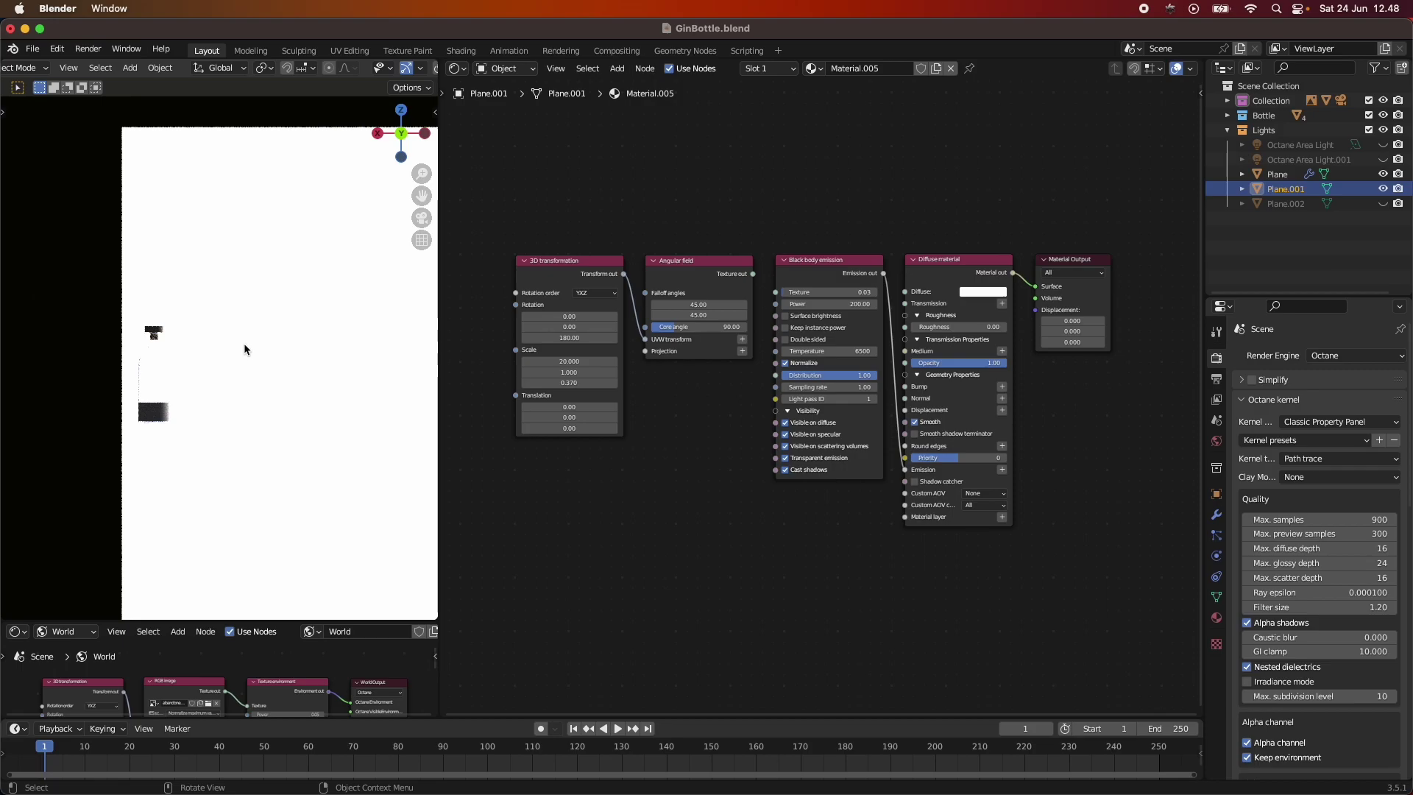
mouse_move(251, 355)
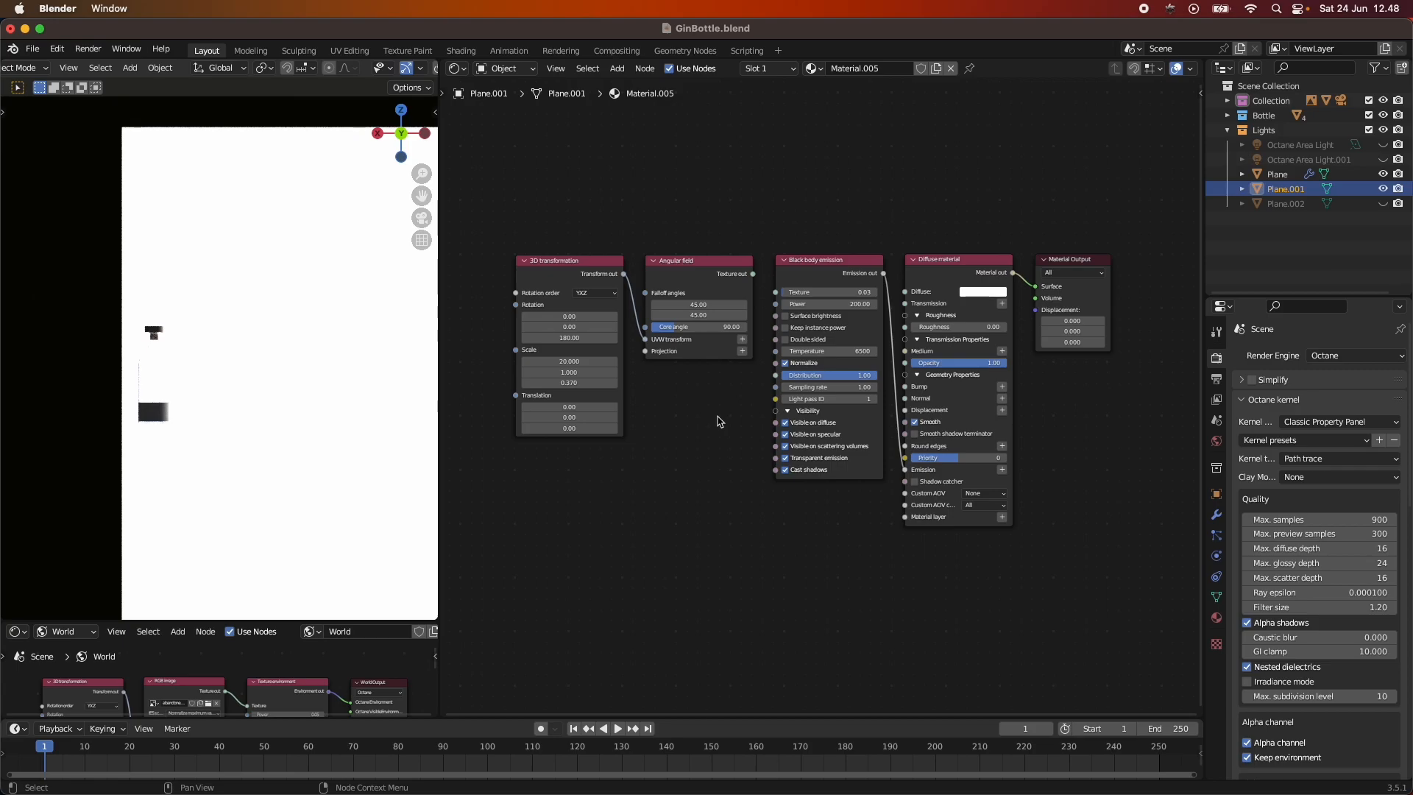
mouse_move(769, 363)
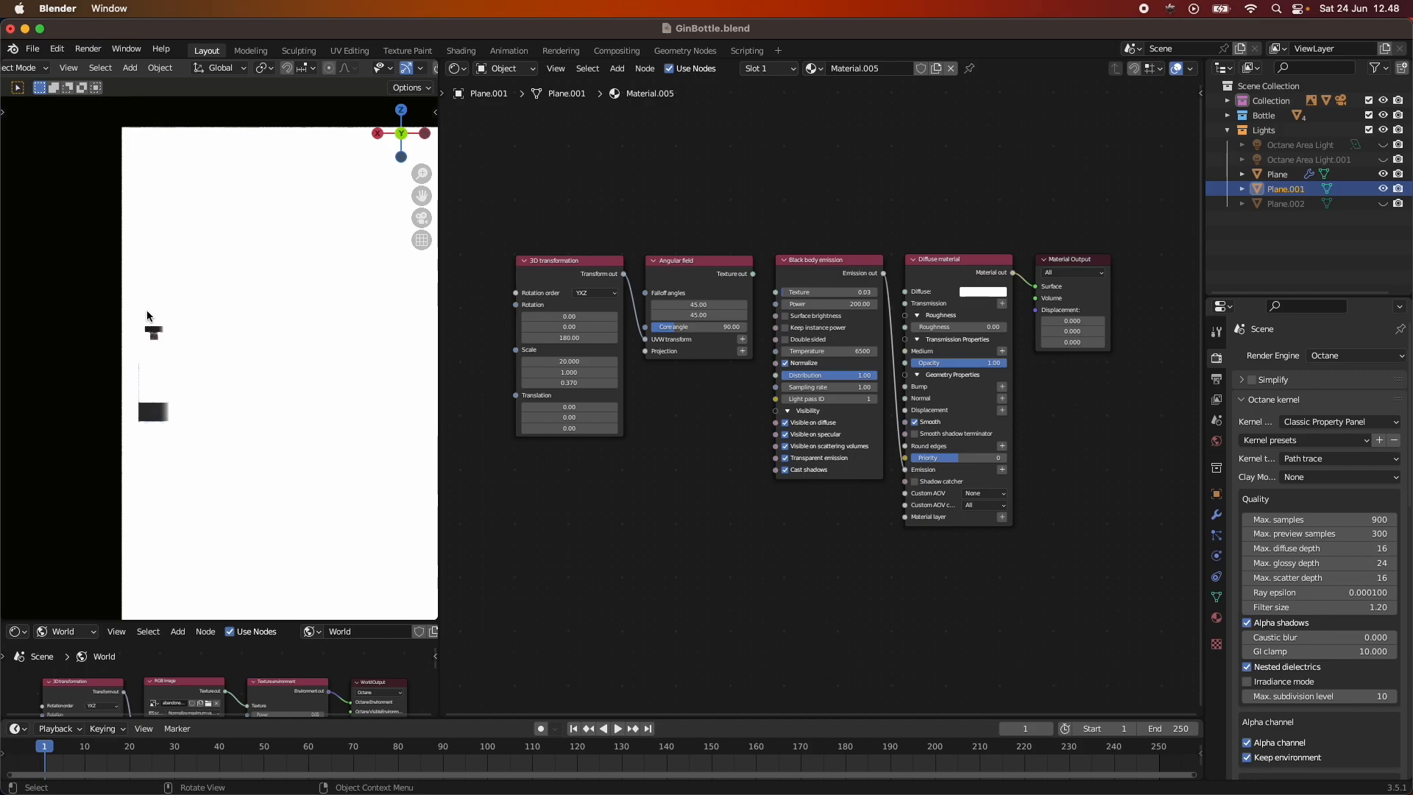
mouse_move(667, 277)
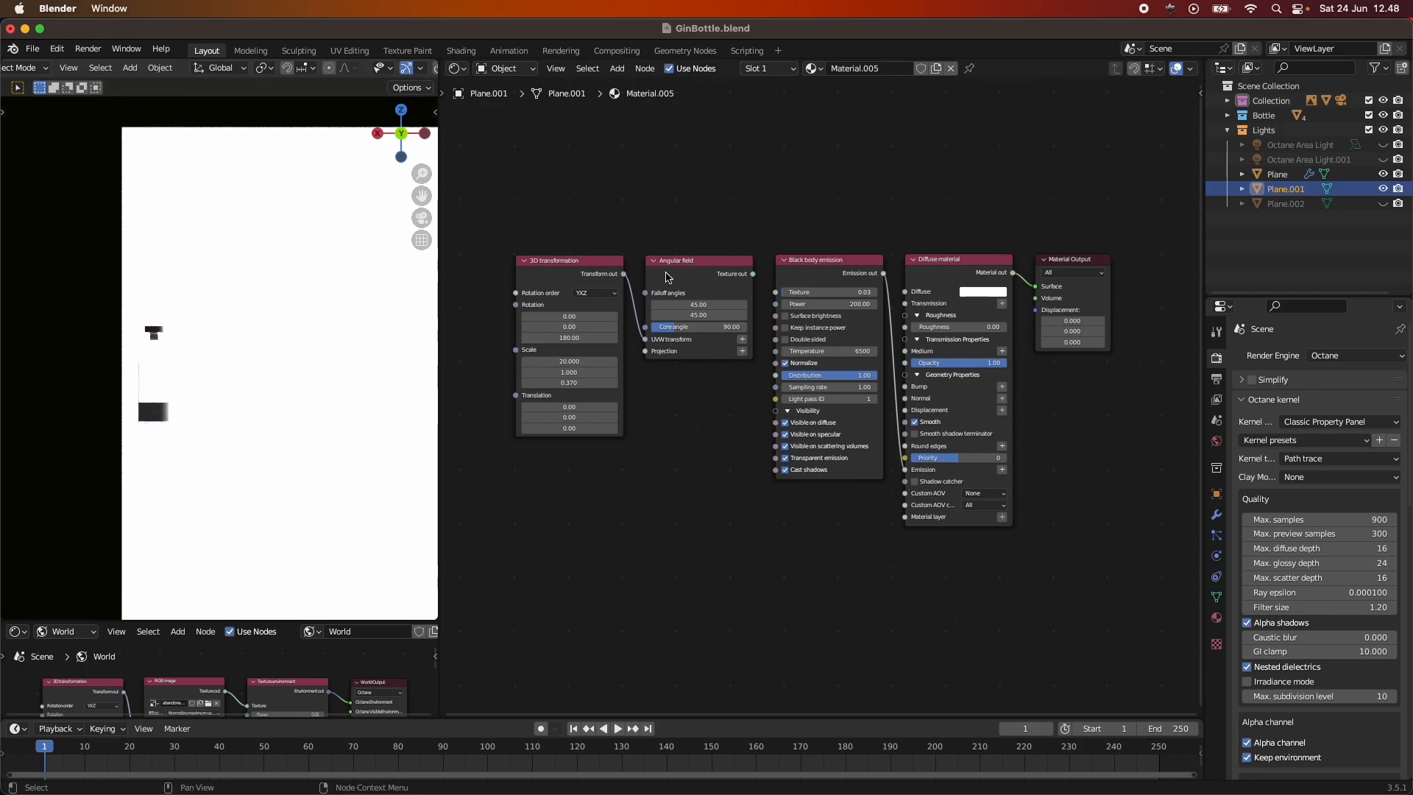
mouse_move(753, 278)
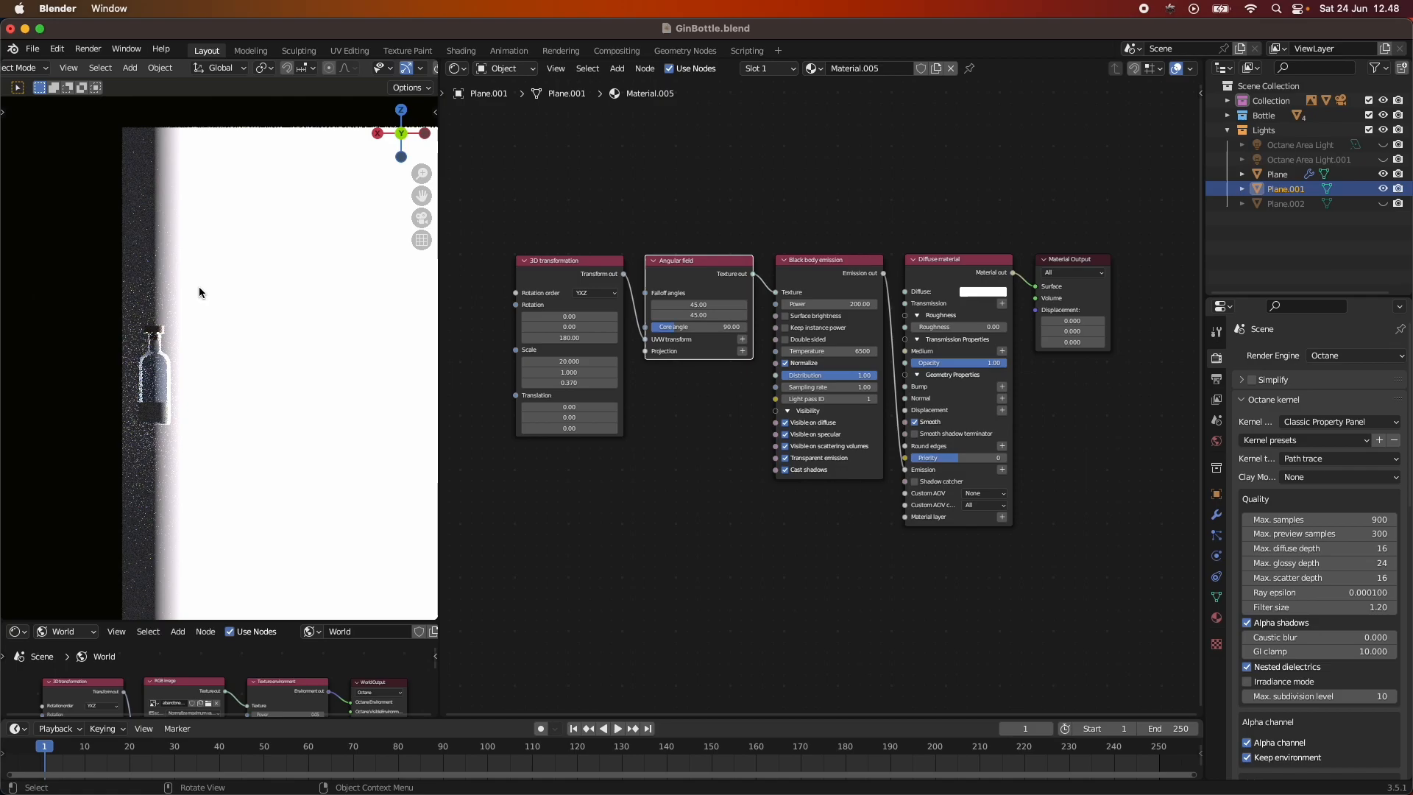
mouse_move(568, 351)
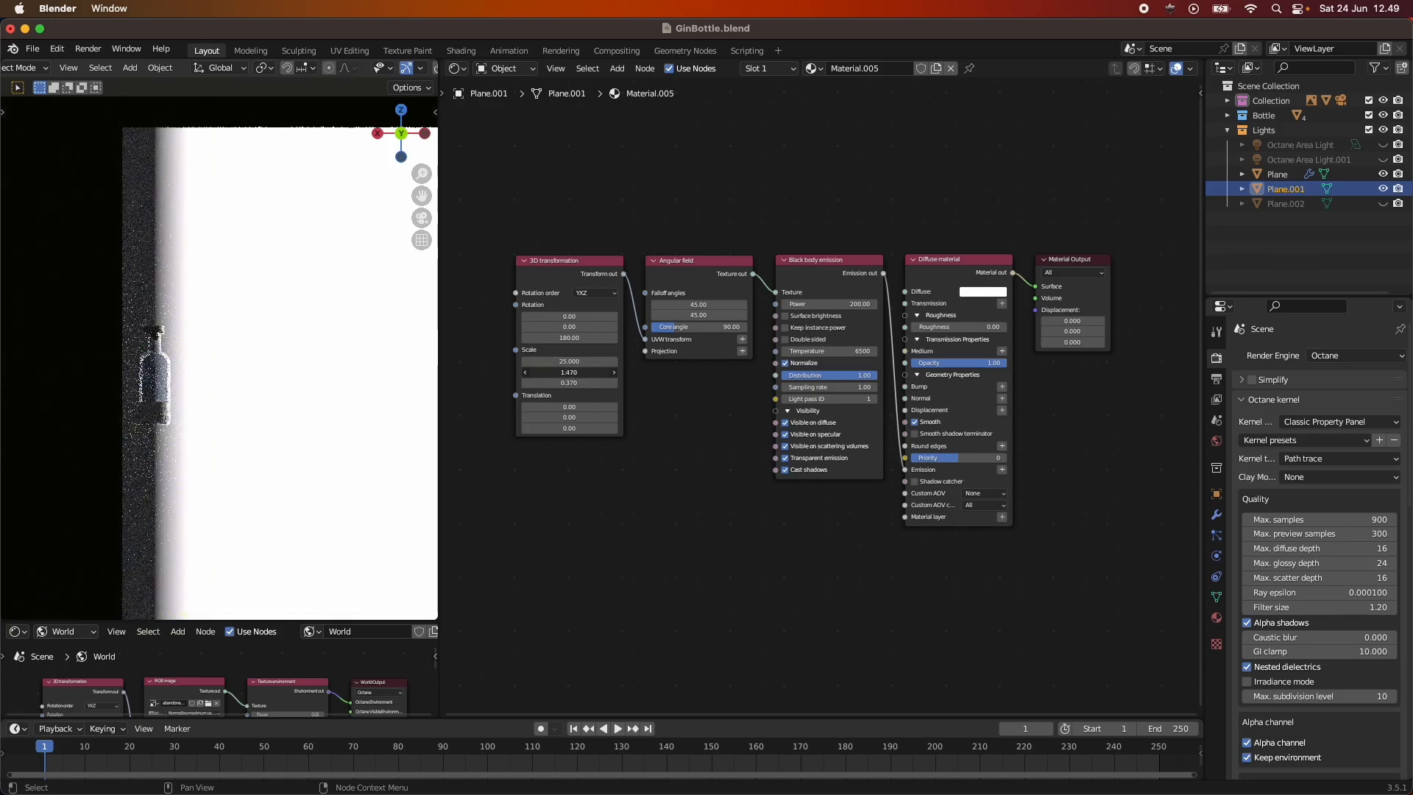
Tune the gradient's 3D transformation scale to 25, 1, 0.44 and cone angle to 90.5.
left_click(569, 371)
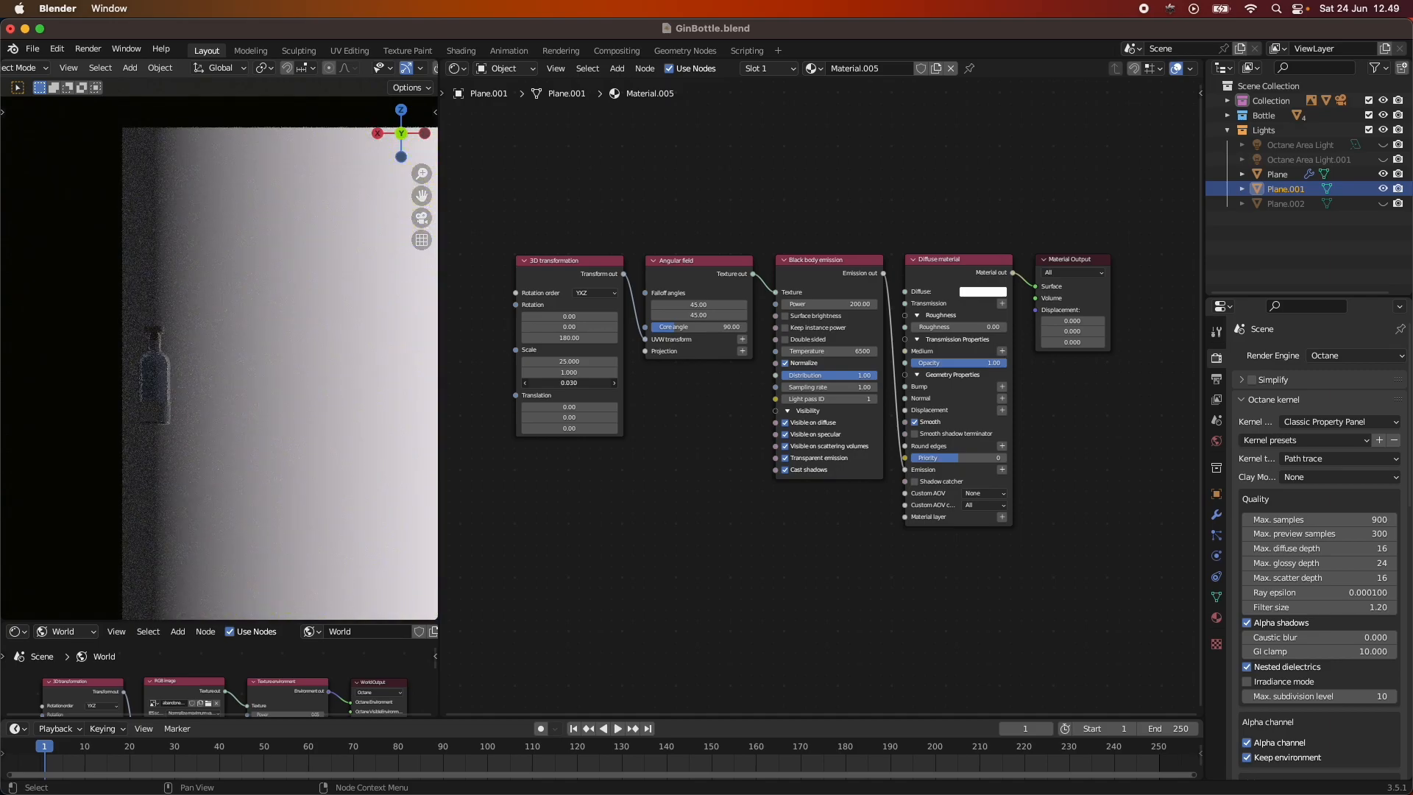
left_click(569, 383)
type("0.370")
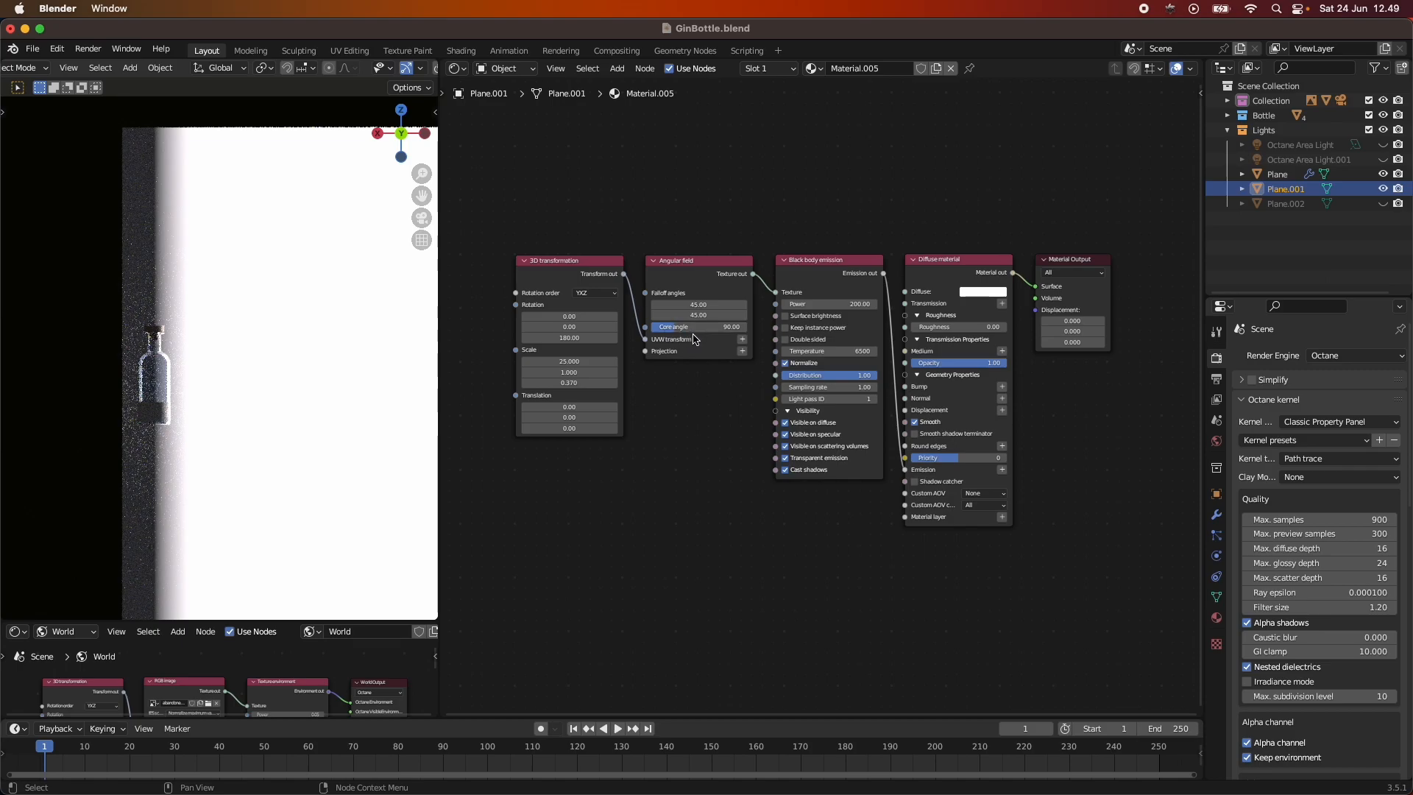
left_click(696, 327)
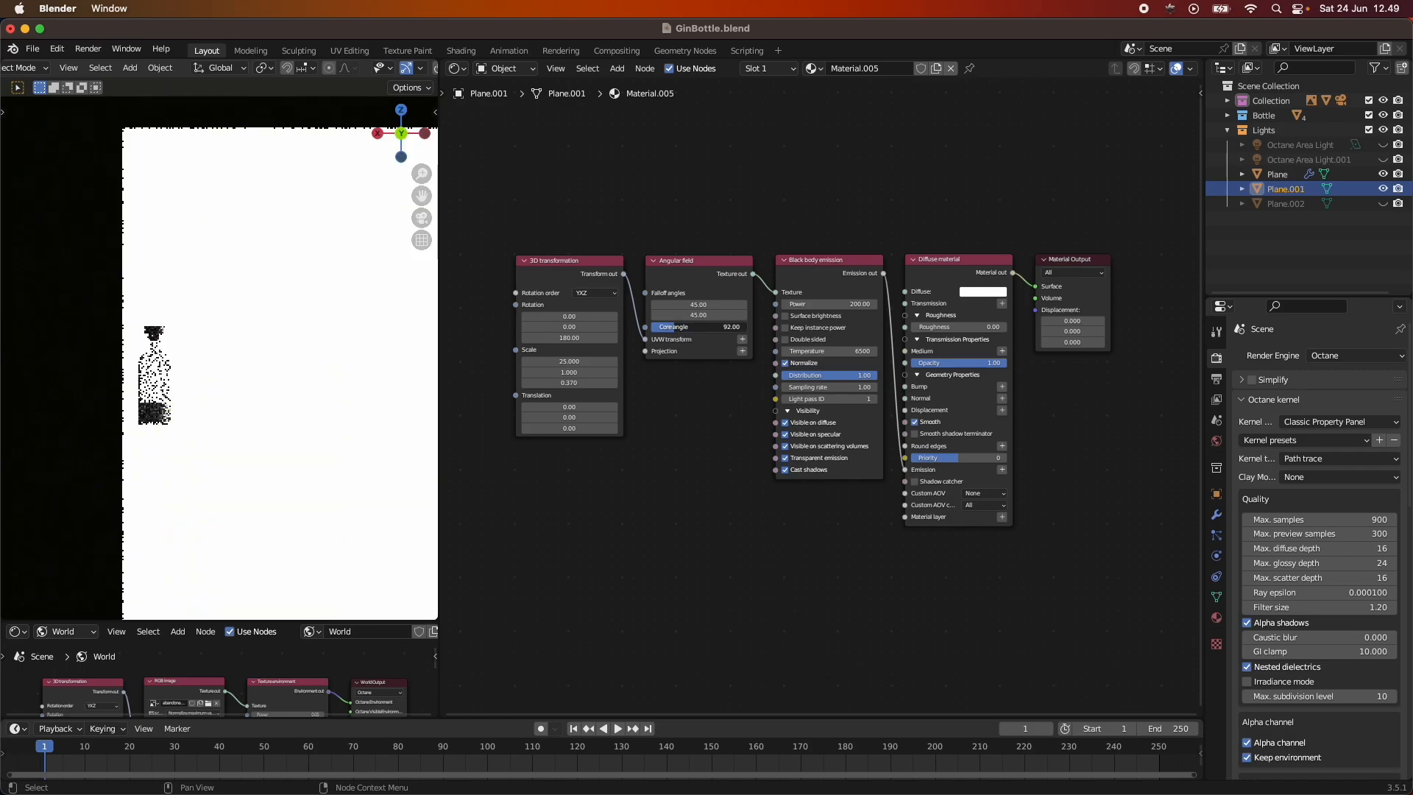
left_click(730, 326)
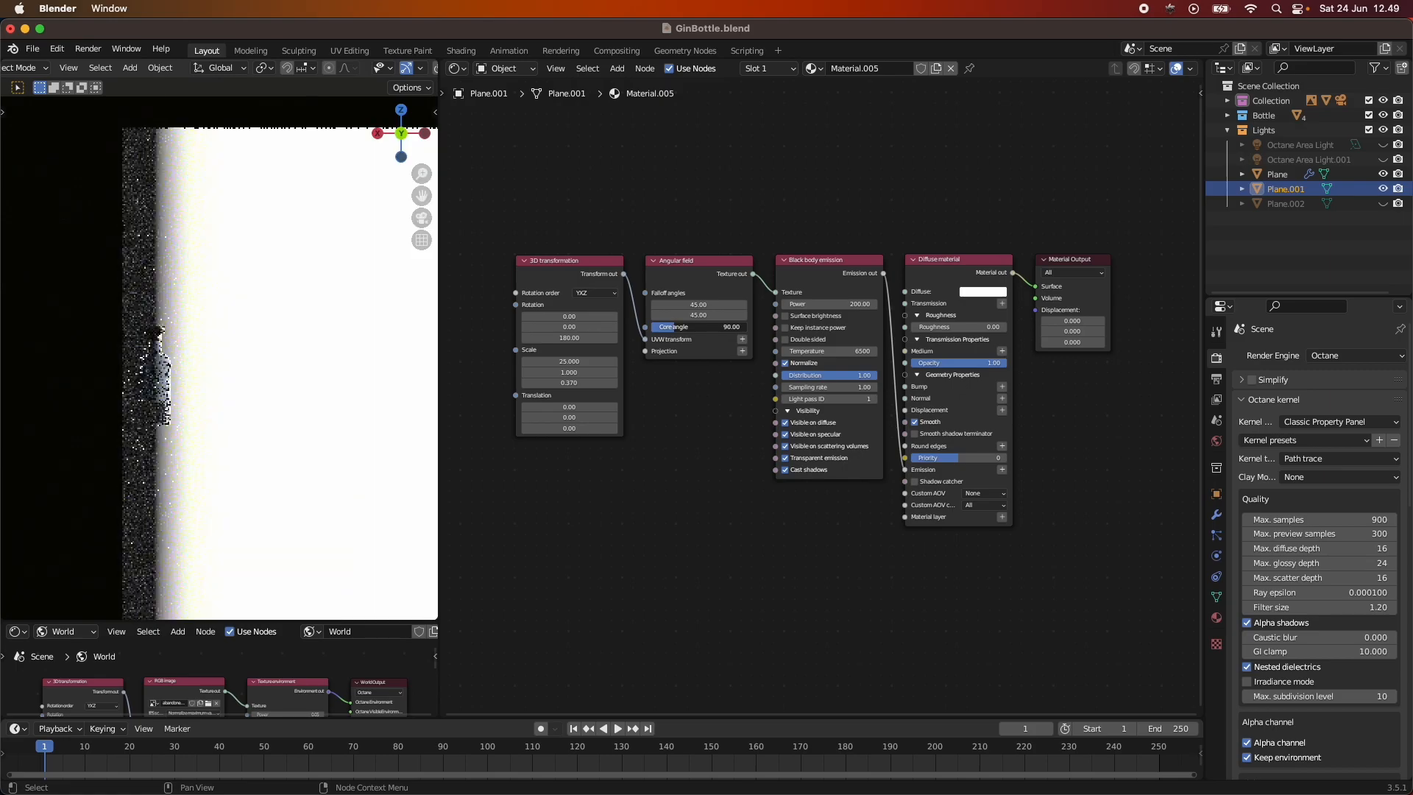
left_click(684, 327)
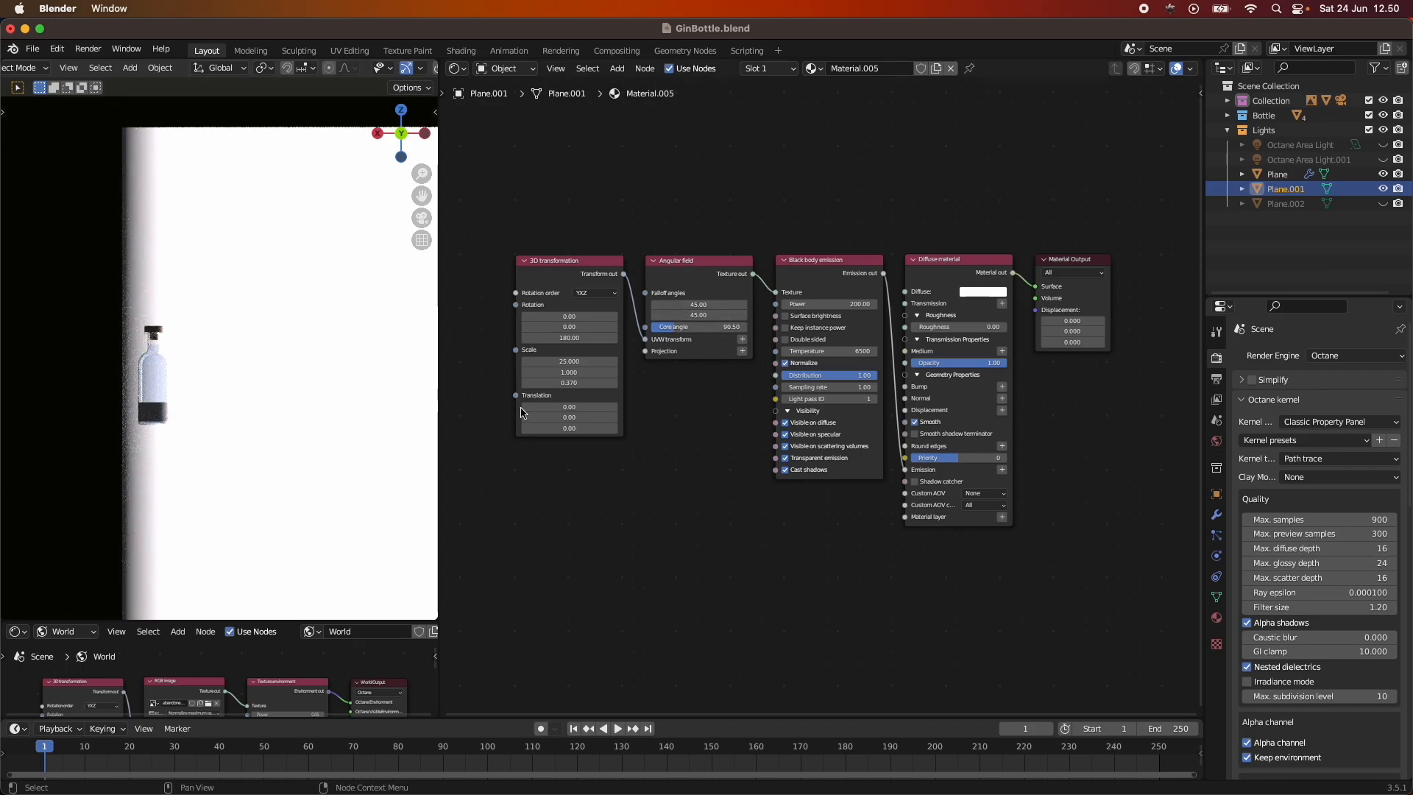
left_click(568, 381)
type("0.440")
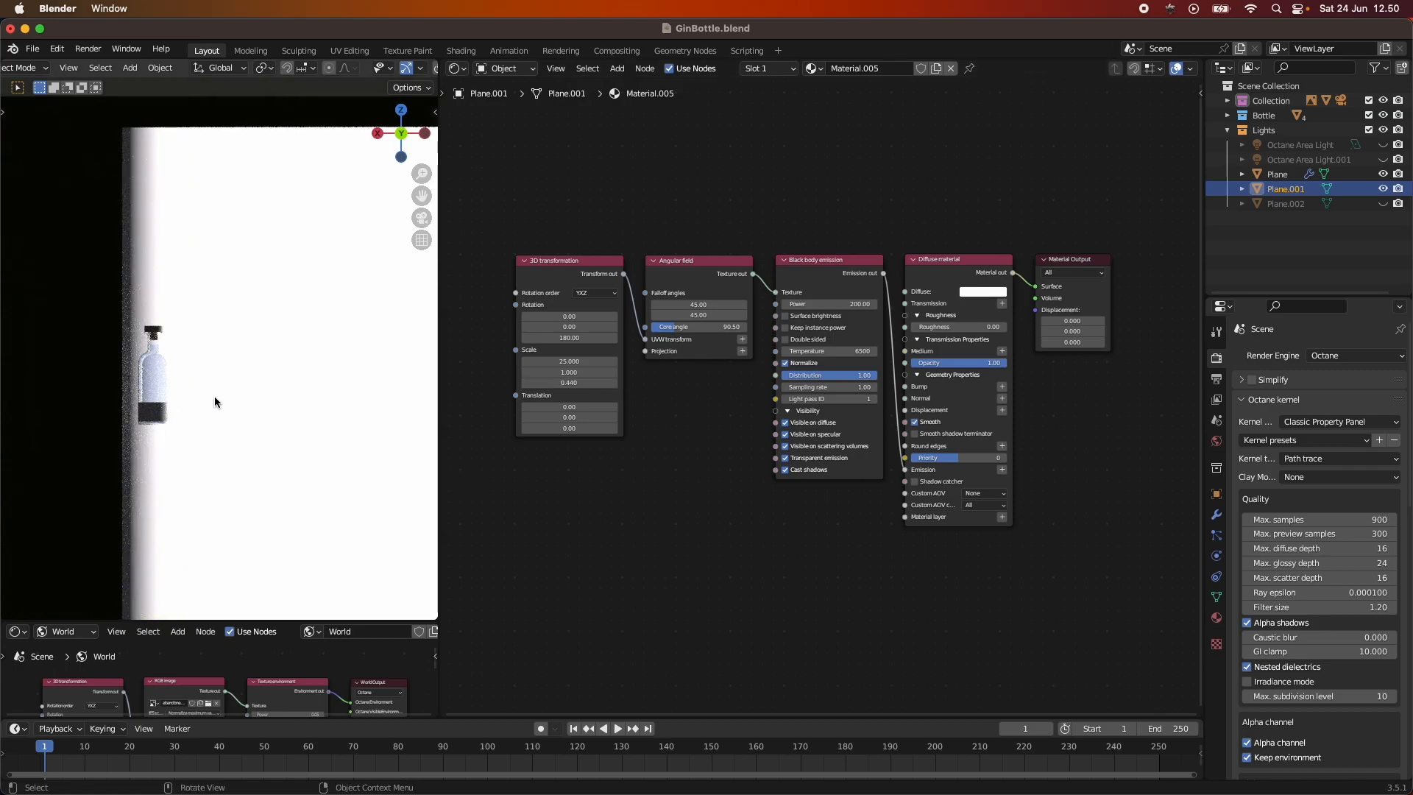
mouse_move(228, 400)
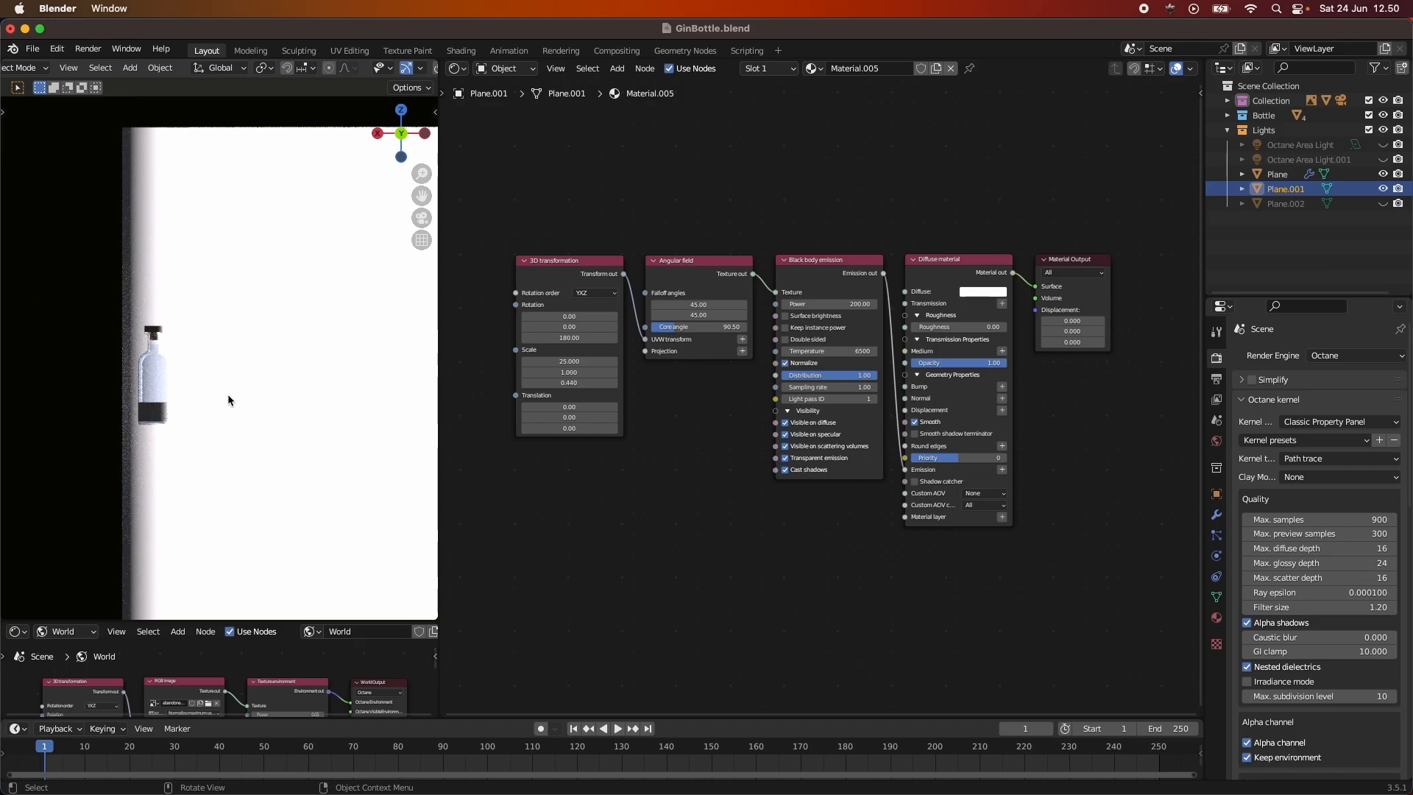
mouse_move(766, 390)
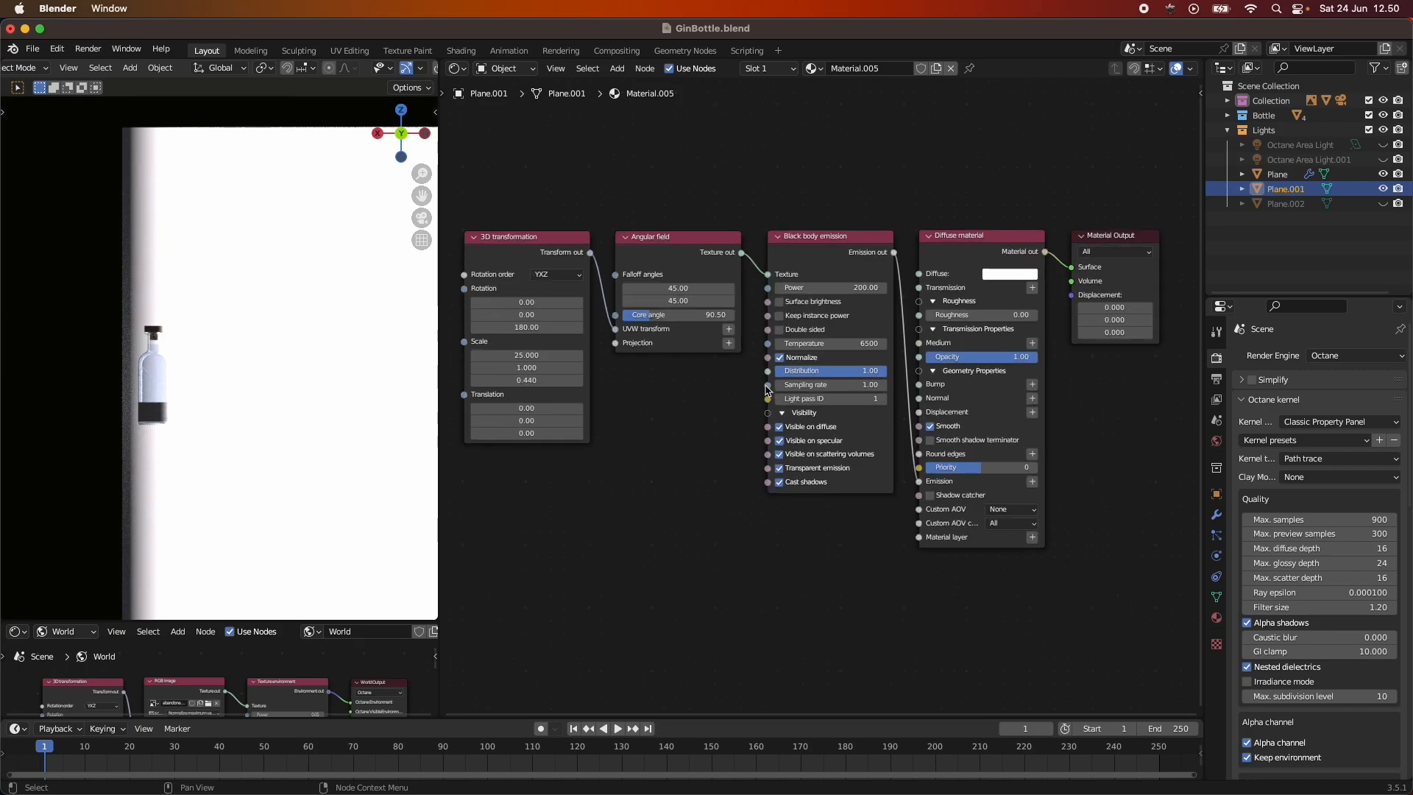
scroll("down", 3)
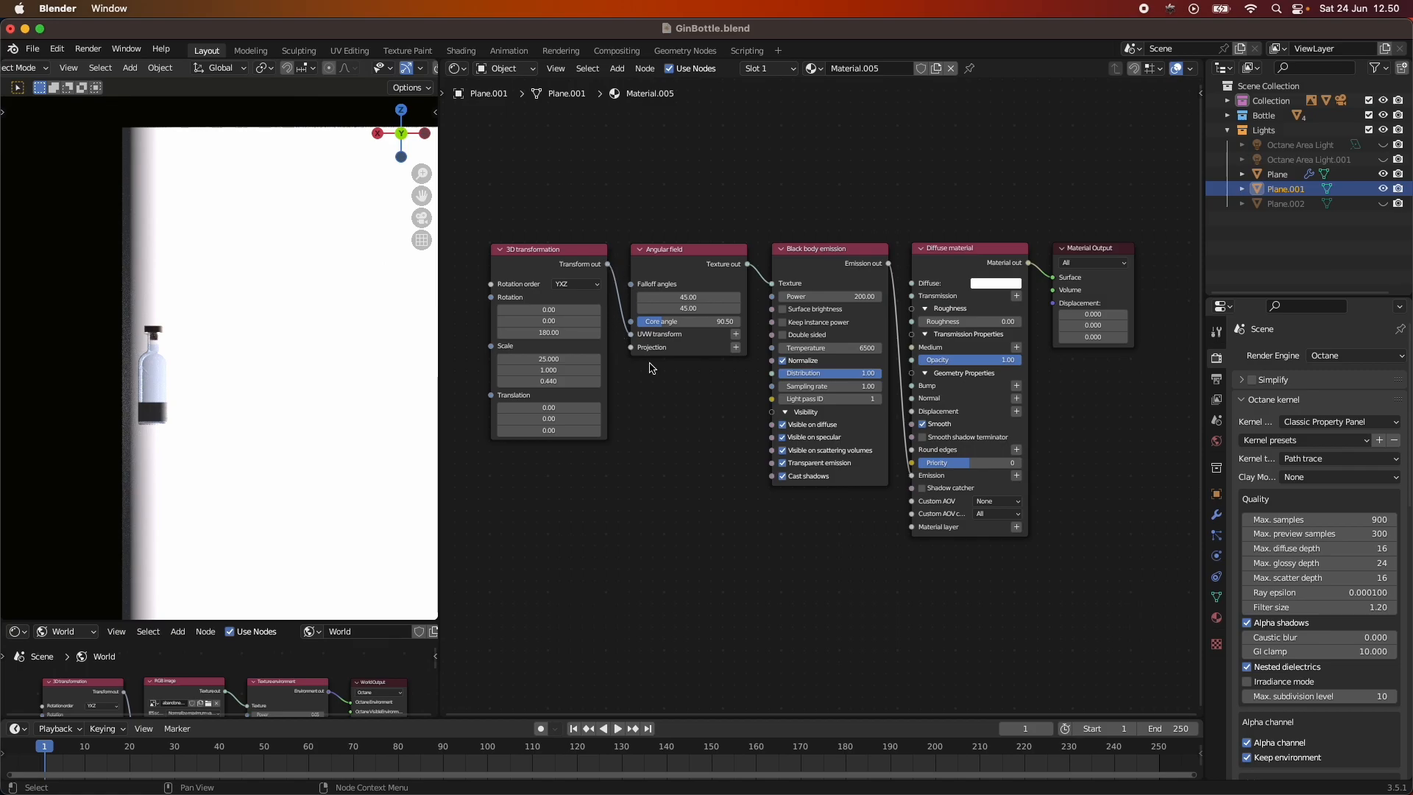
mouse_move(780, 295)
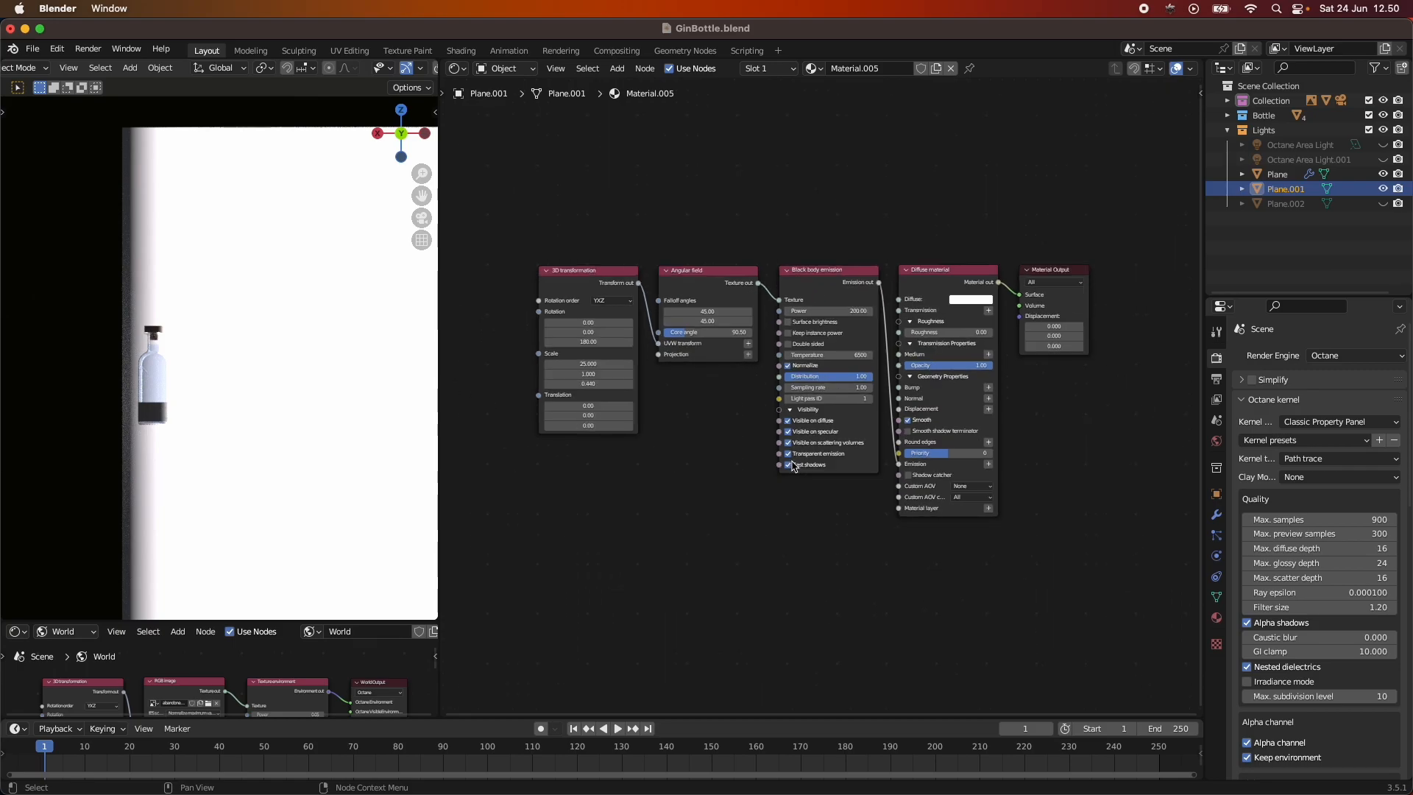
mouse_move(792, 465)
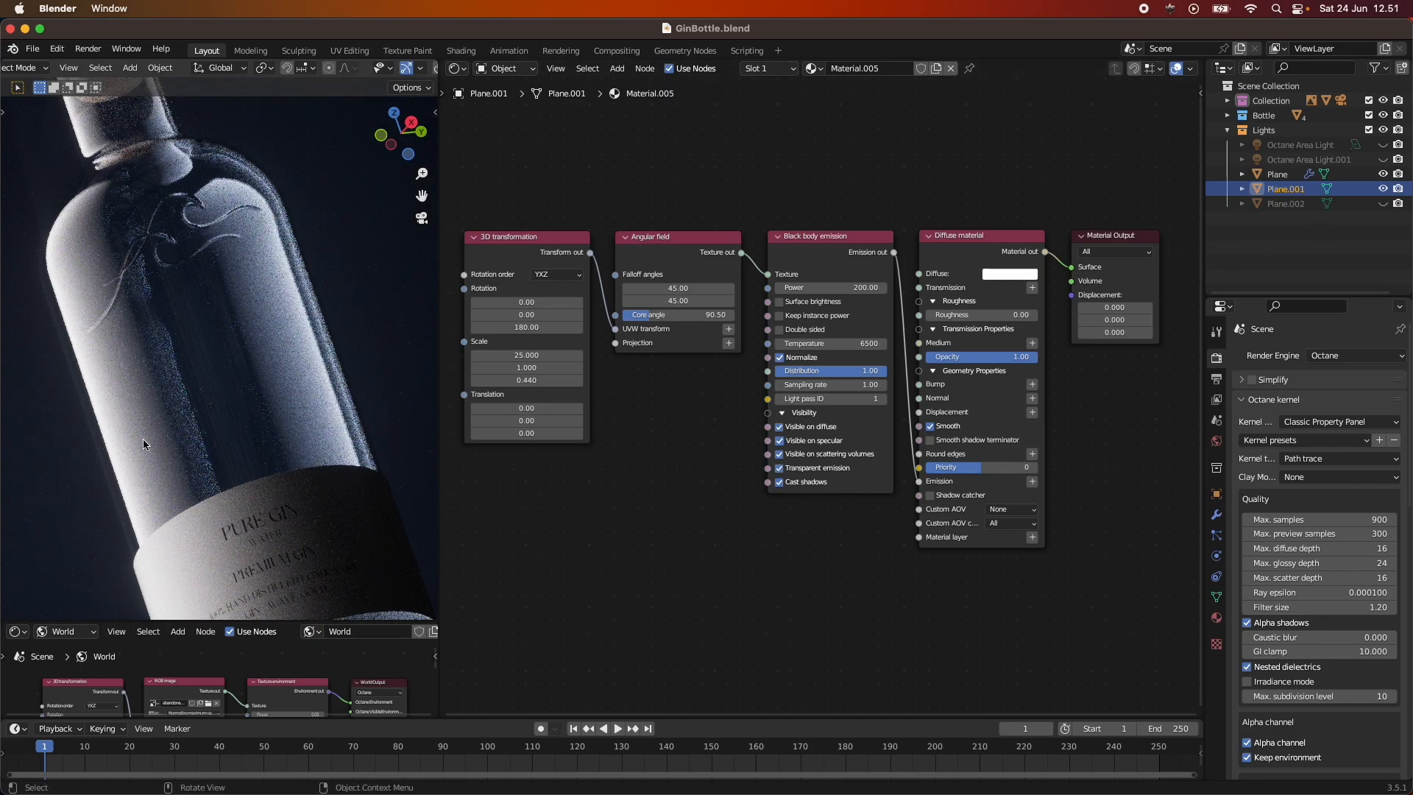
mouse_move(230, 364)
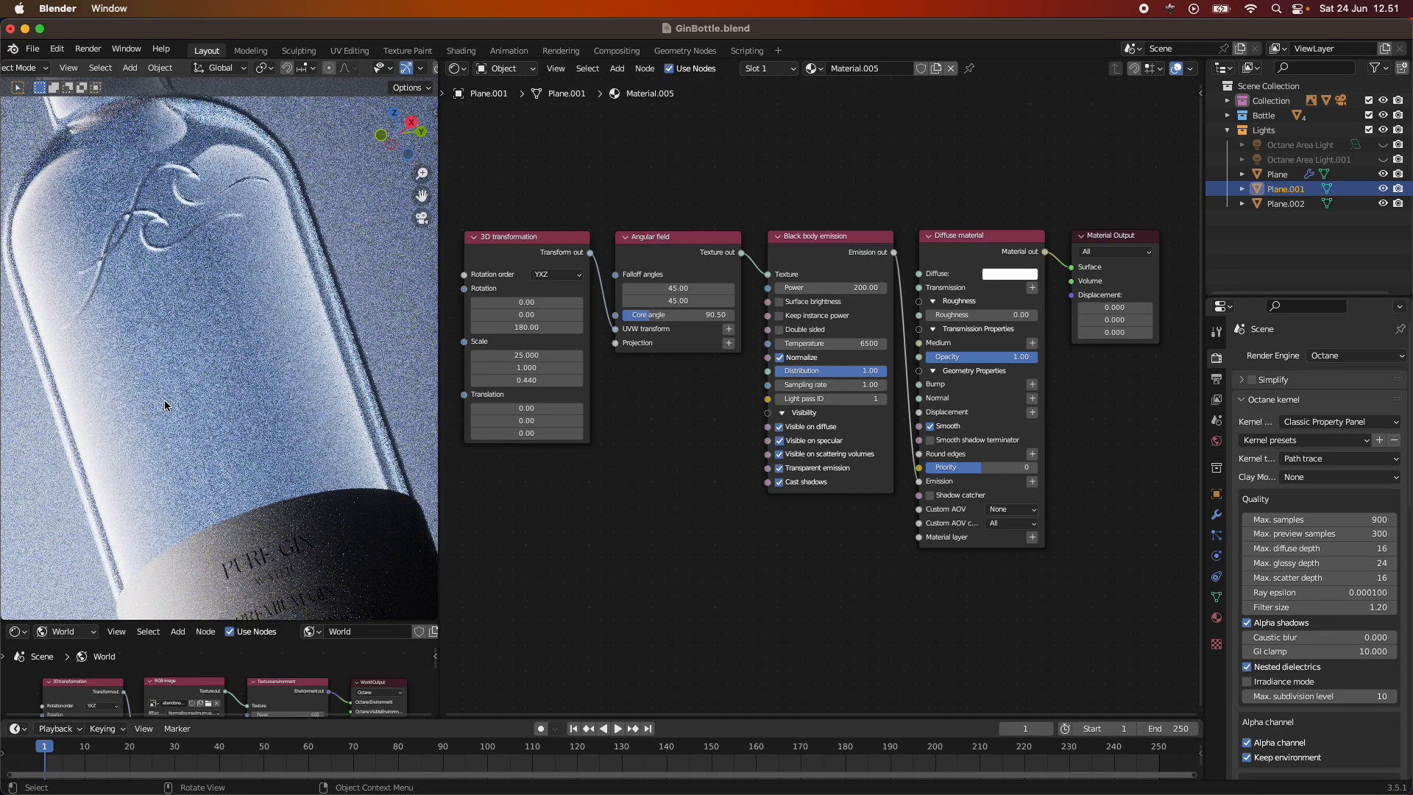
mouse_move(271, 184)
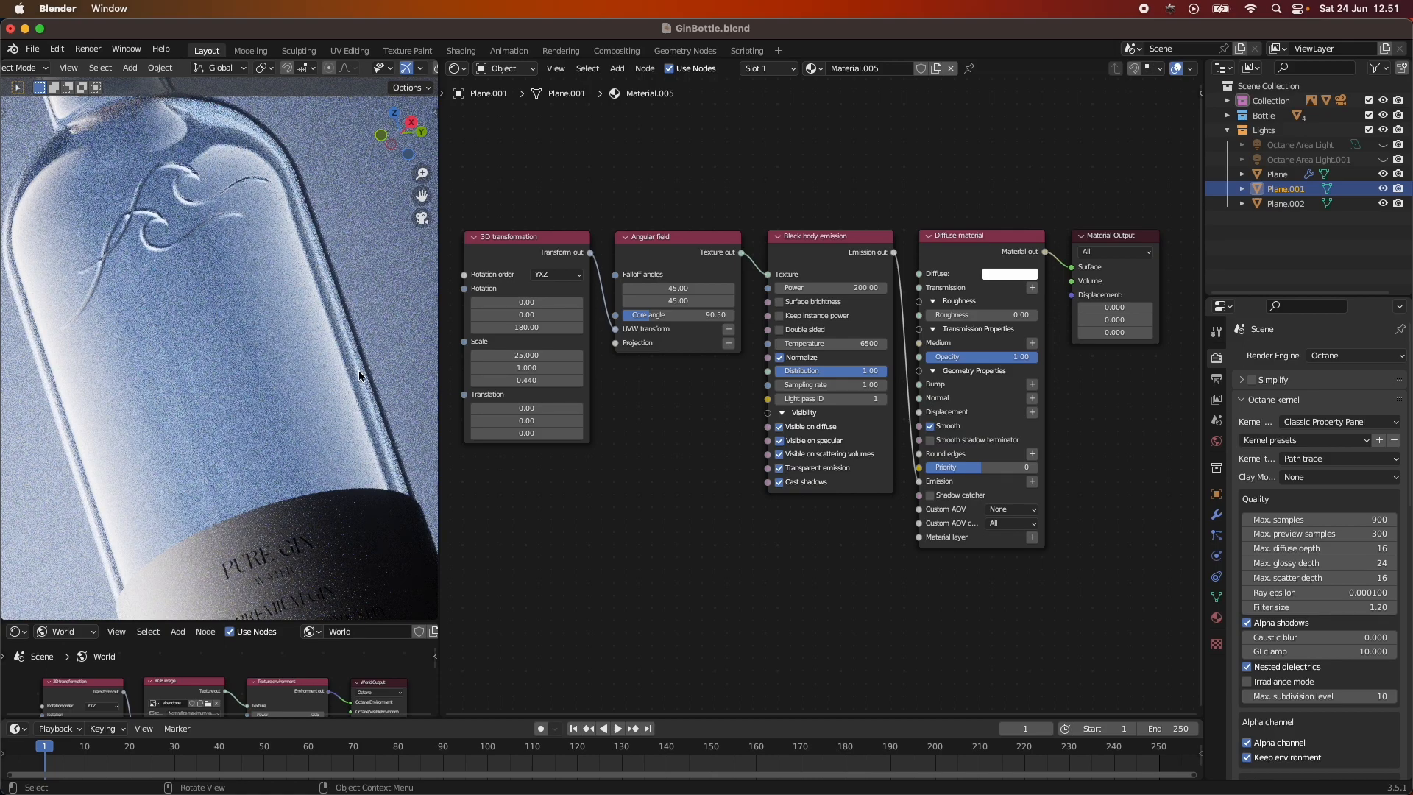
mouse_move(97, 511)
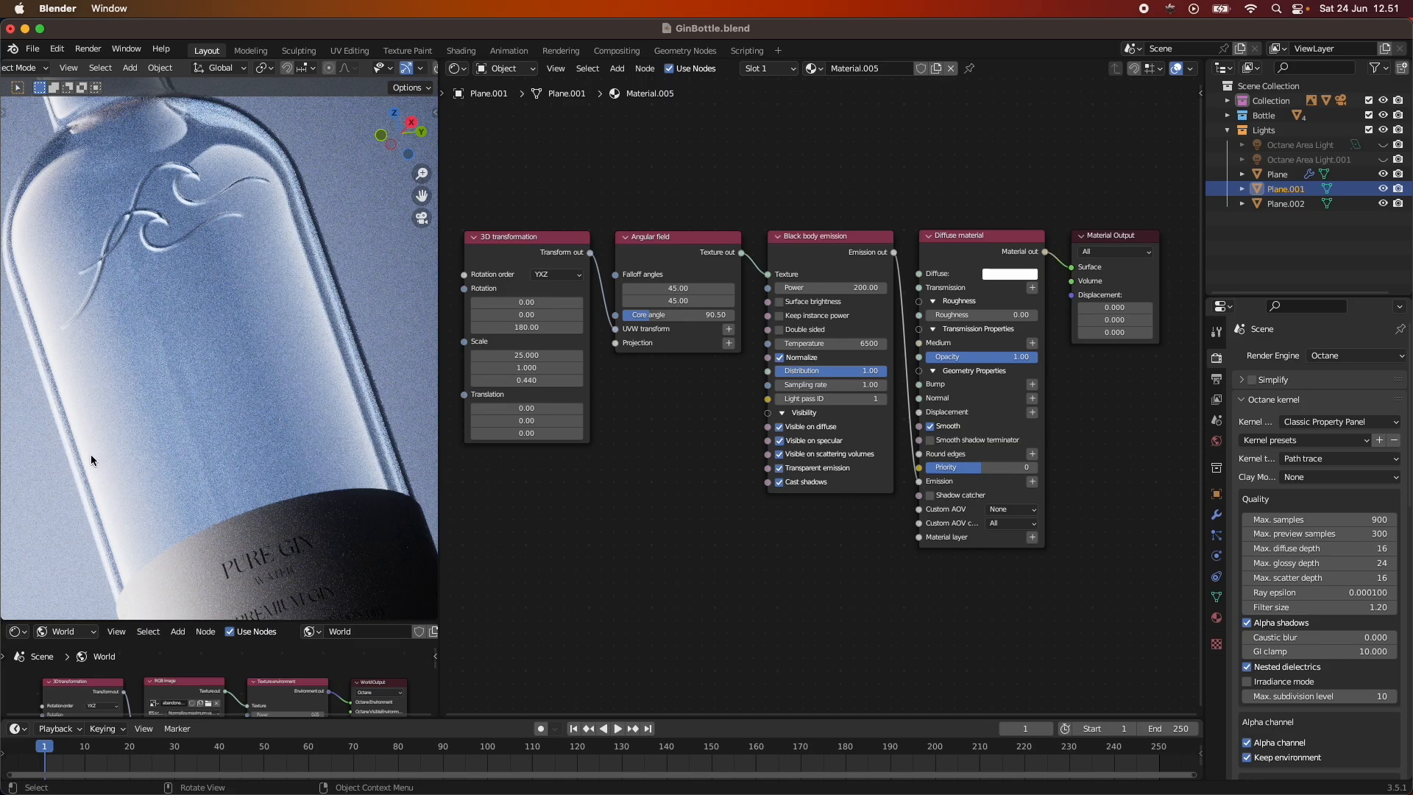
mouse_move(204, 239)
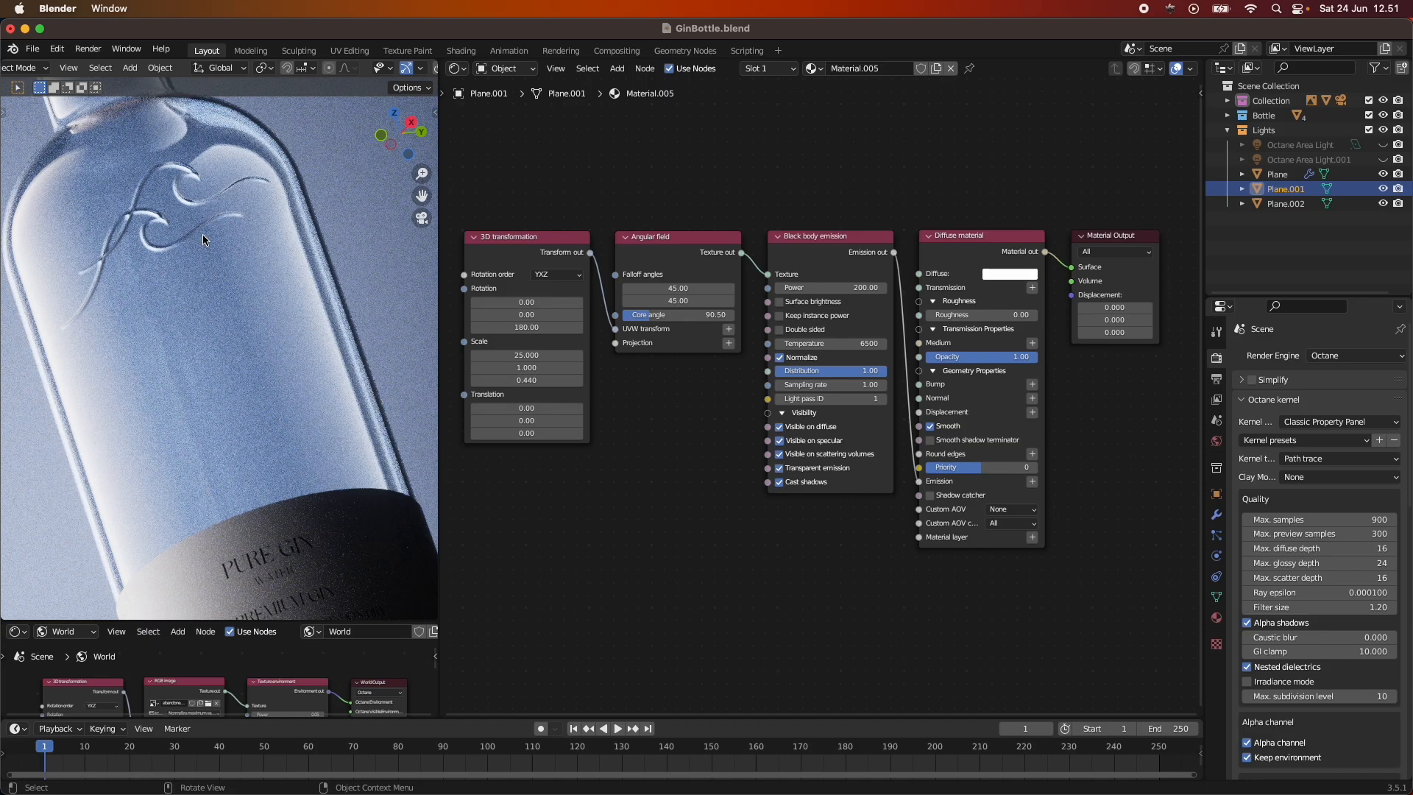
mouse_move(84, 369)
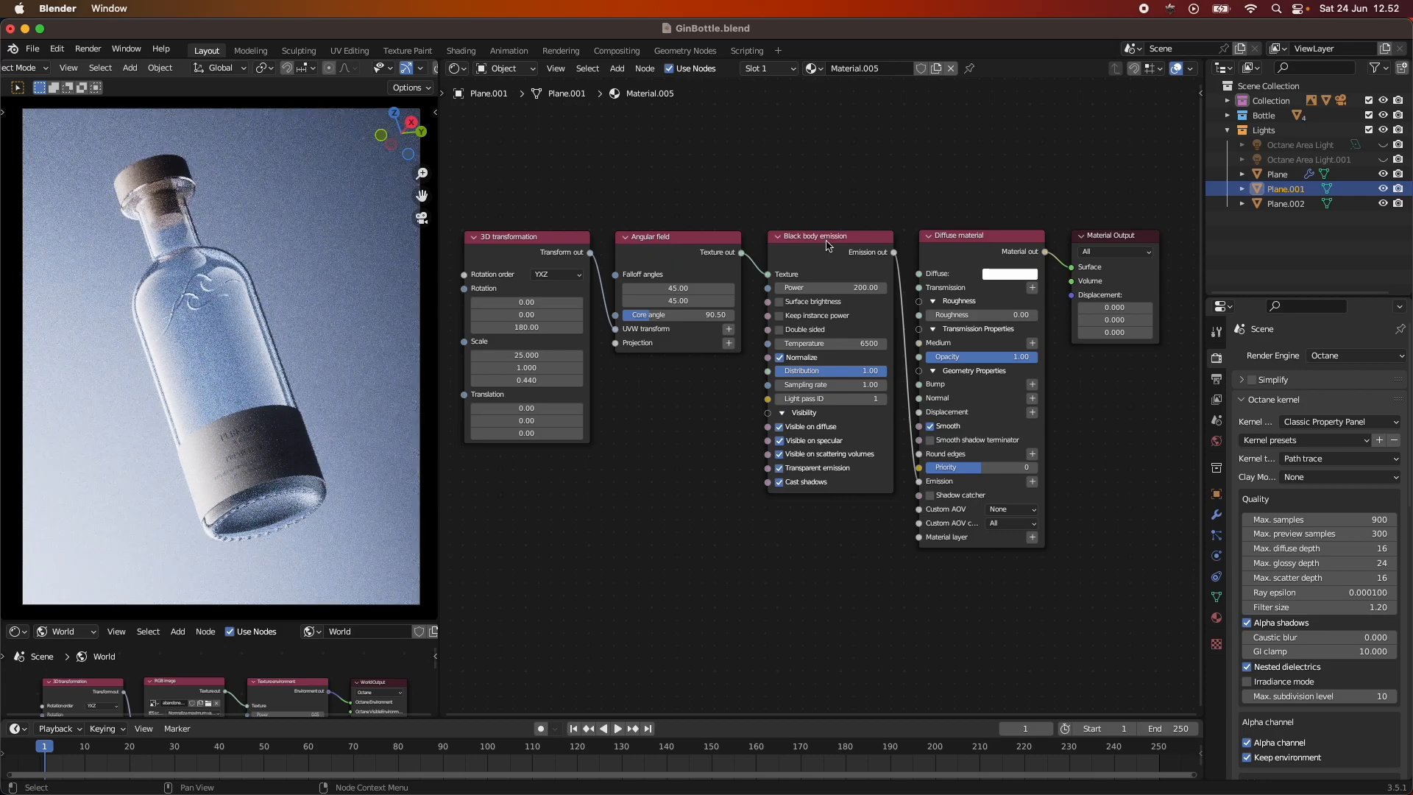
Hide the gradient planes and enable the top Octane Area Light above the bottle.
left_click(1277, 174)
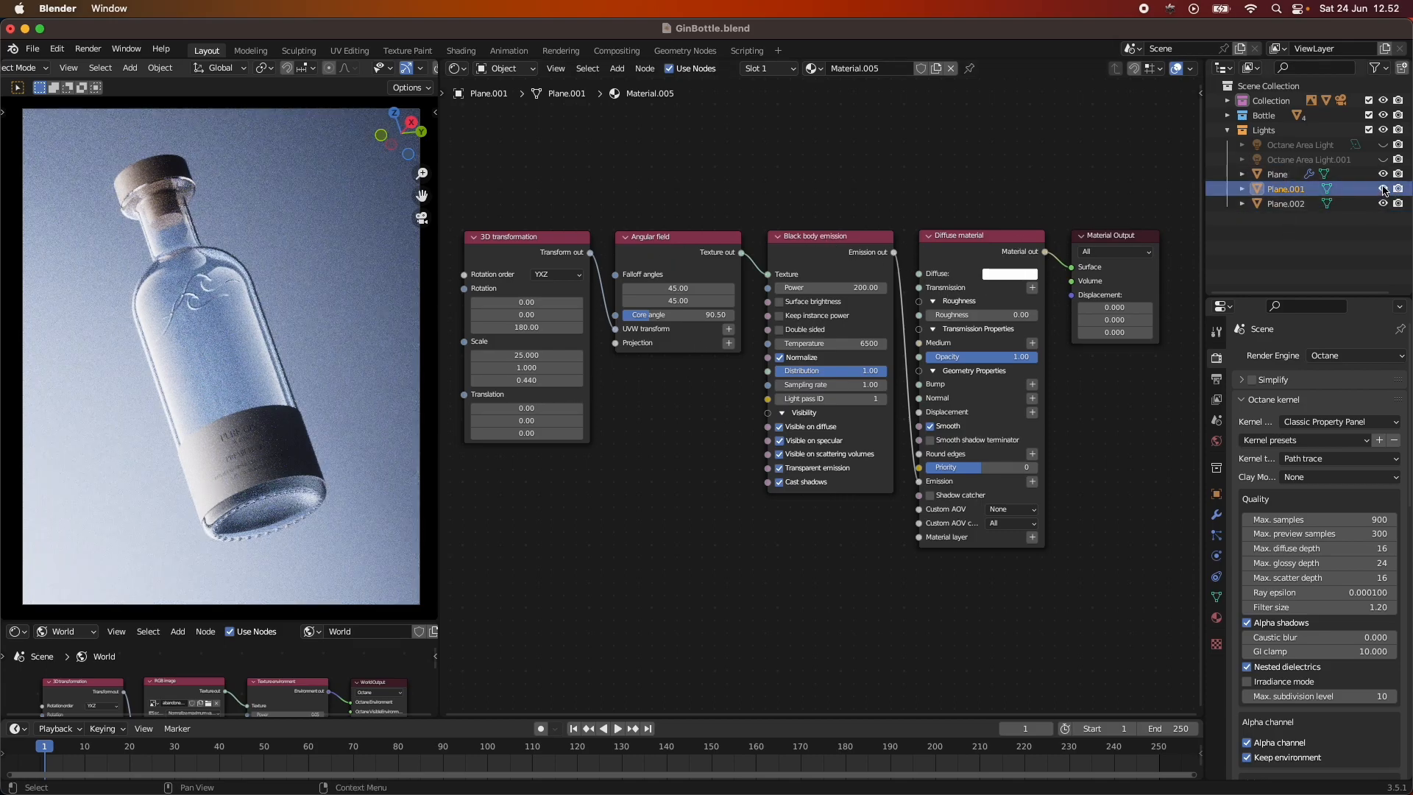
left_click(1386, 190)
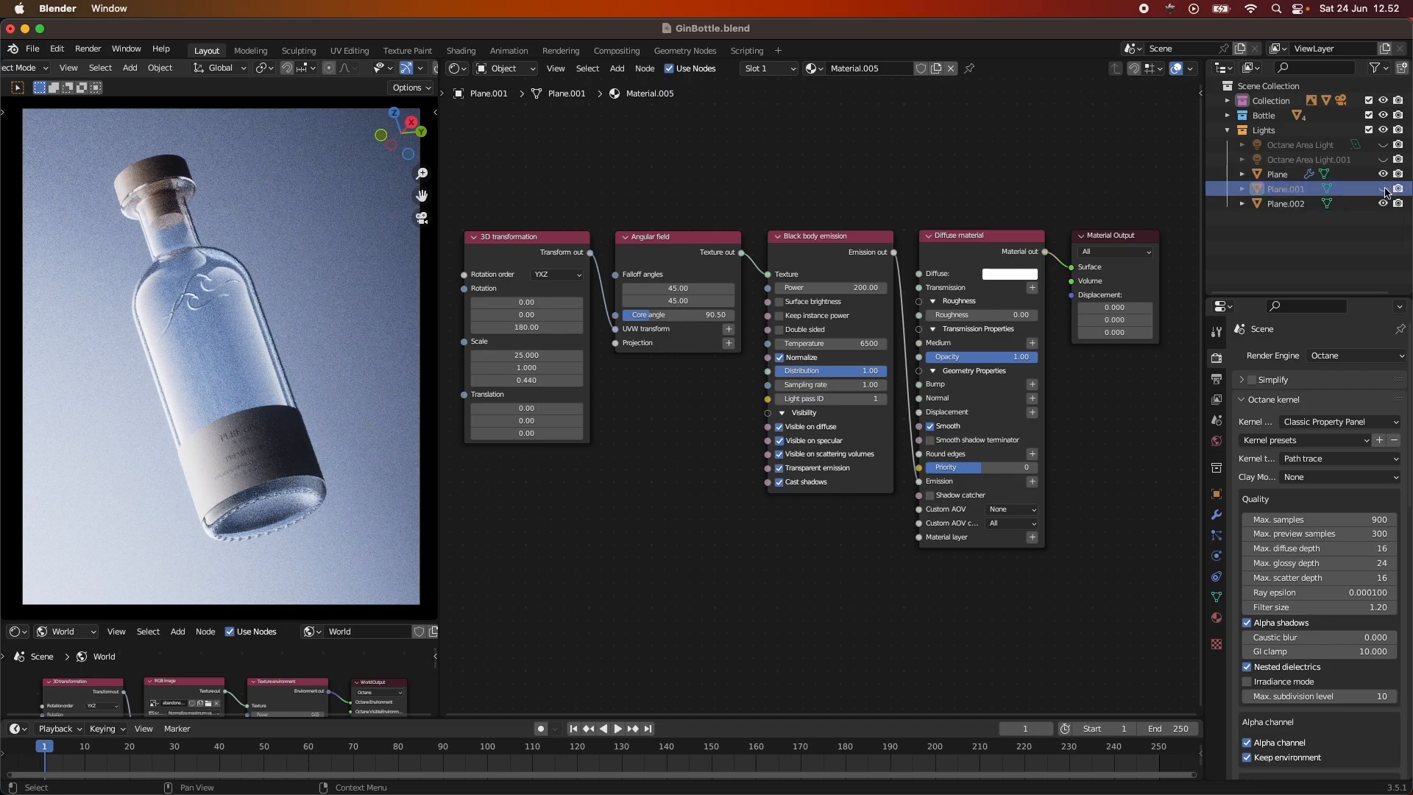
left_click(1385, 188)
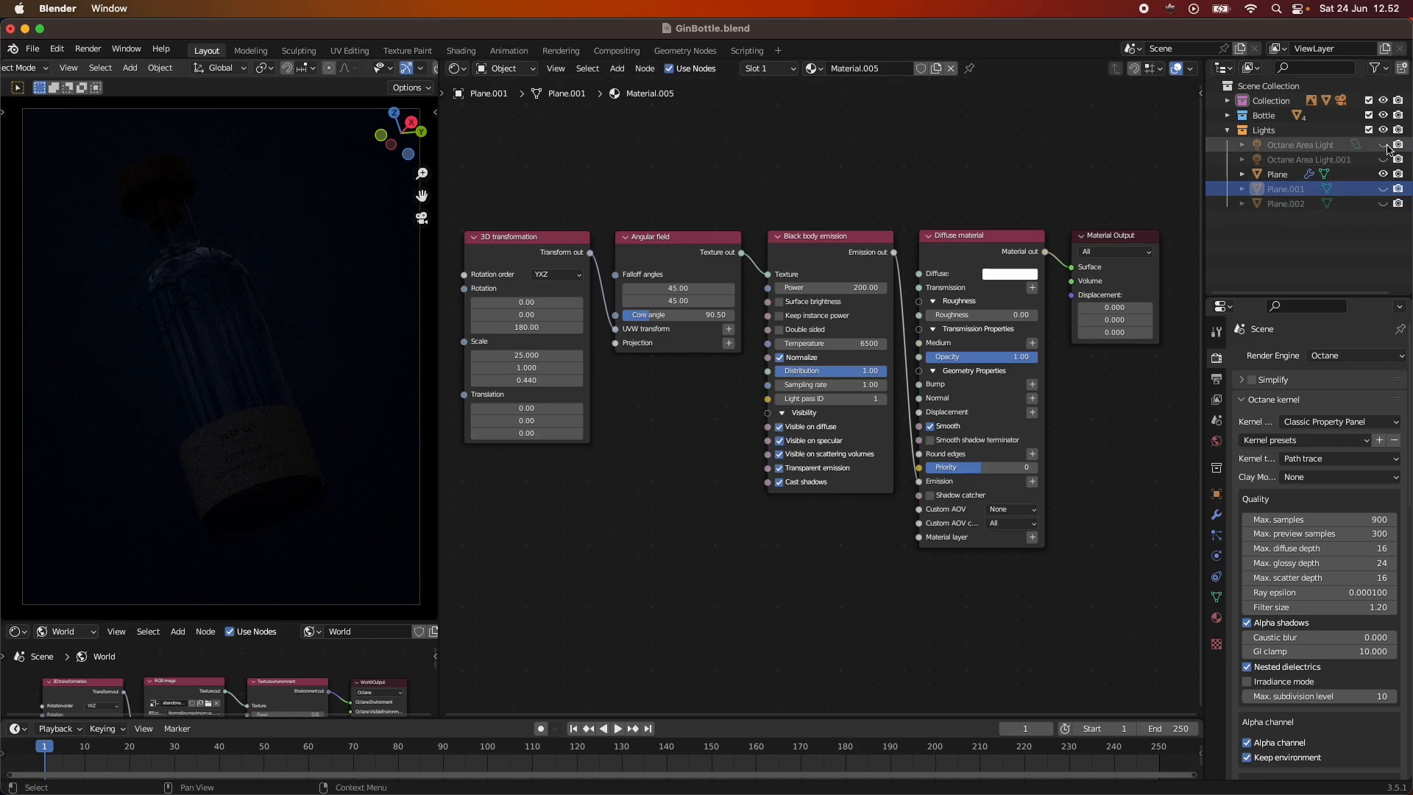
left_click(1383, 144)
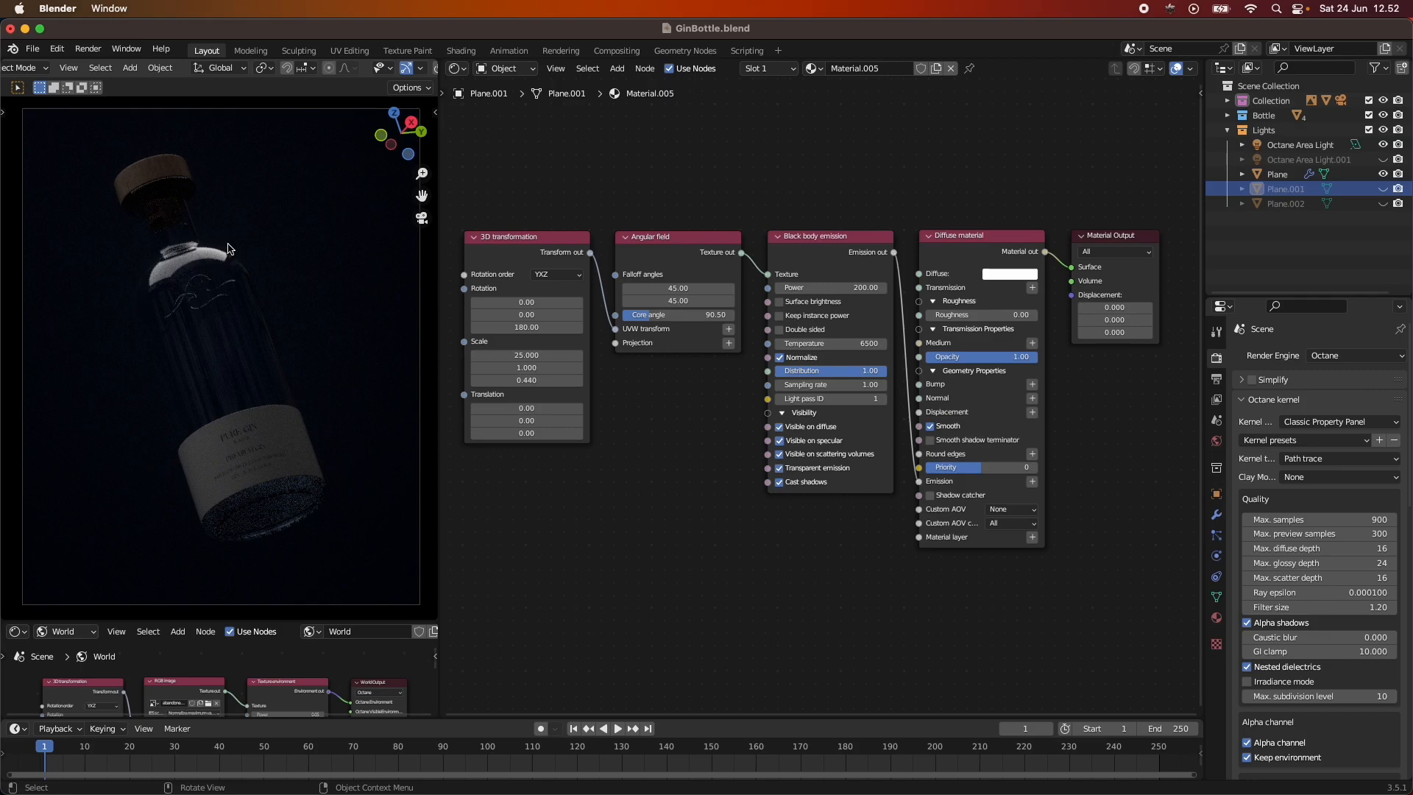
mouse_move(150, 165)
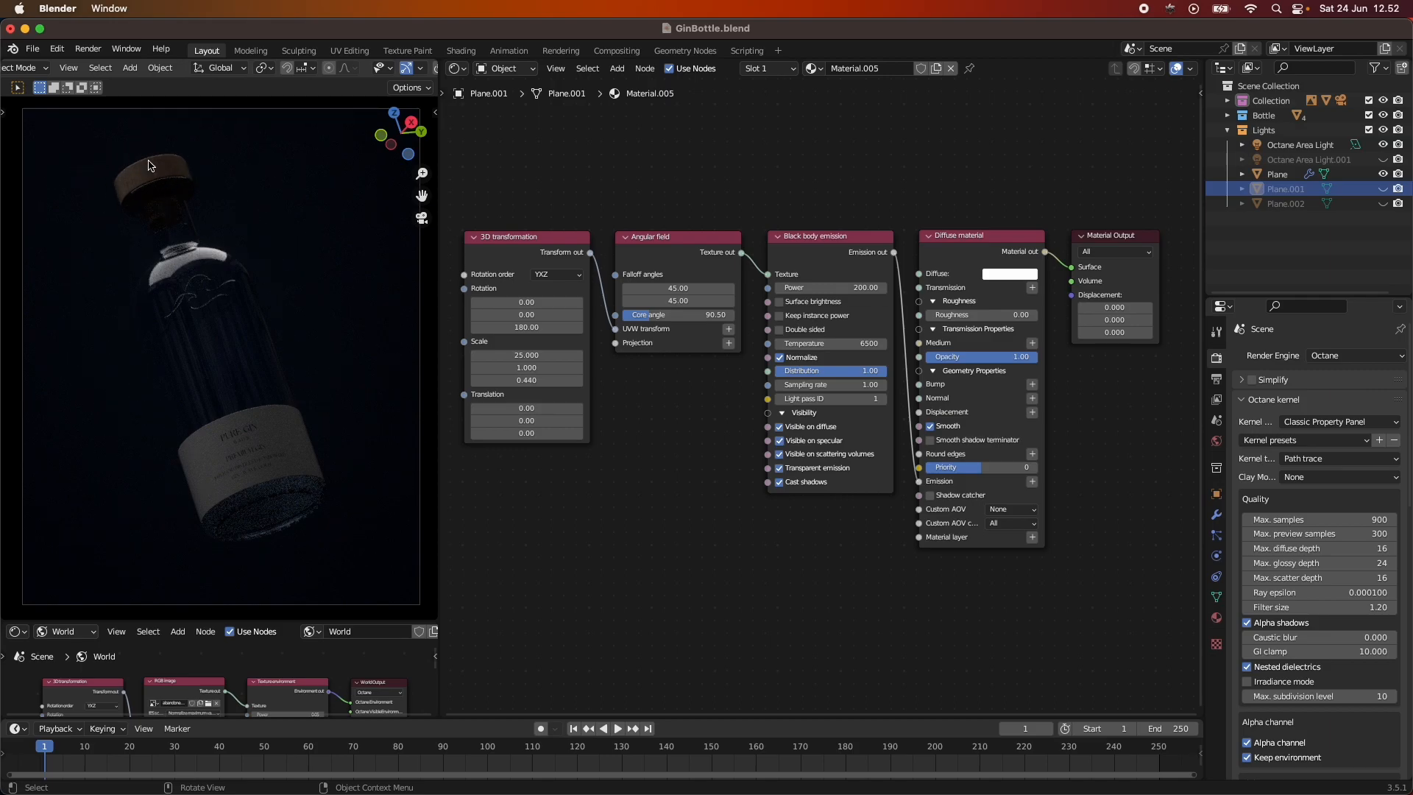
mouse_move(130, 235)
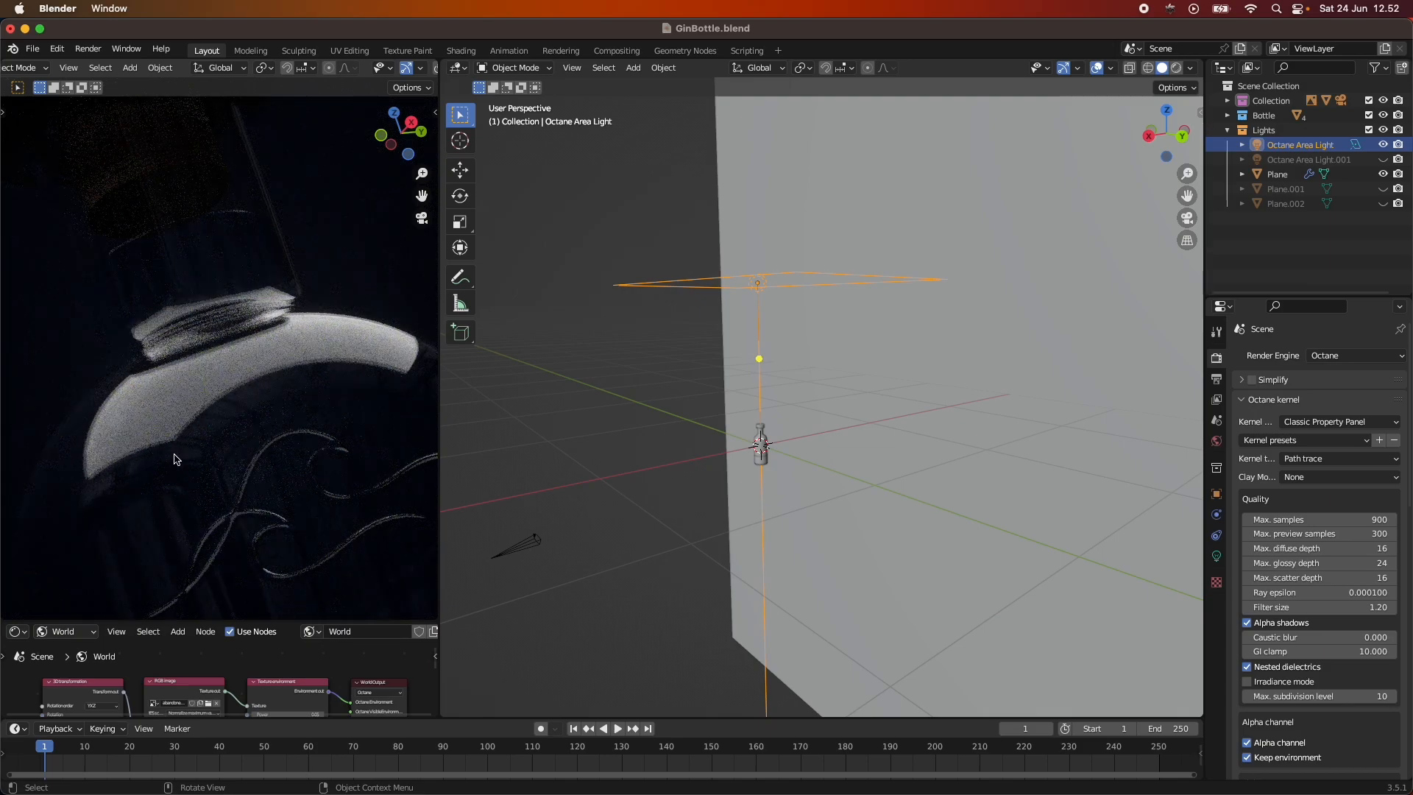
mouse_move(278, 424)
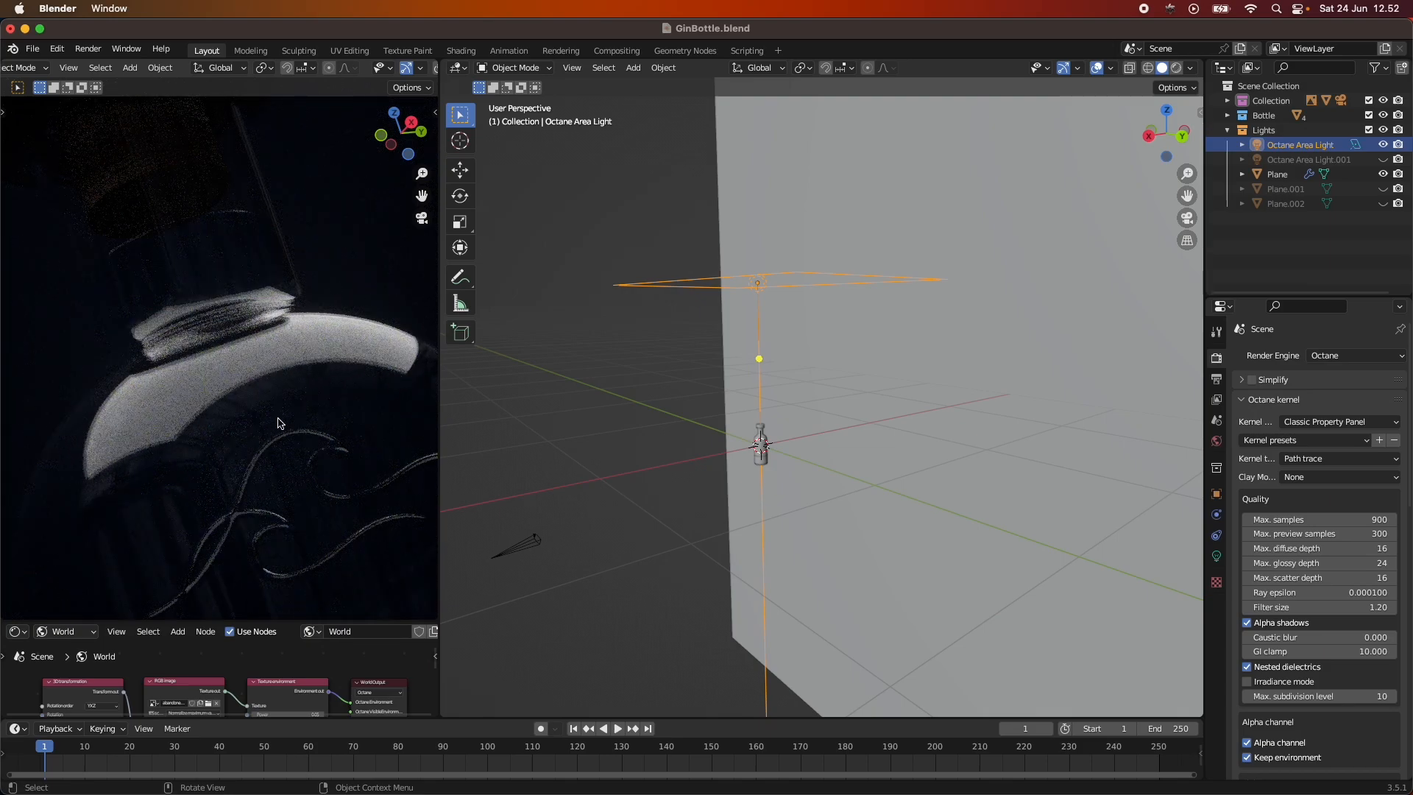
Show the 3D scene with the top area light hovering above the bottle.
left_click(781, 283)
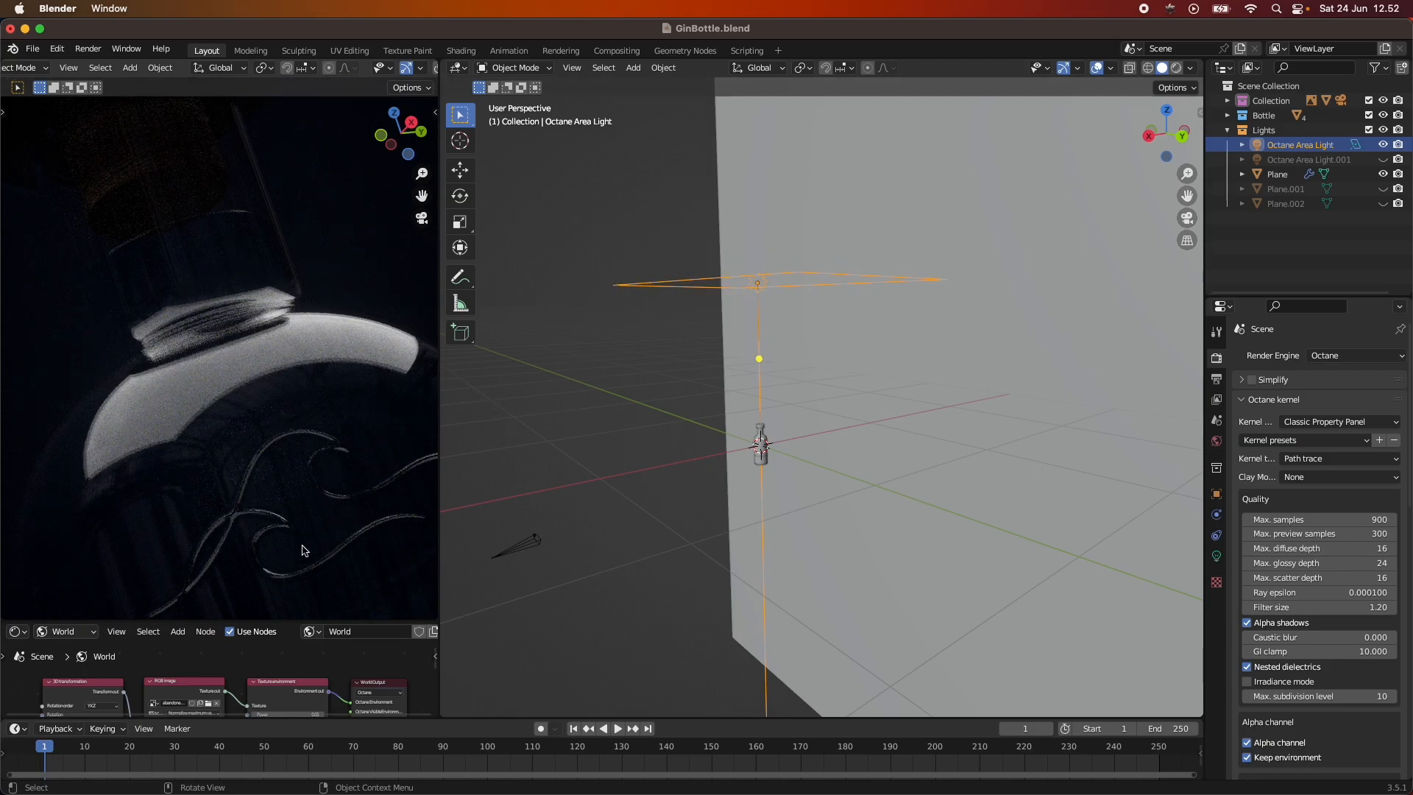
mouse_move(340, 516)
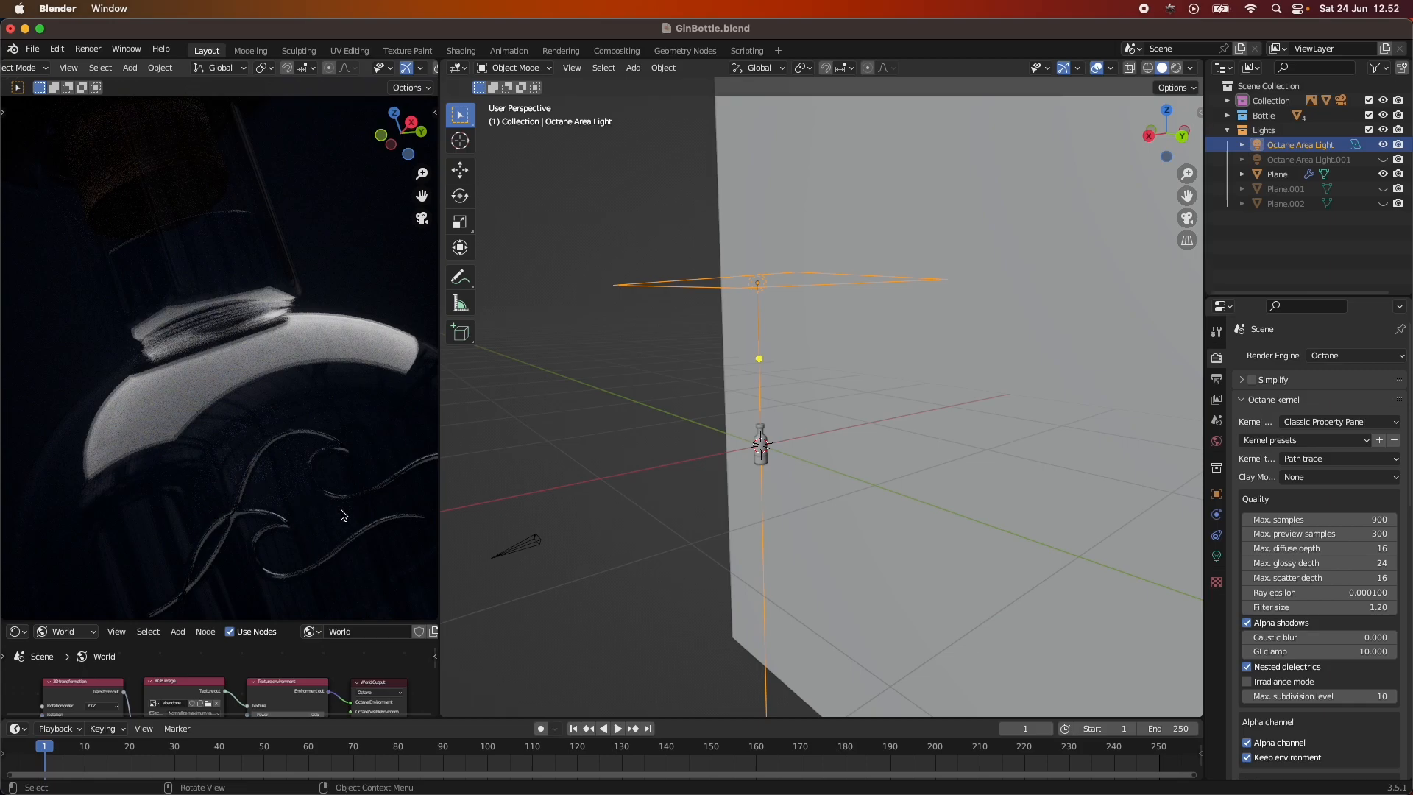
mouse_move(345, 467)
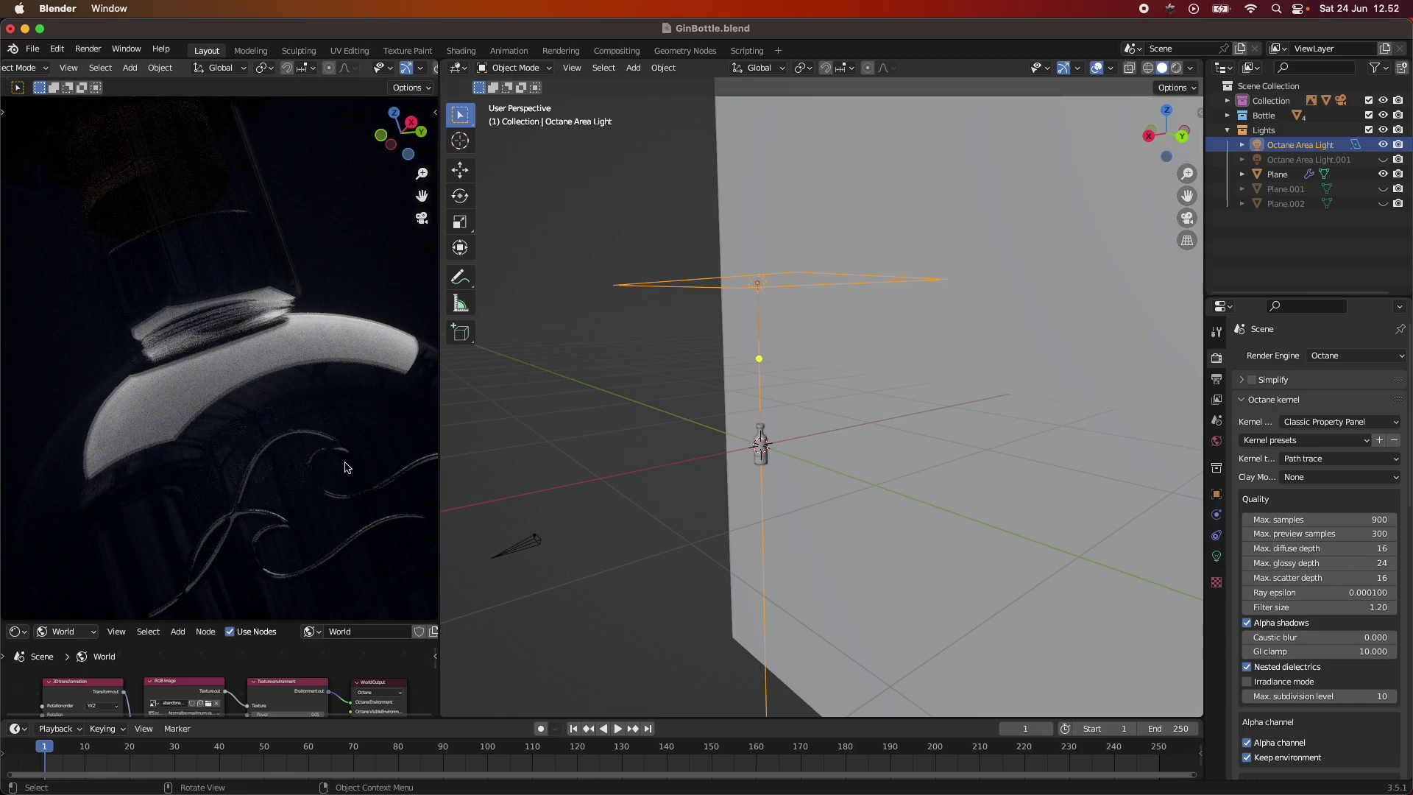
mouse_move(240, 461)
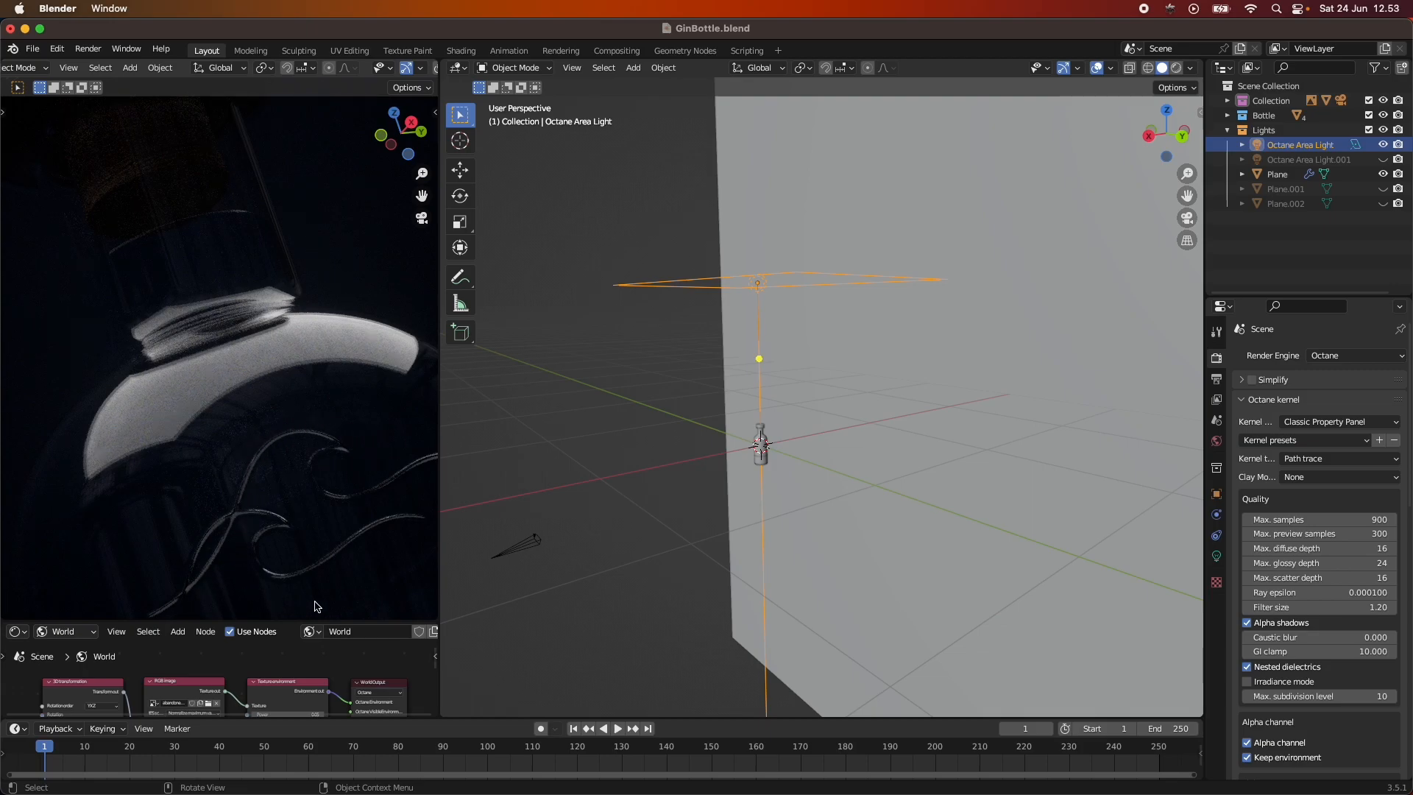
mouse_move(410, 556)
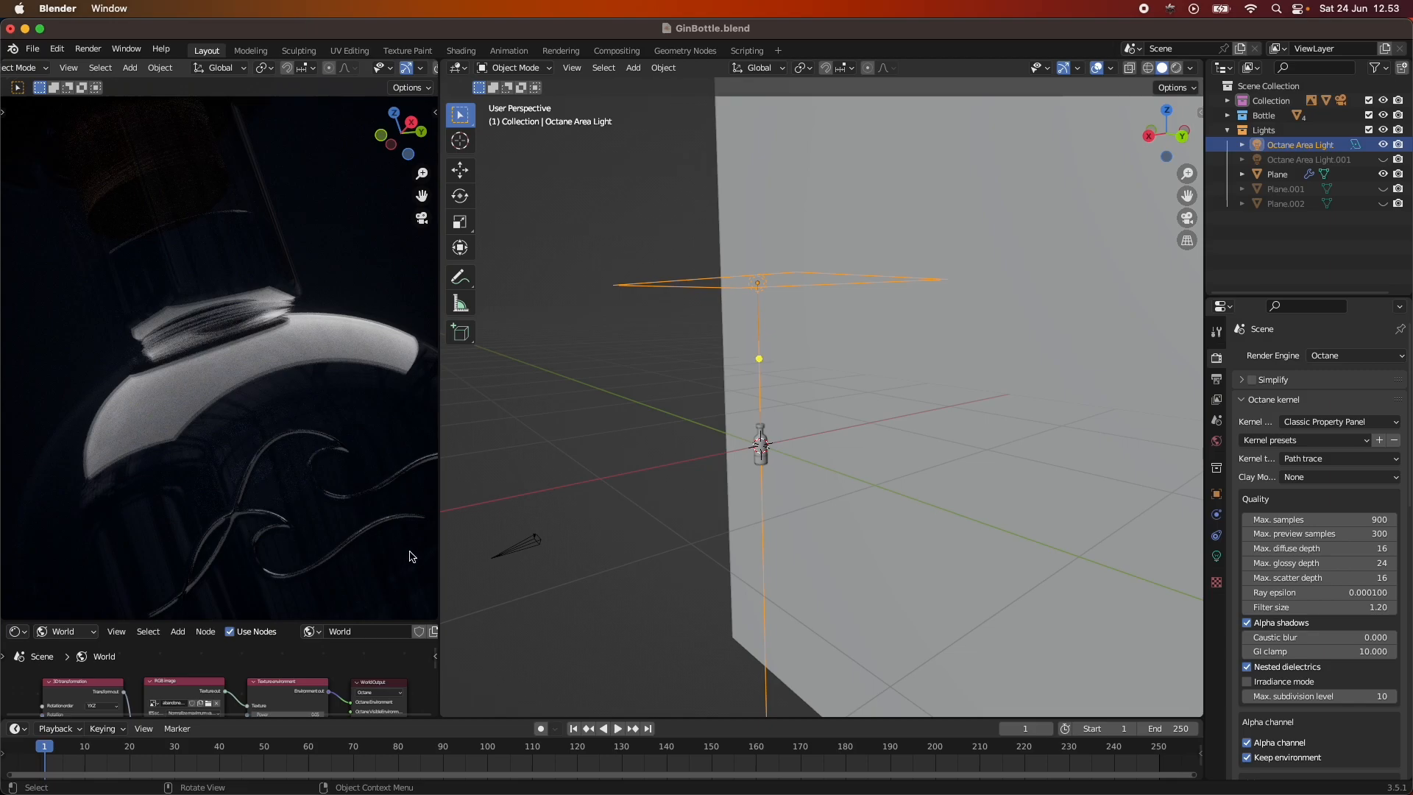
mouse_move(340, 489)
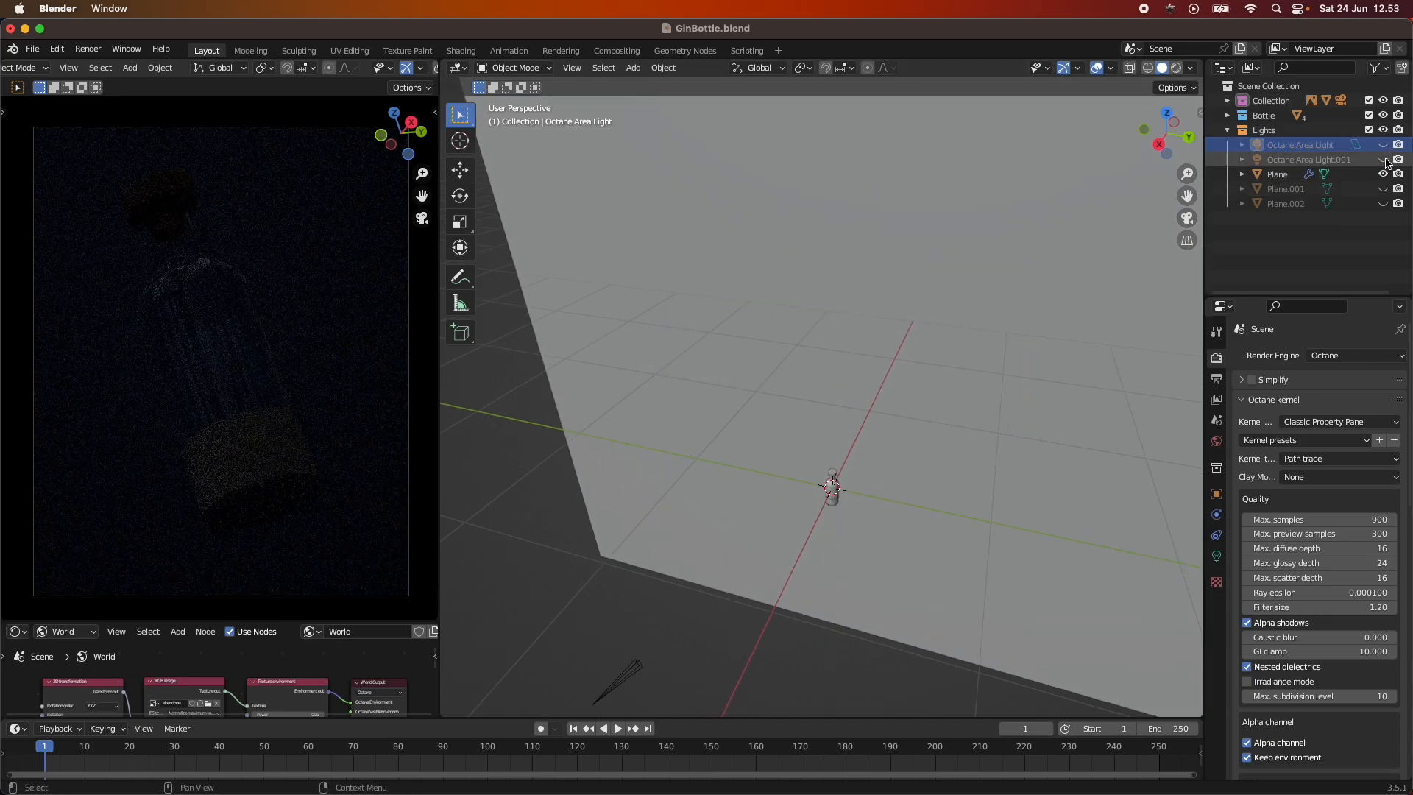
Enable viewport and render visibility for Plane.001 and Plane.002 gradient planes.
left_click(1384, 190)
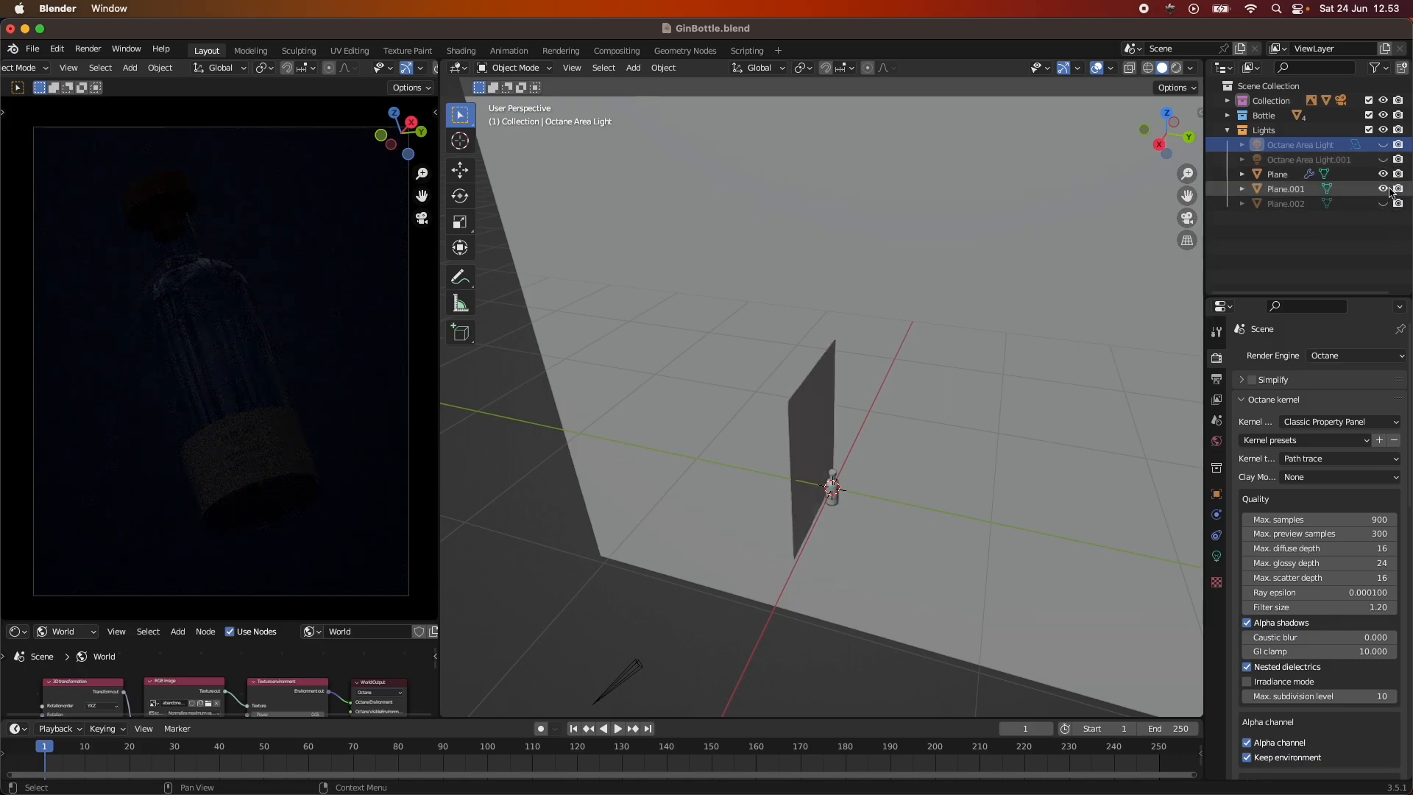
left_click(1384, 189)
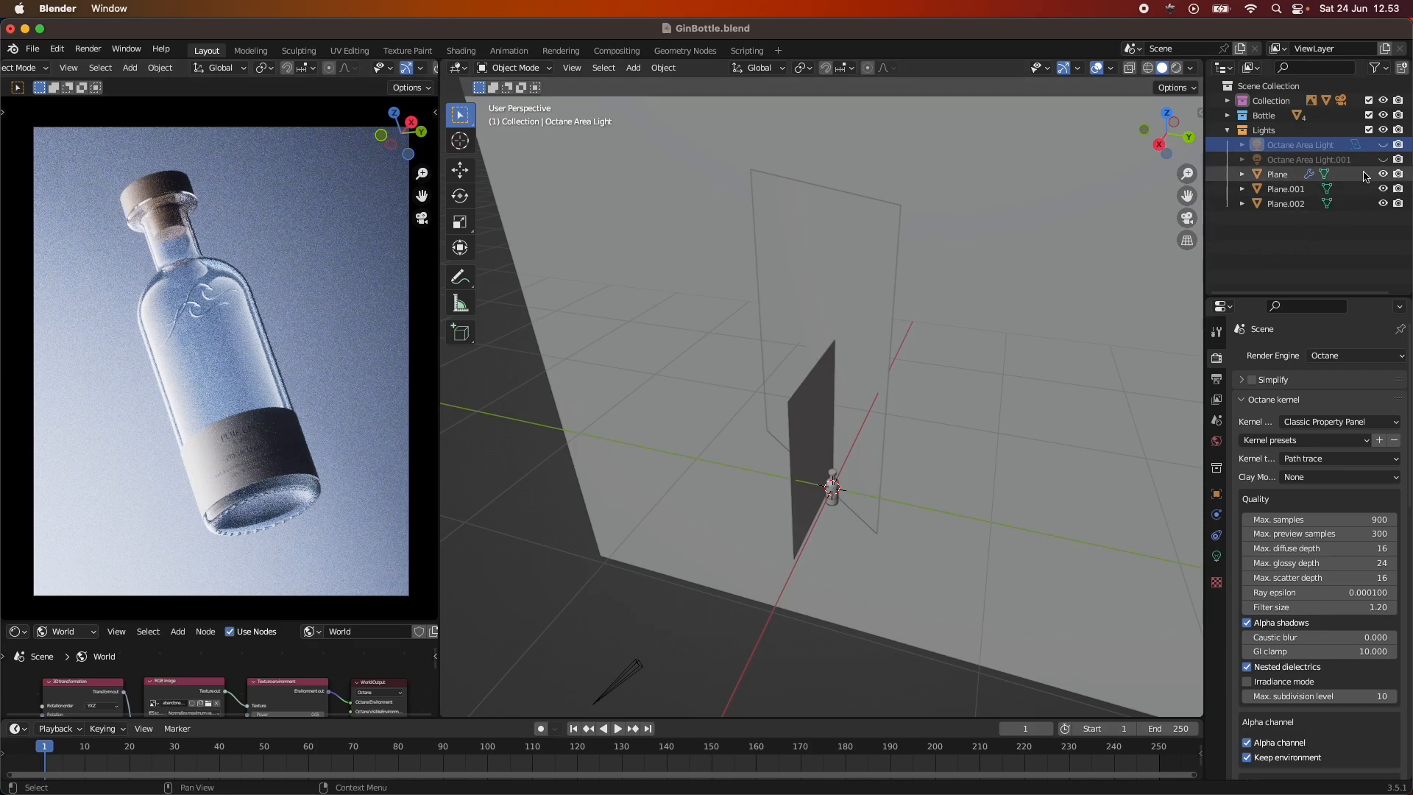
left_click(1384, 174)
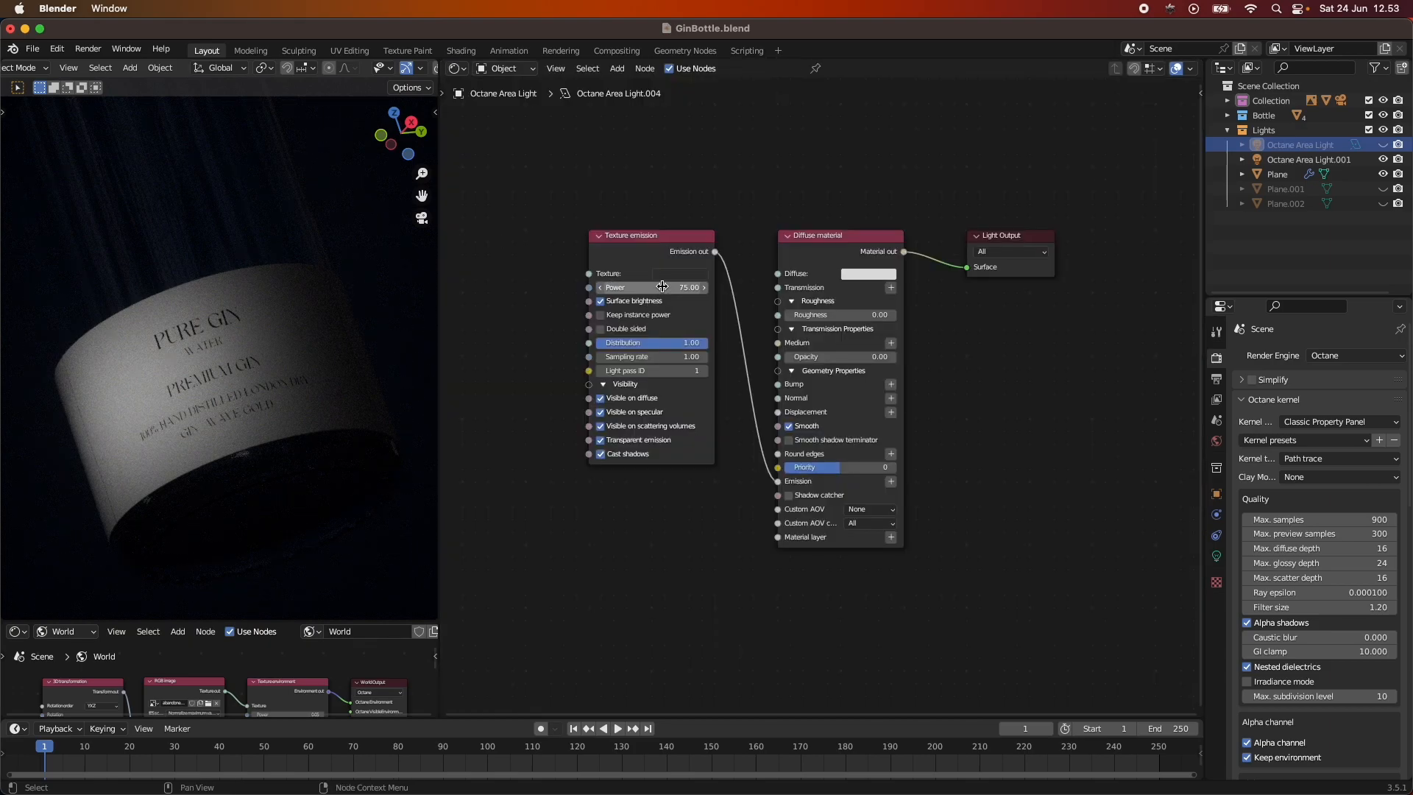
Lower the top light's Texture emission power to 50 and select Octane Area Light.001.
left_click(1308, 159)
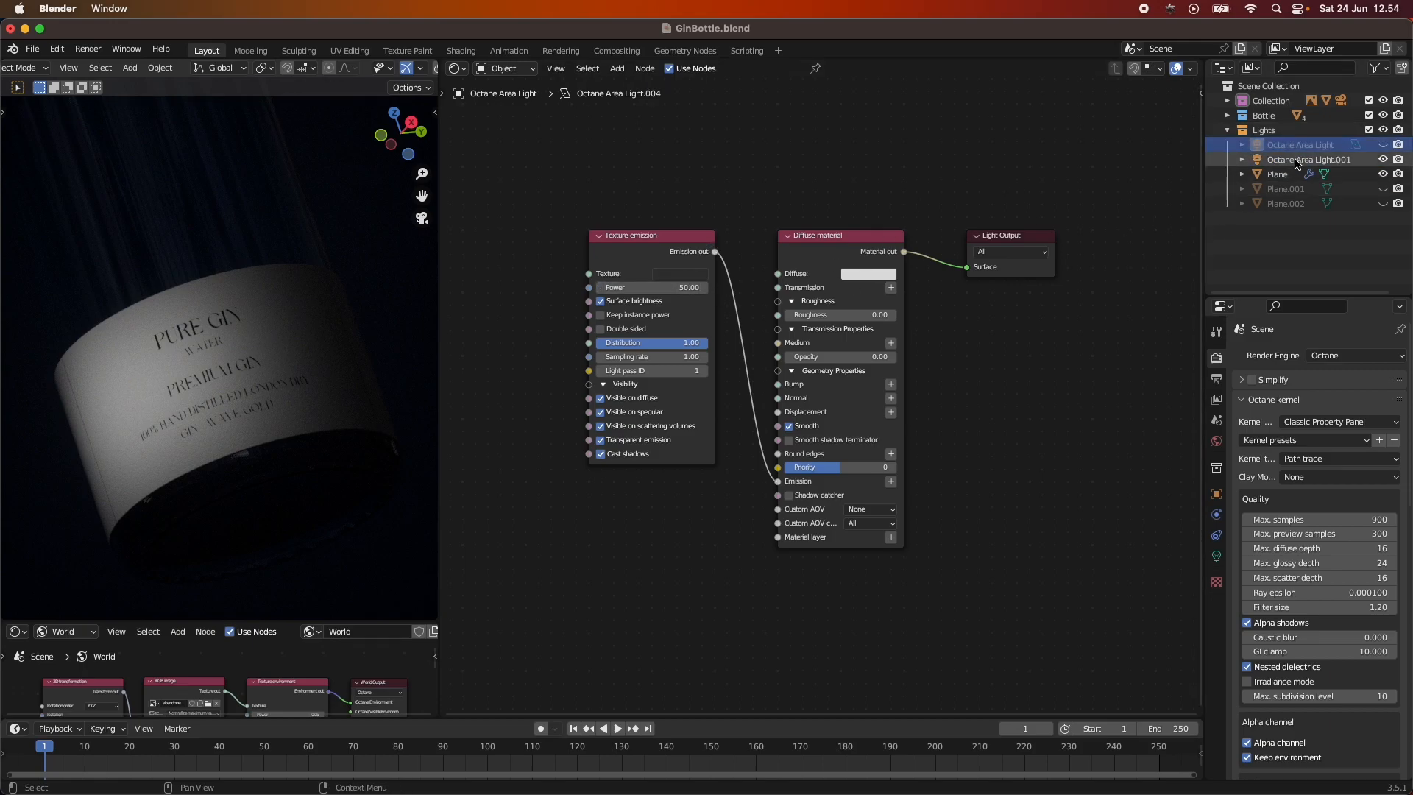
left_click(1307, 159)
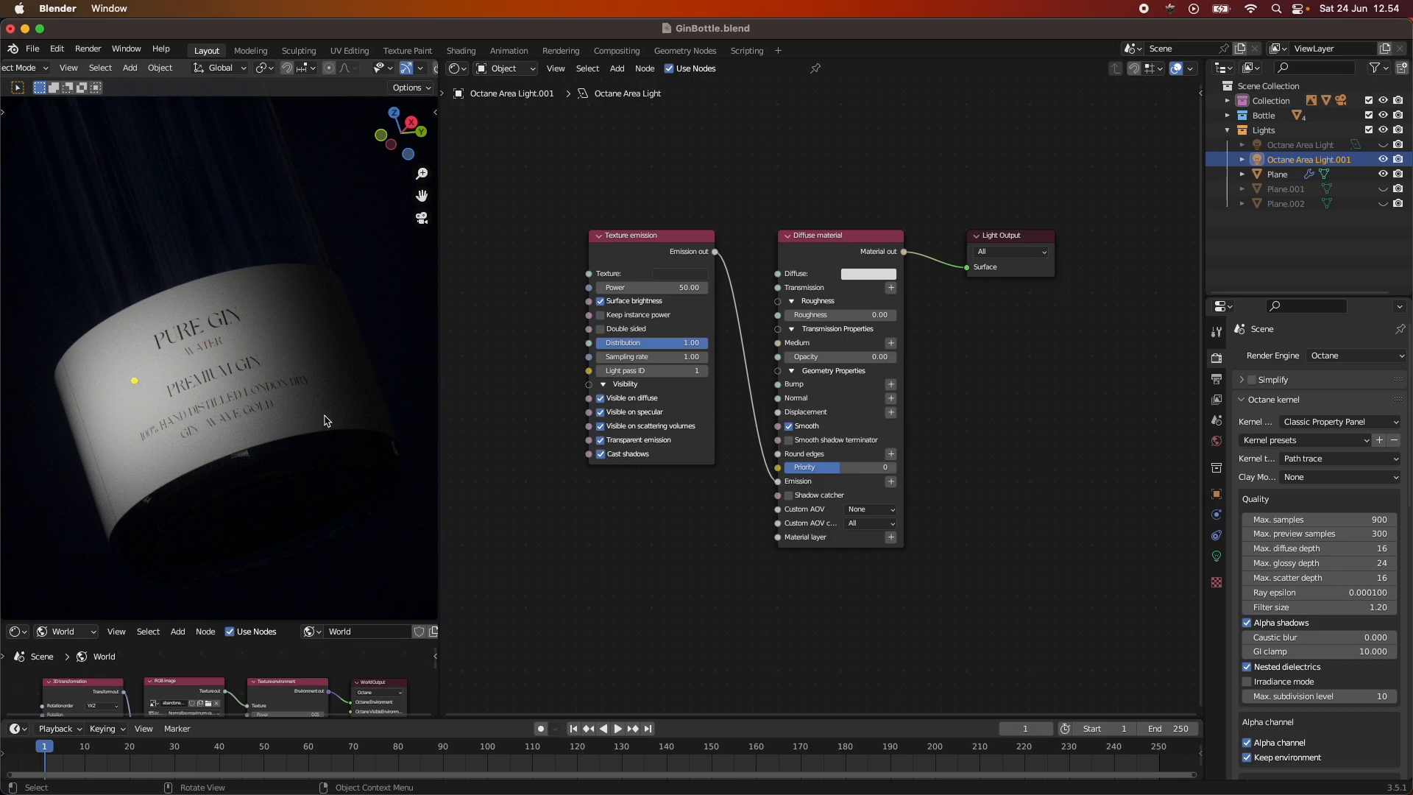
mouse_move(253, 454)
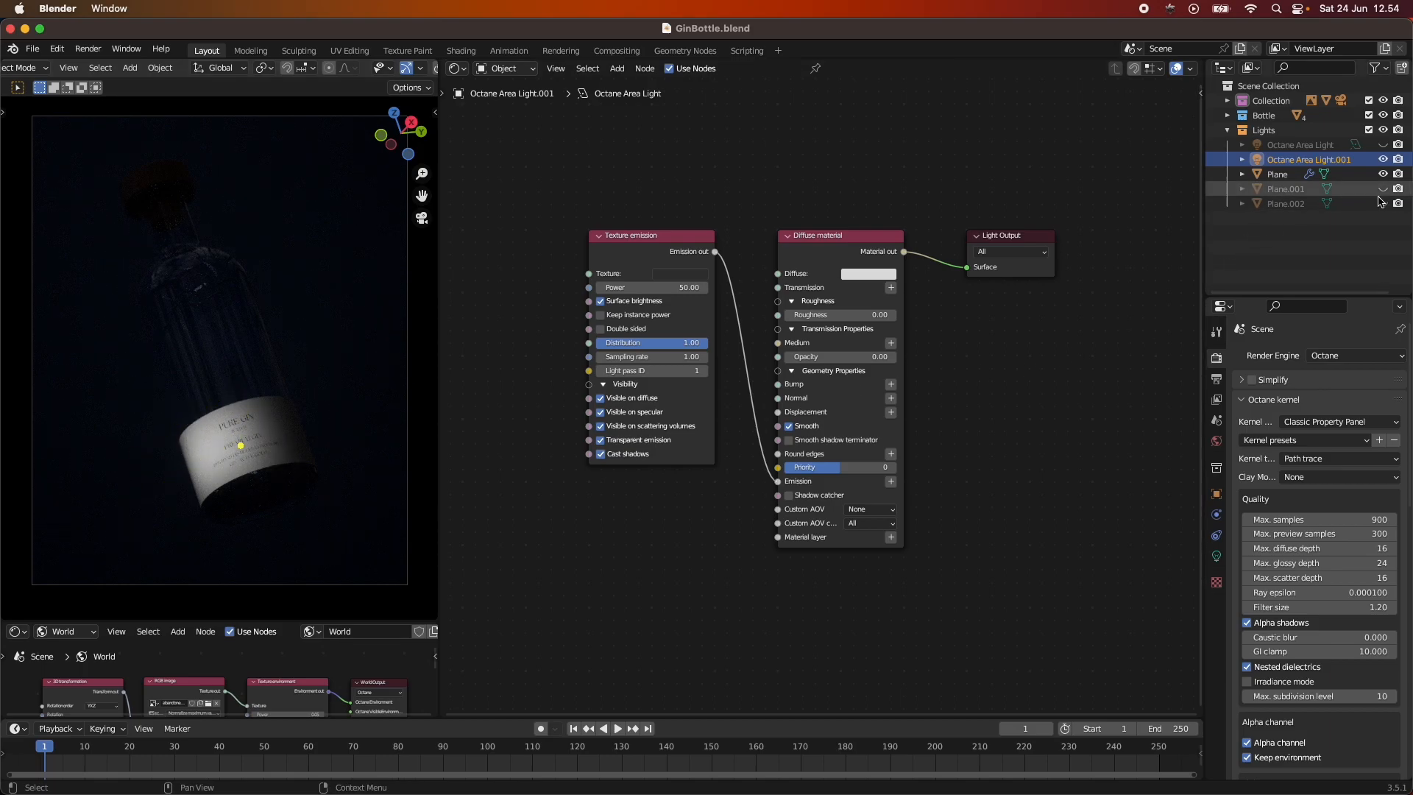
Re-enable Plane.002, Plane.001 and the top Octane Area Light with the label fill light.
left_click(1382, 159)
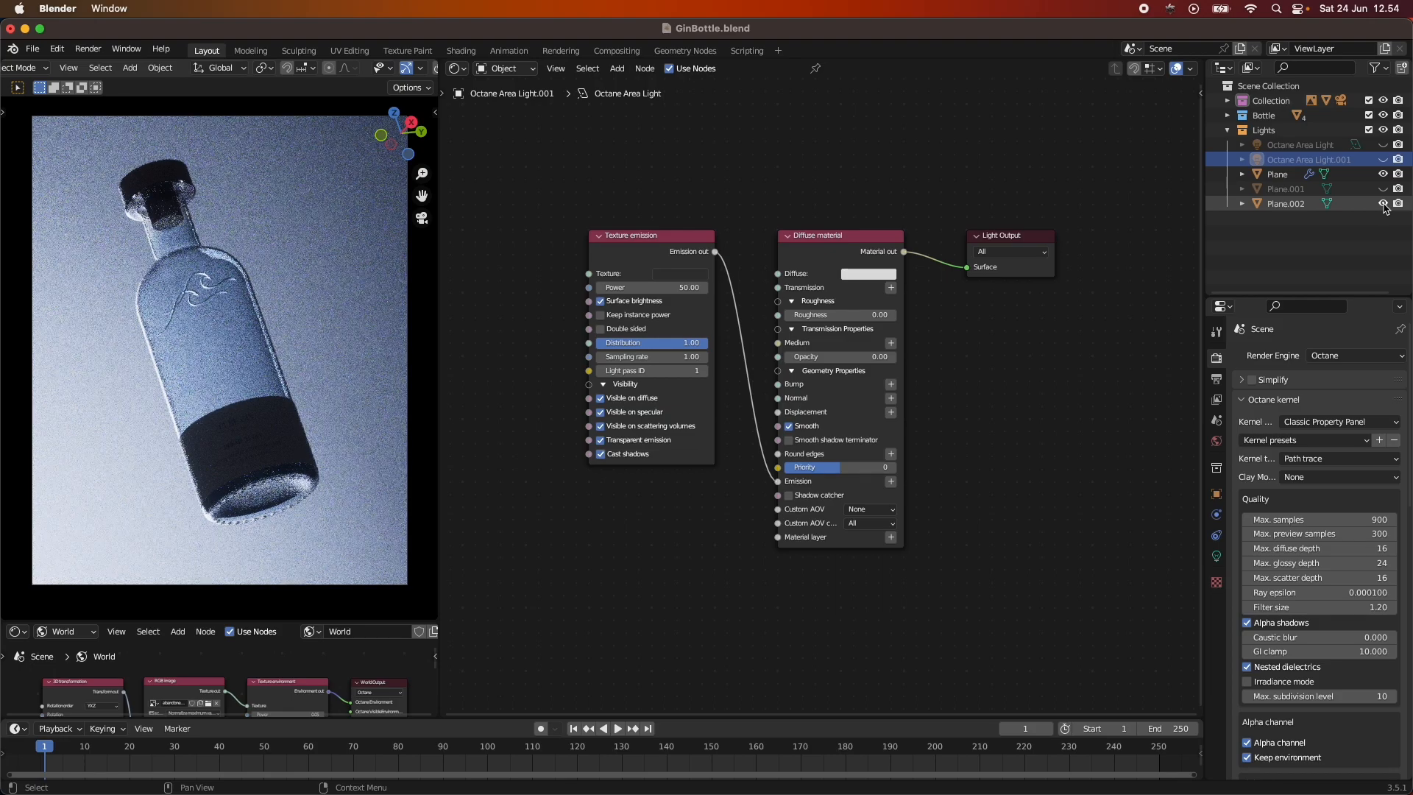
left_click(1382, 203)
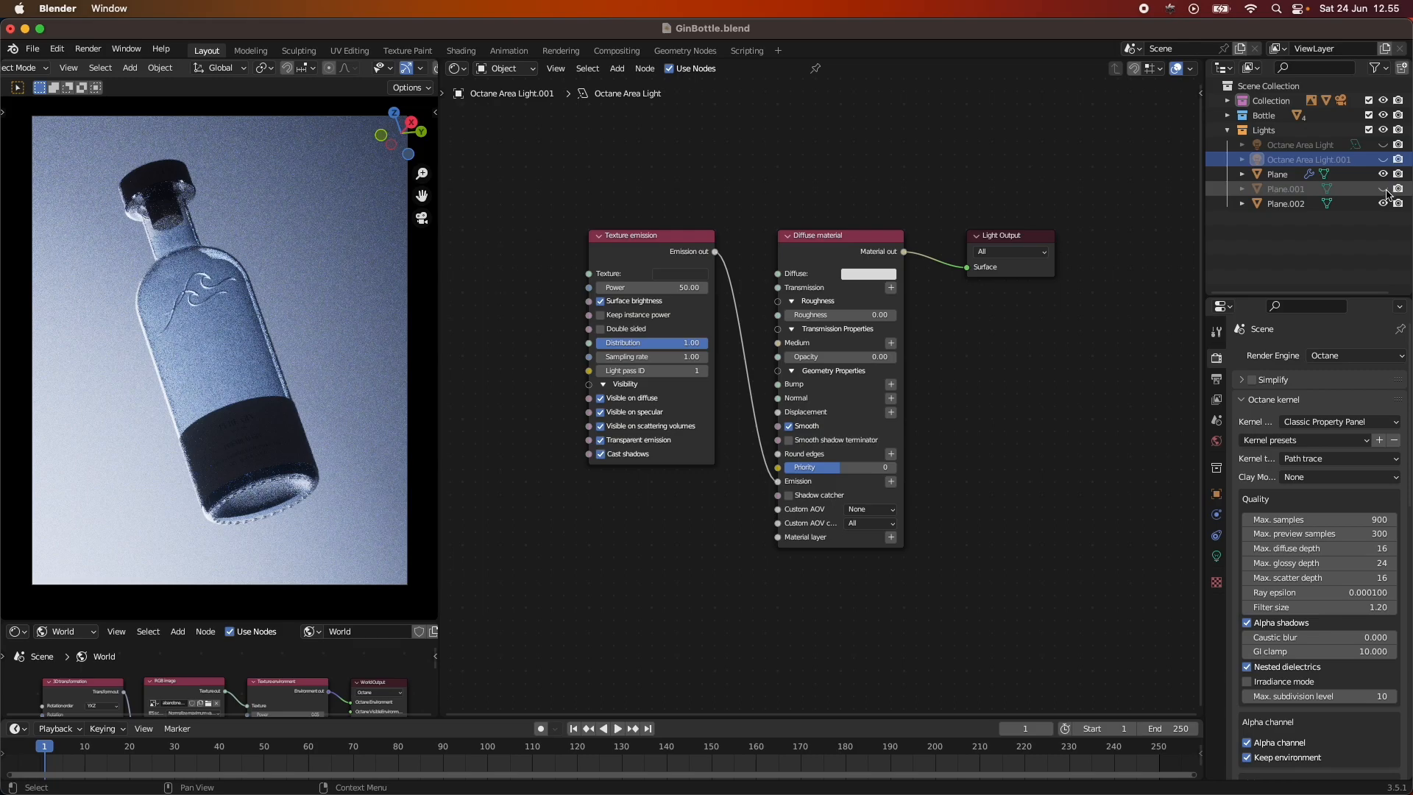
mouse_move(1384, 146)
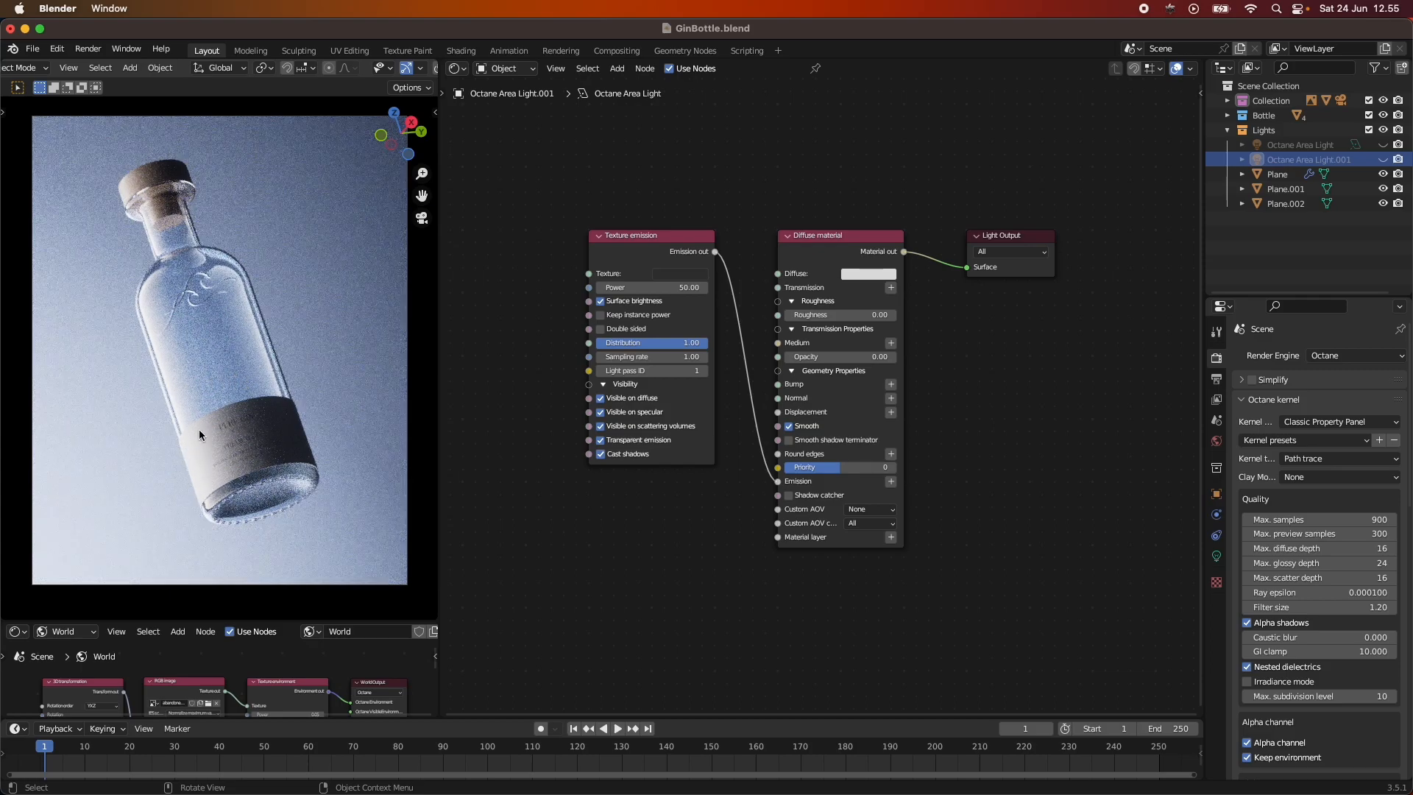
mouse_move(161, 161)
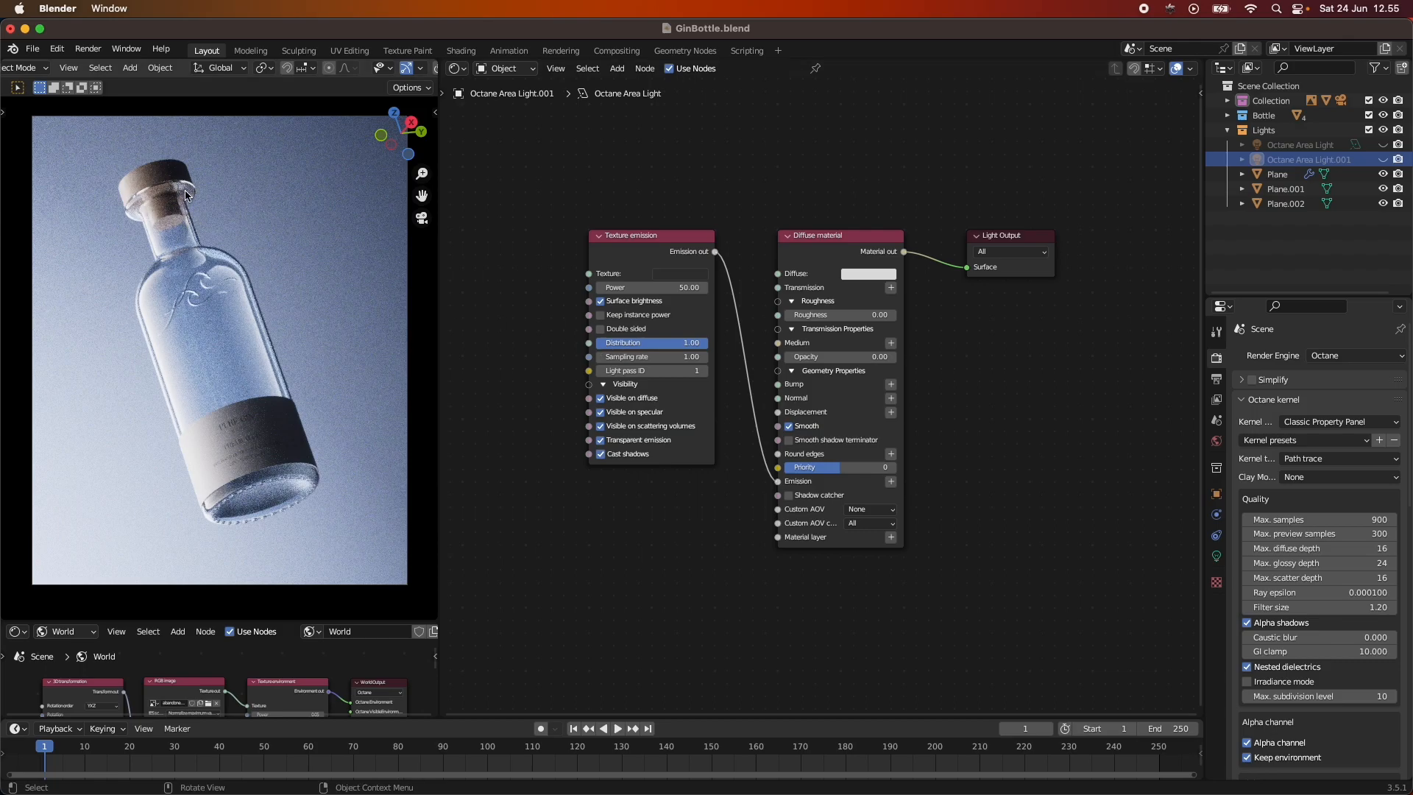
mouse_move(128, 271)
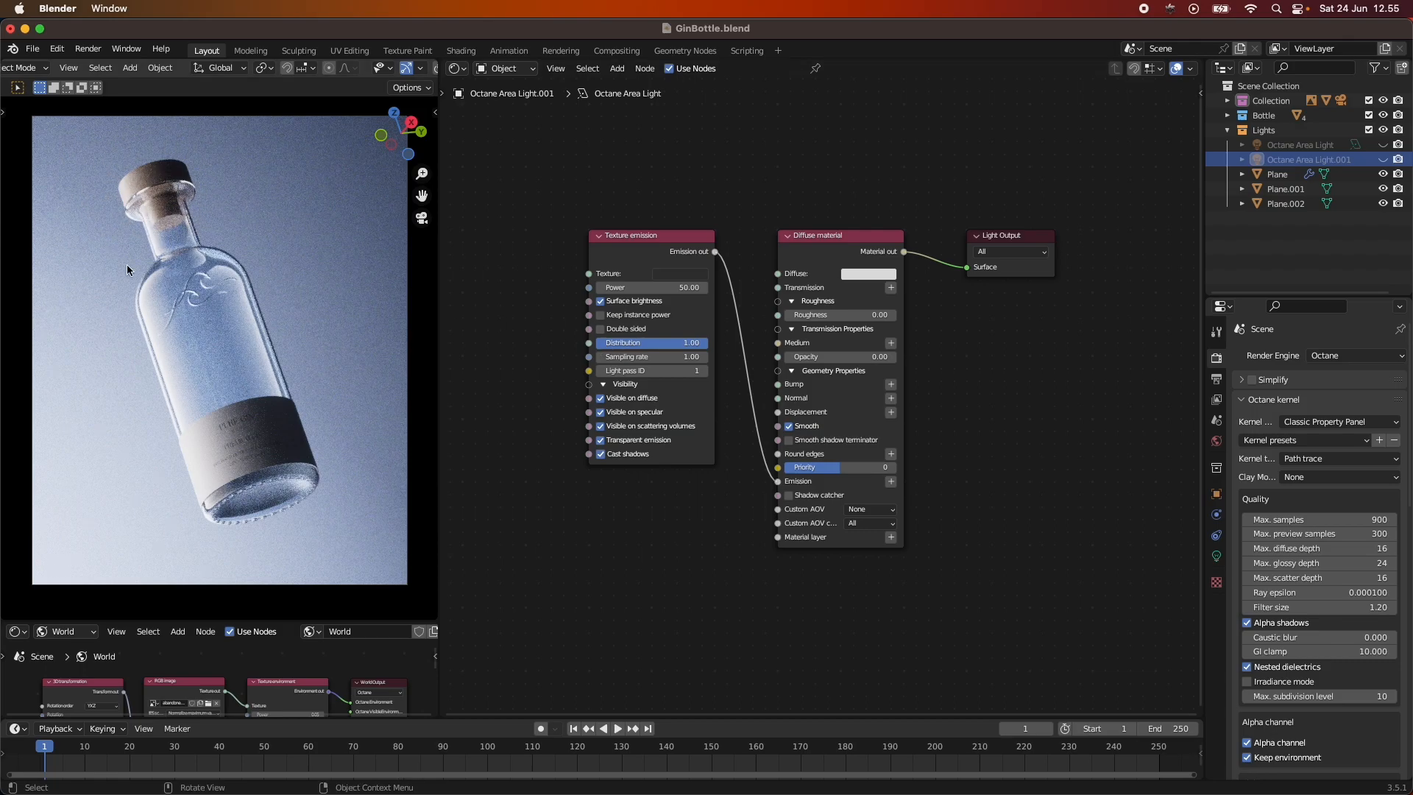
left_click(1384, 159)
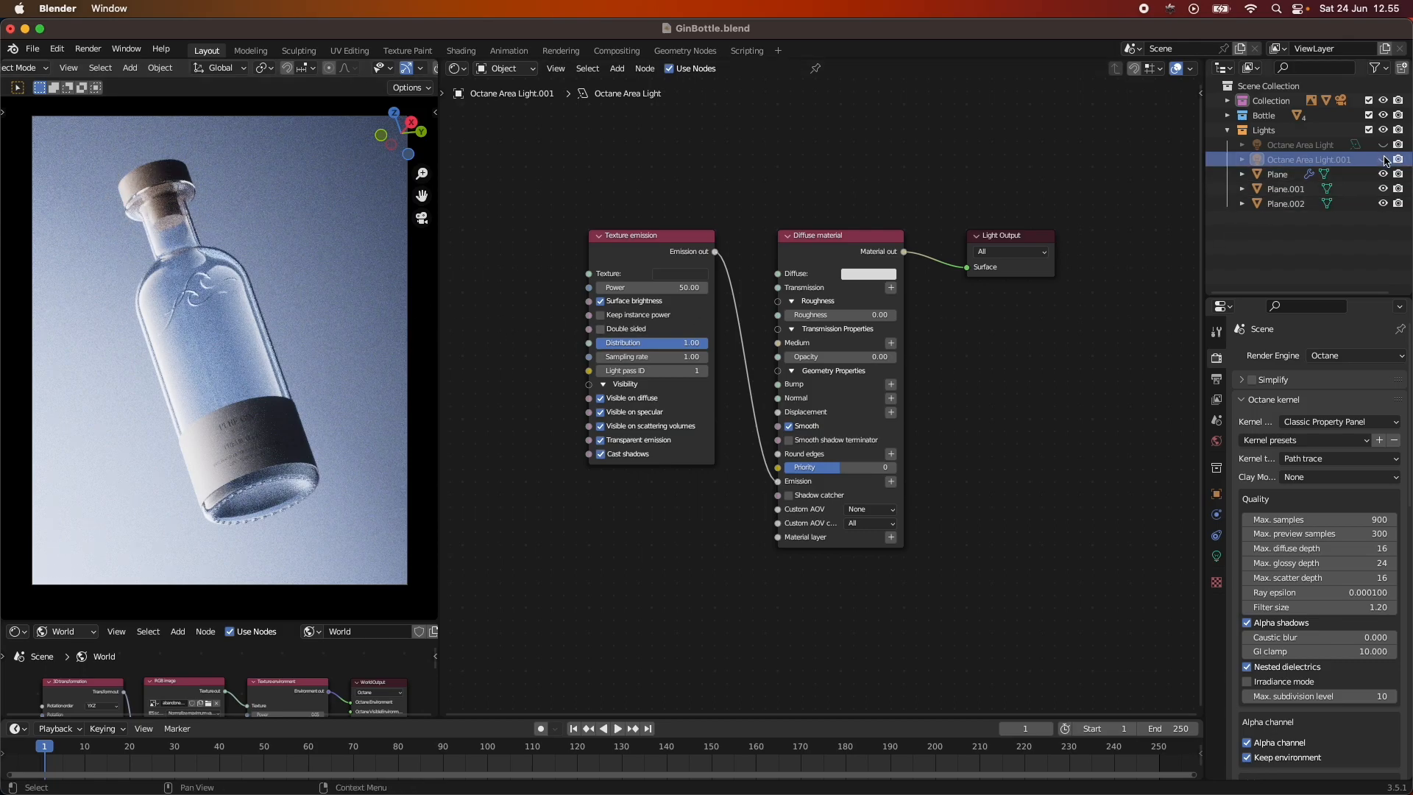
left_click(1367, 145)
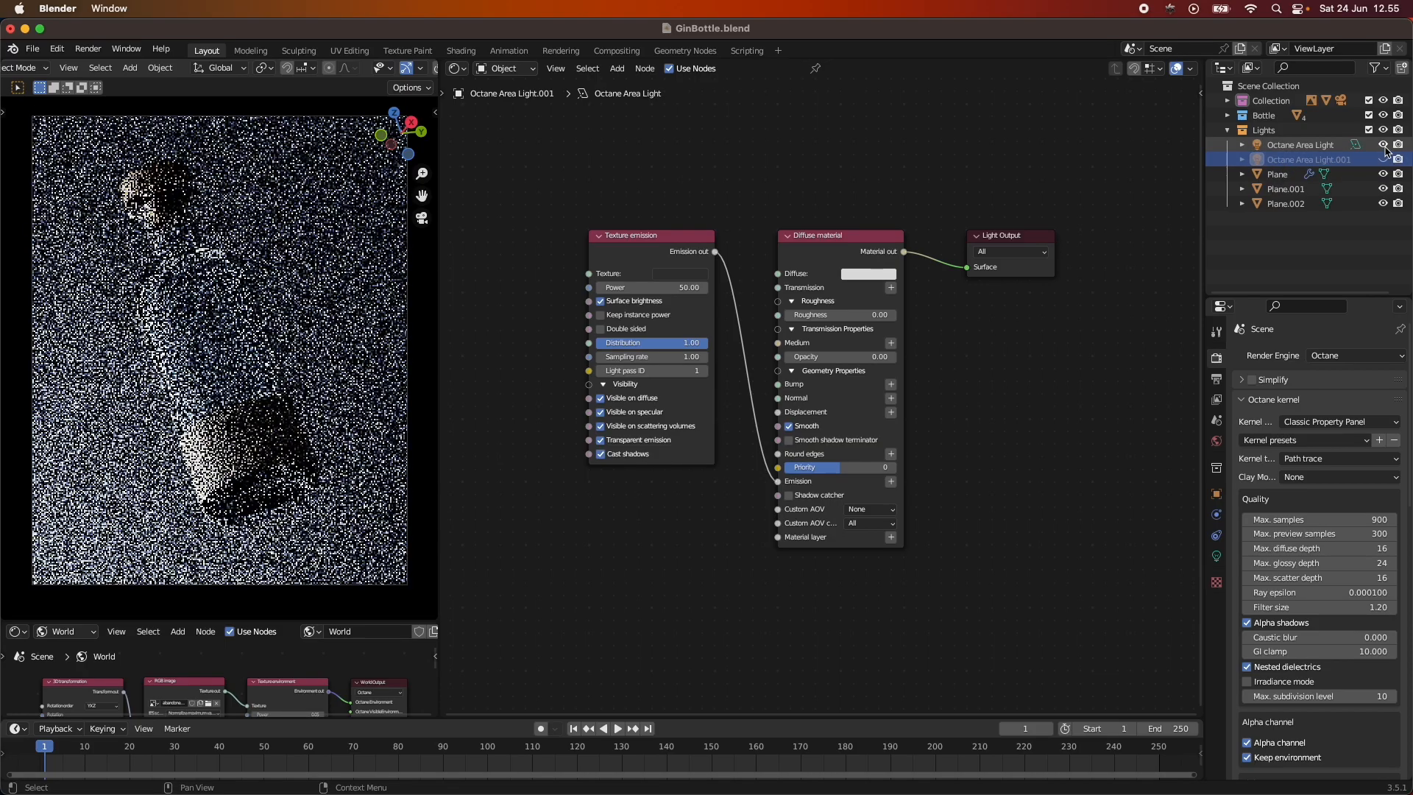
left_click(1384, 145)
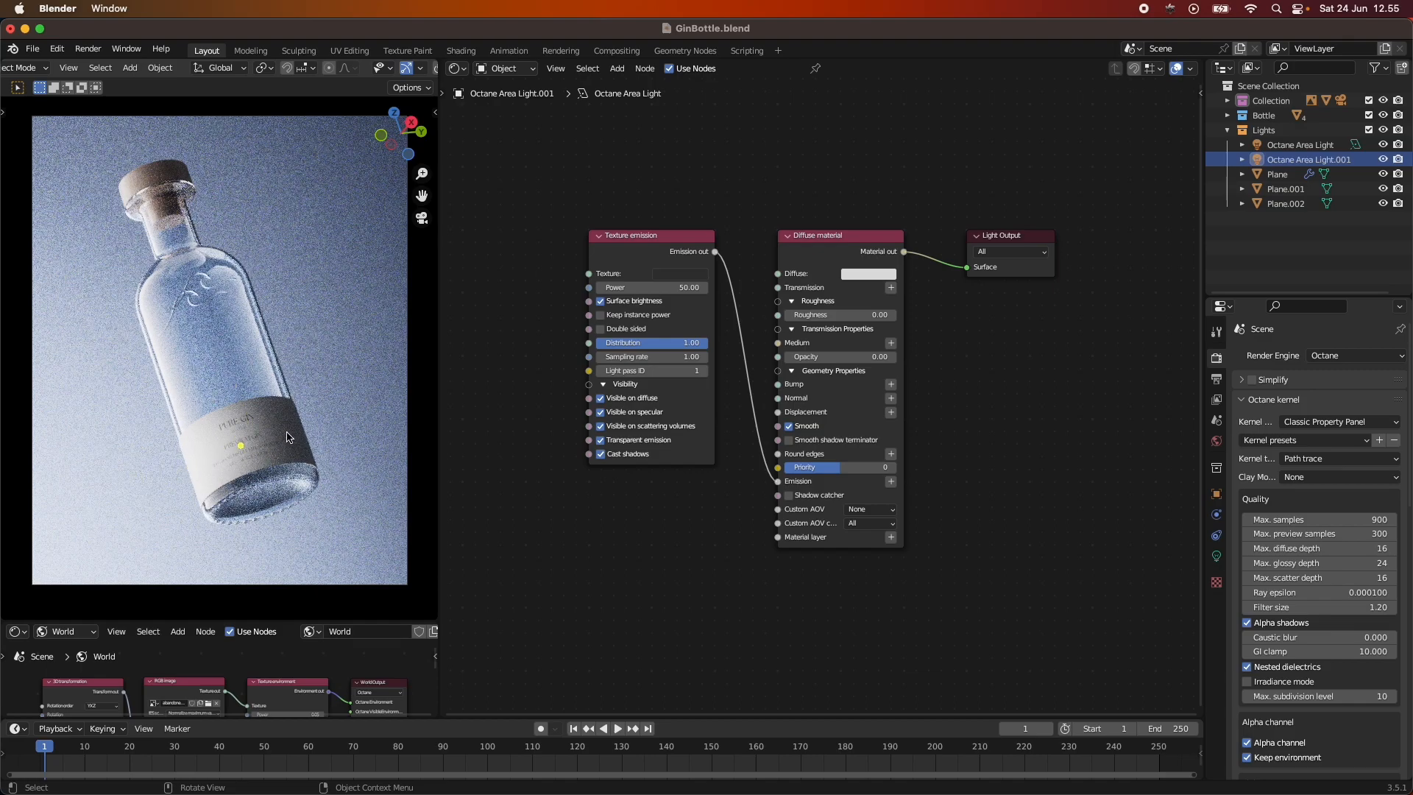
mouse_move(381, 471)
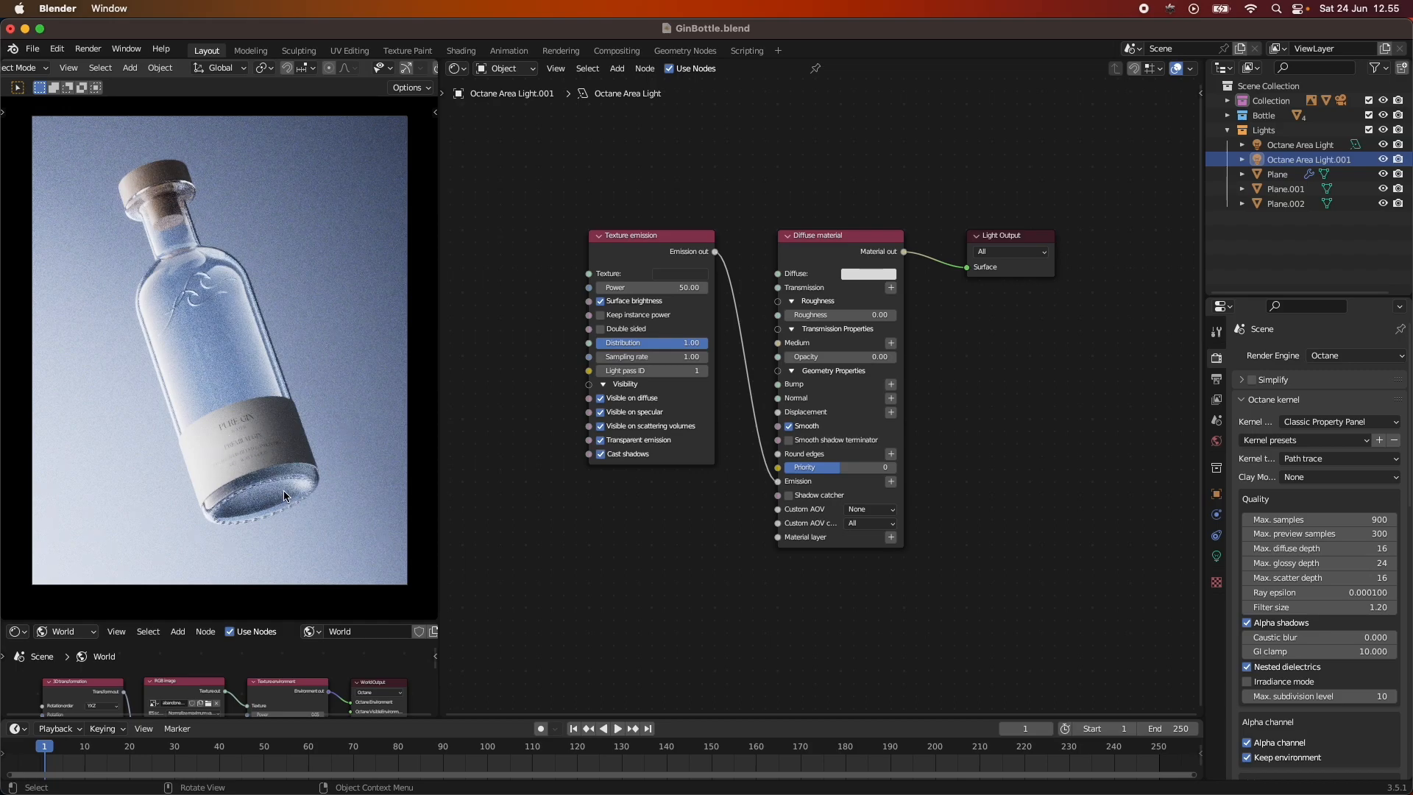
mouse_move(259, 552)
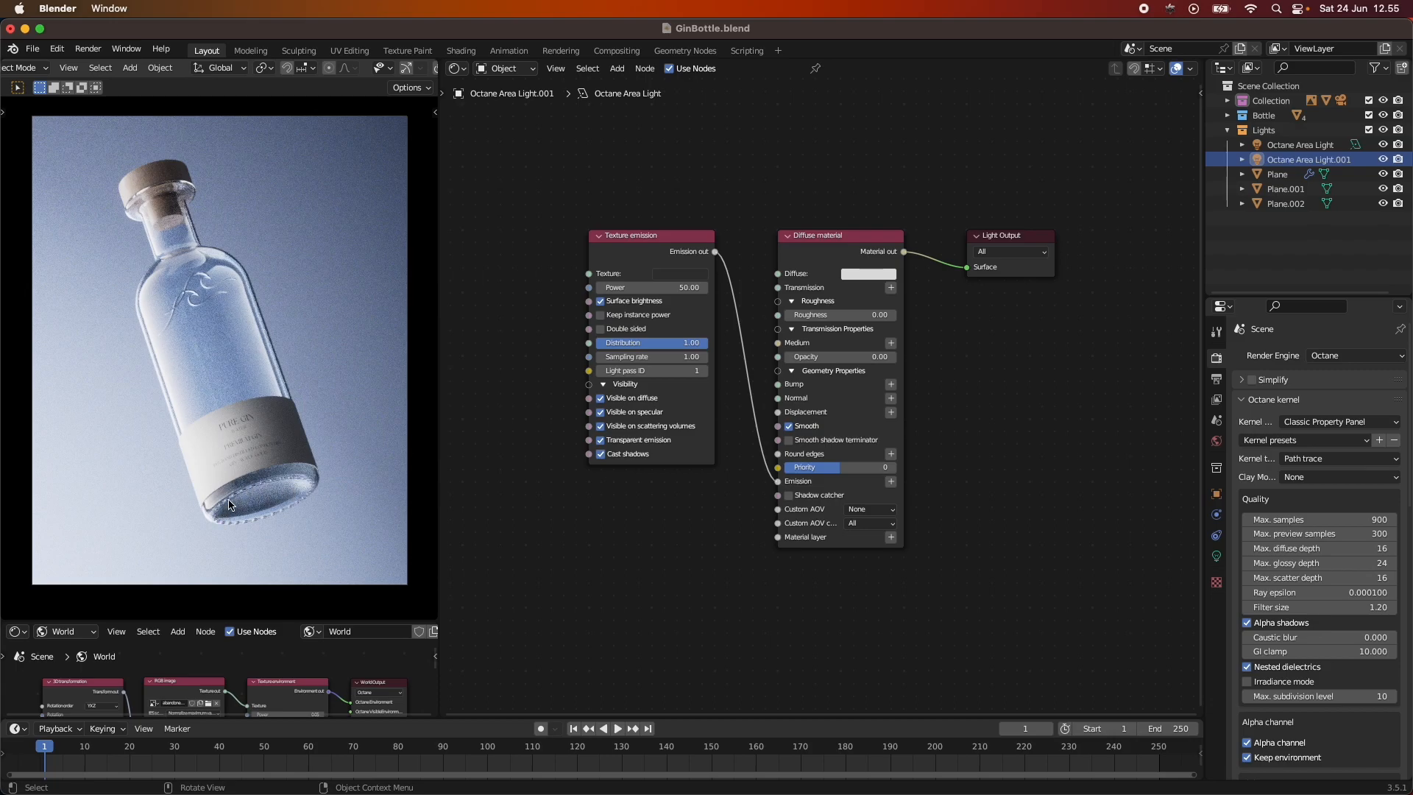
mouse_move(272, 521)
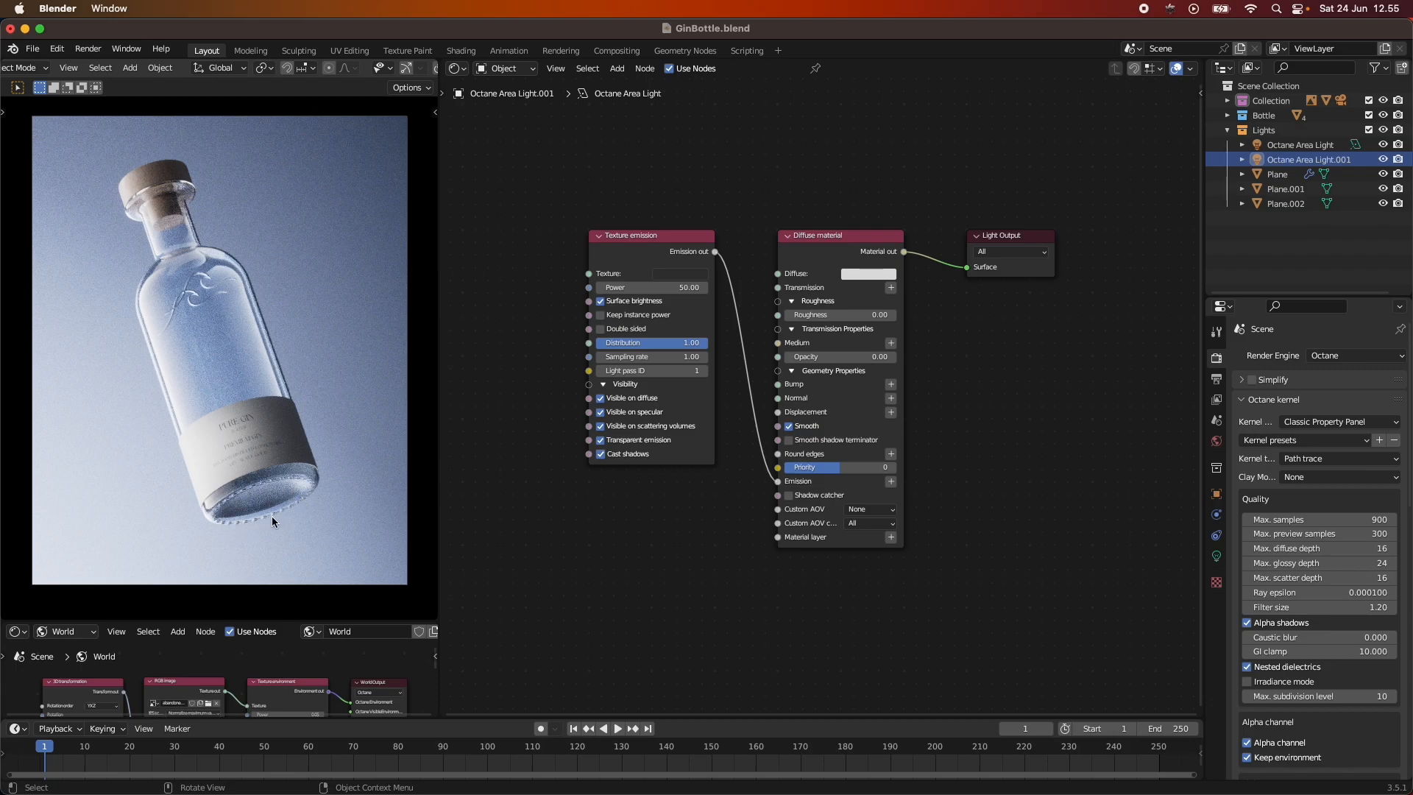
mouse_move(314, 510)
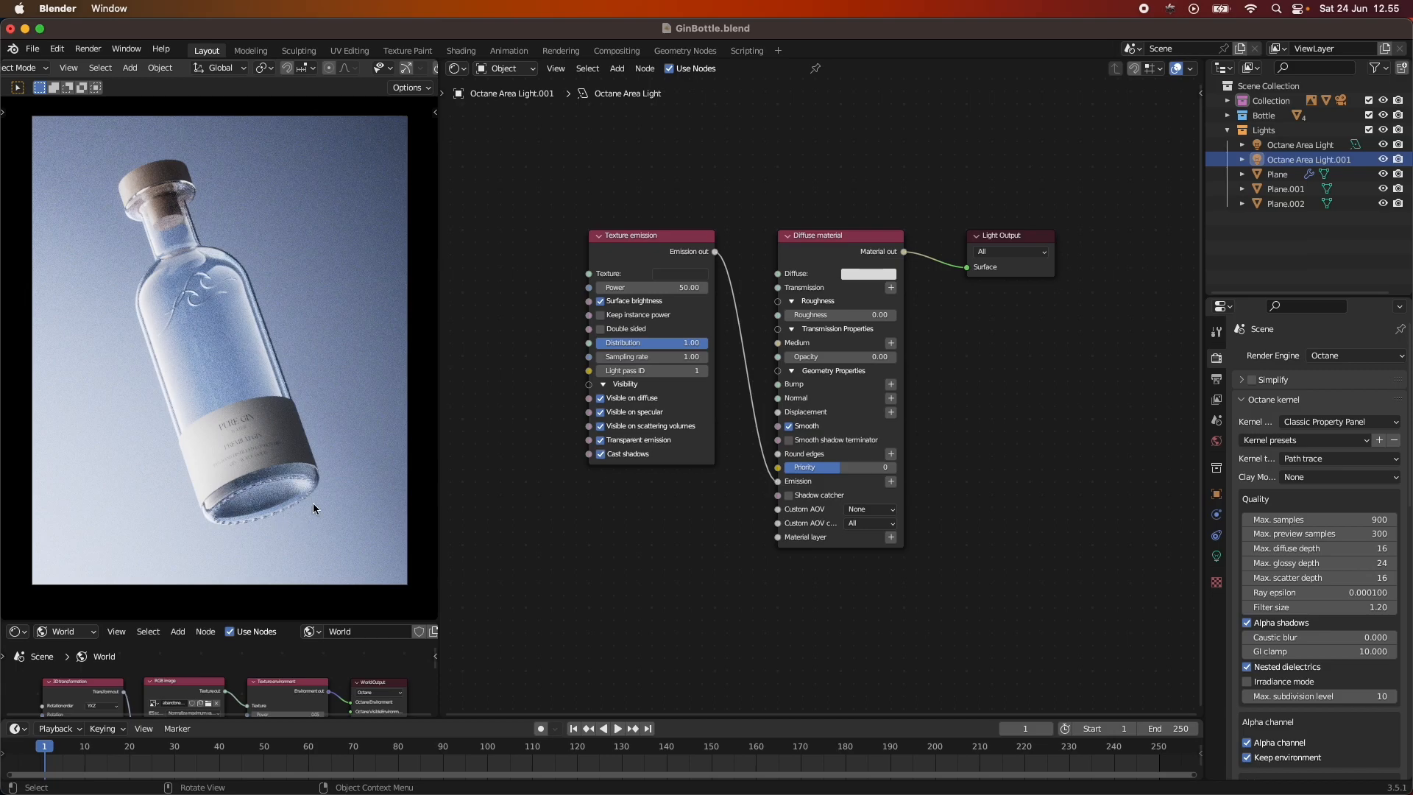
mouse_move(175, 314)
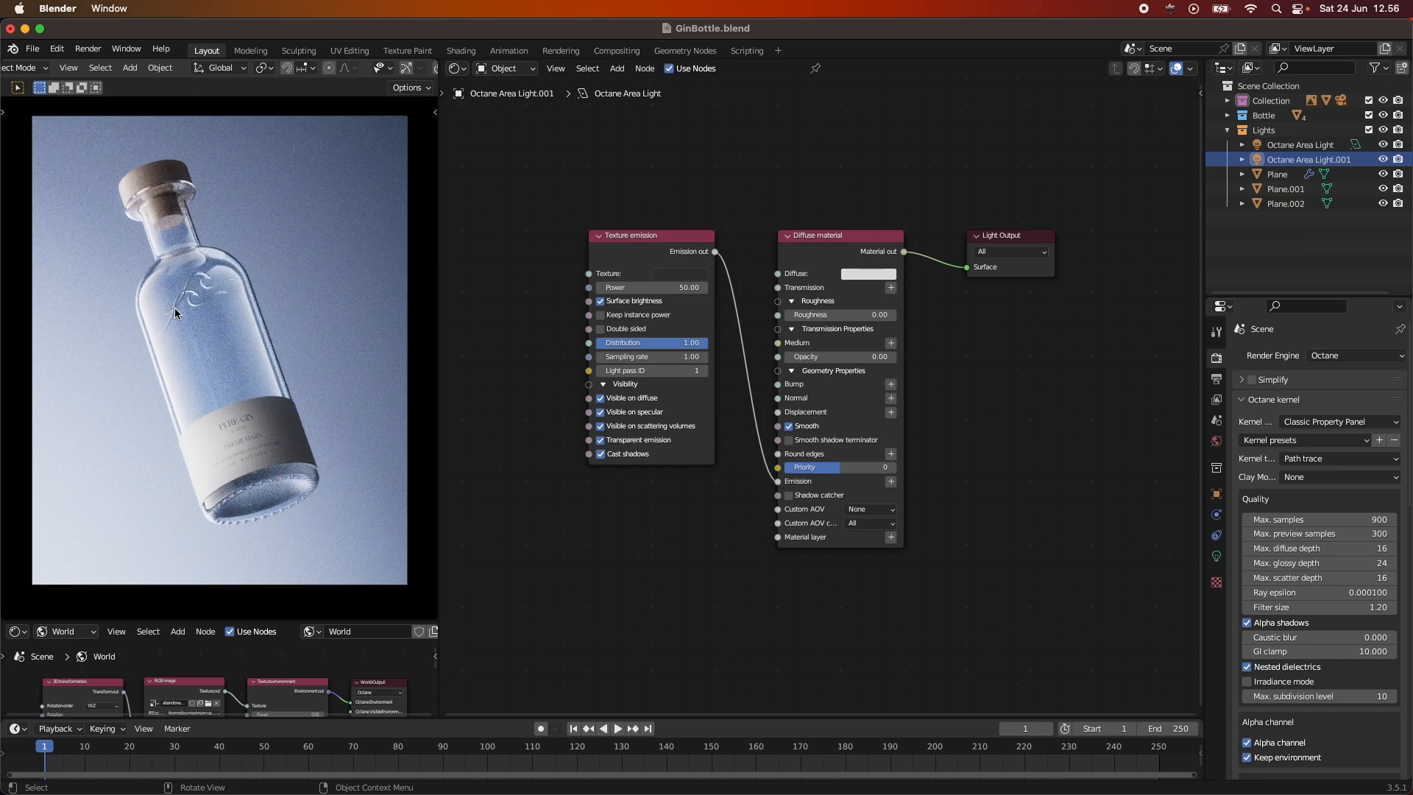
mouse_move(206, 329)
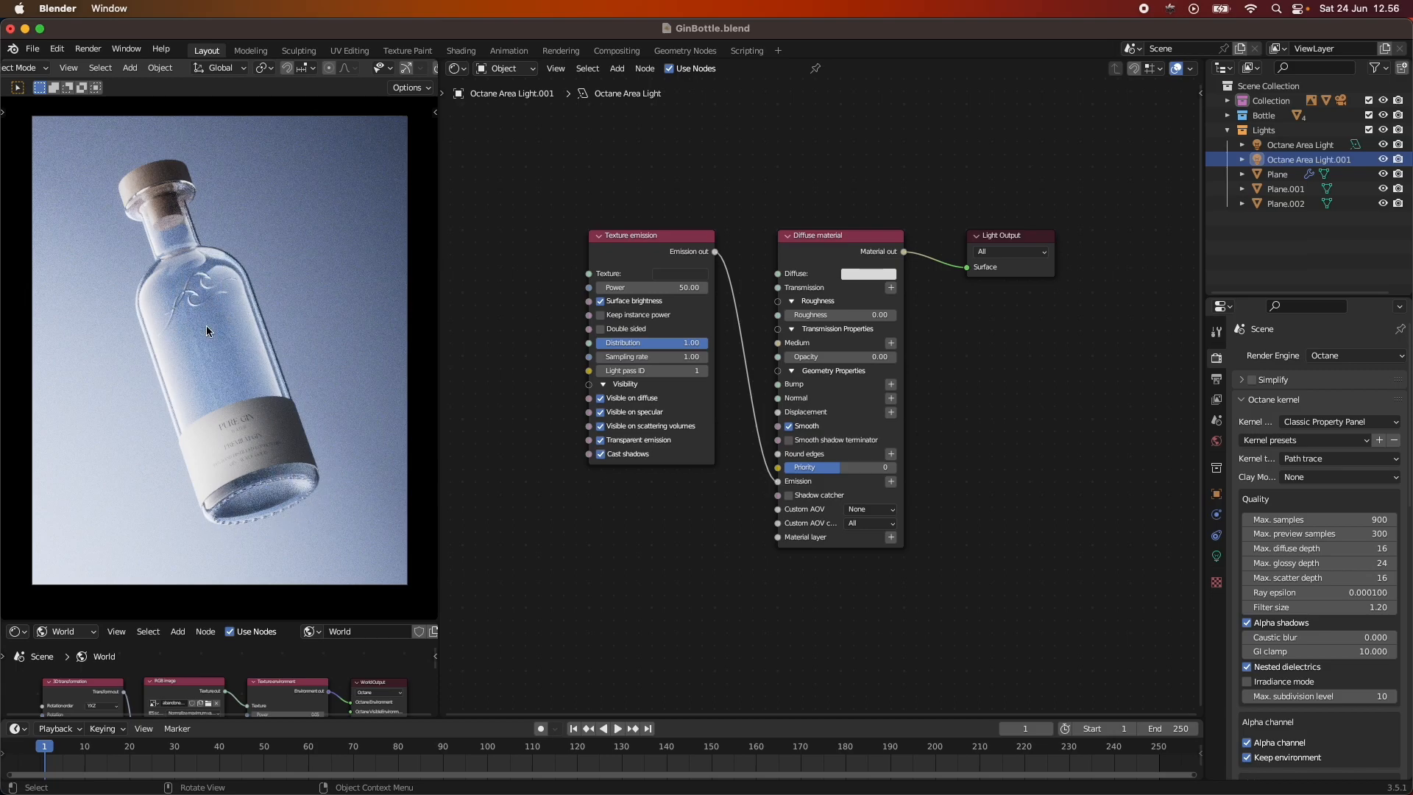
mouse_move(175, 244)
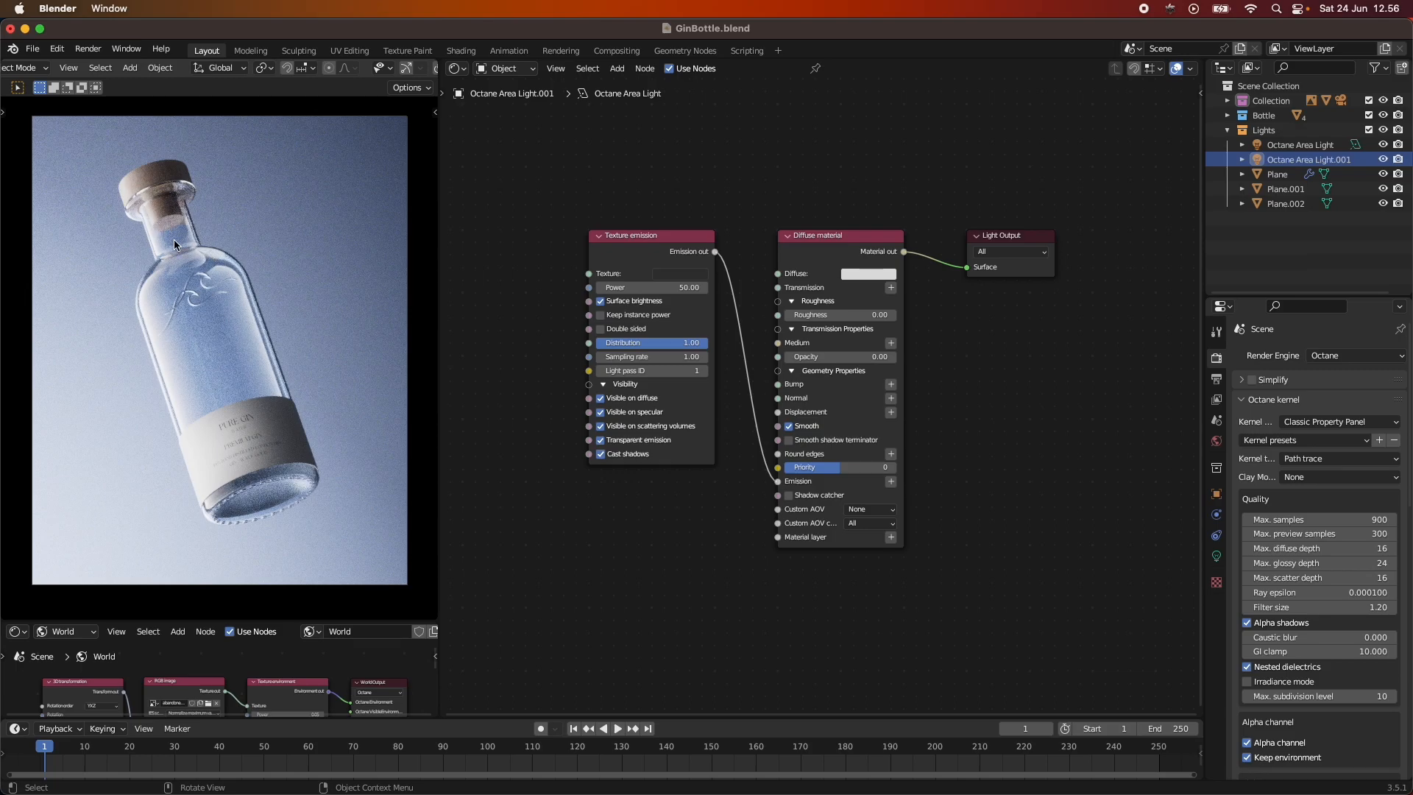
mouse_move(134, 229)
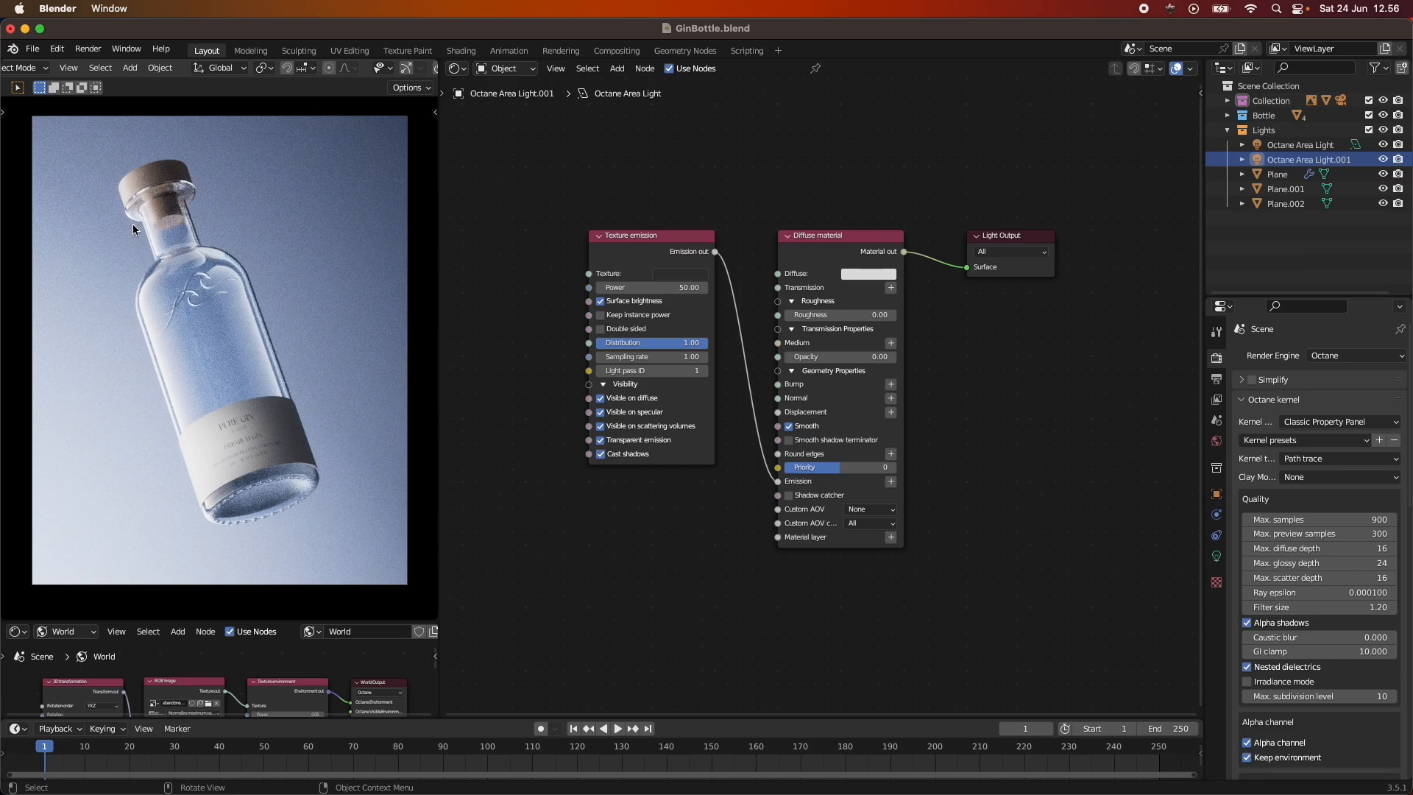
mouse_move(365, 447)
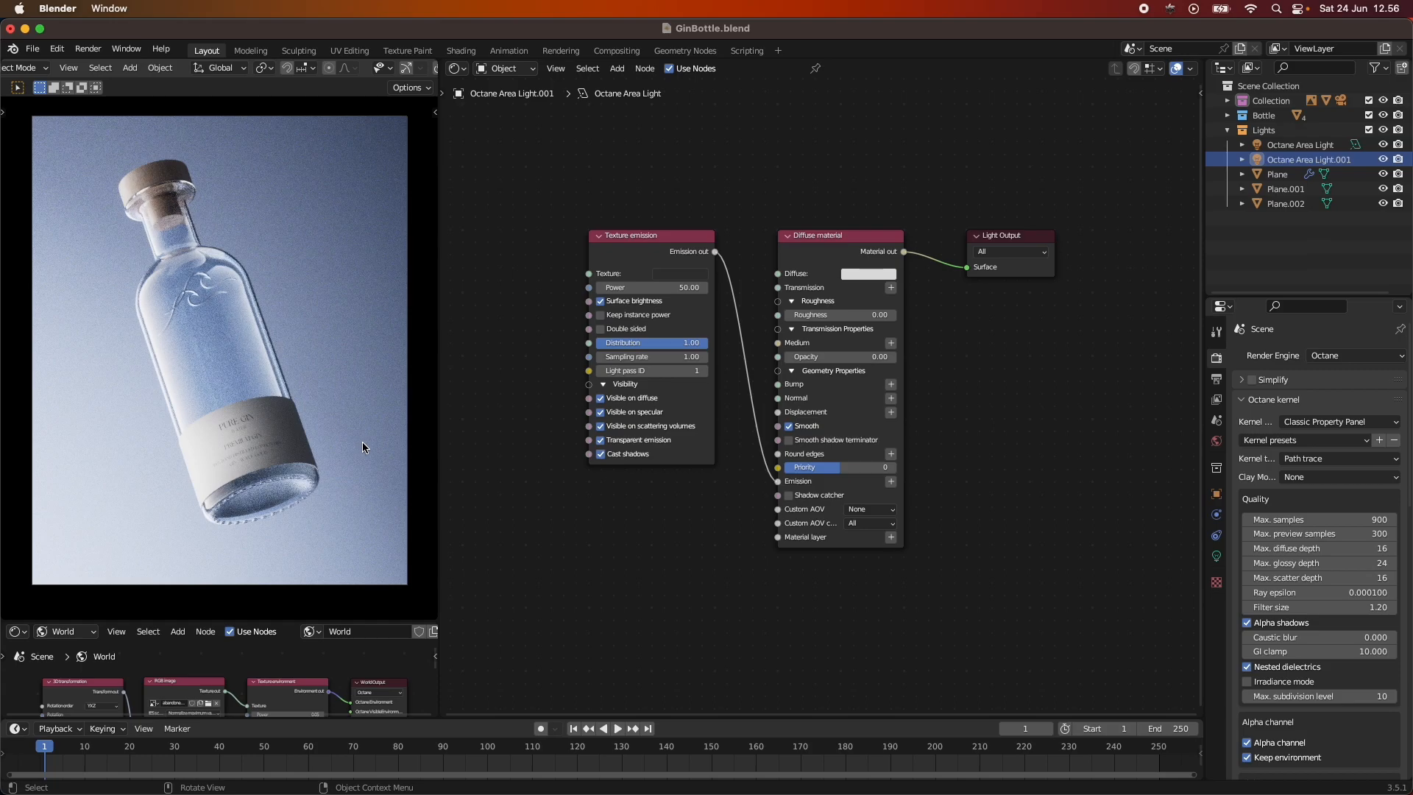
mouse_move(1173, 134)
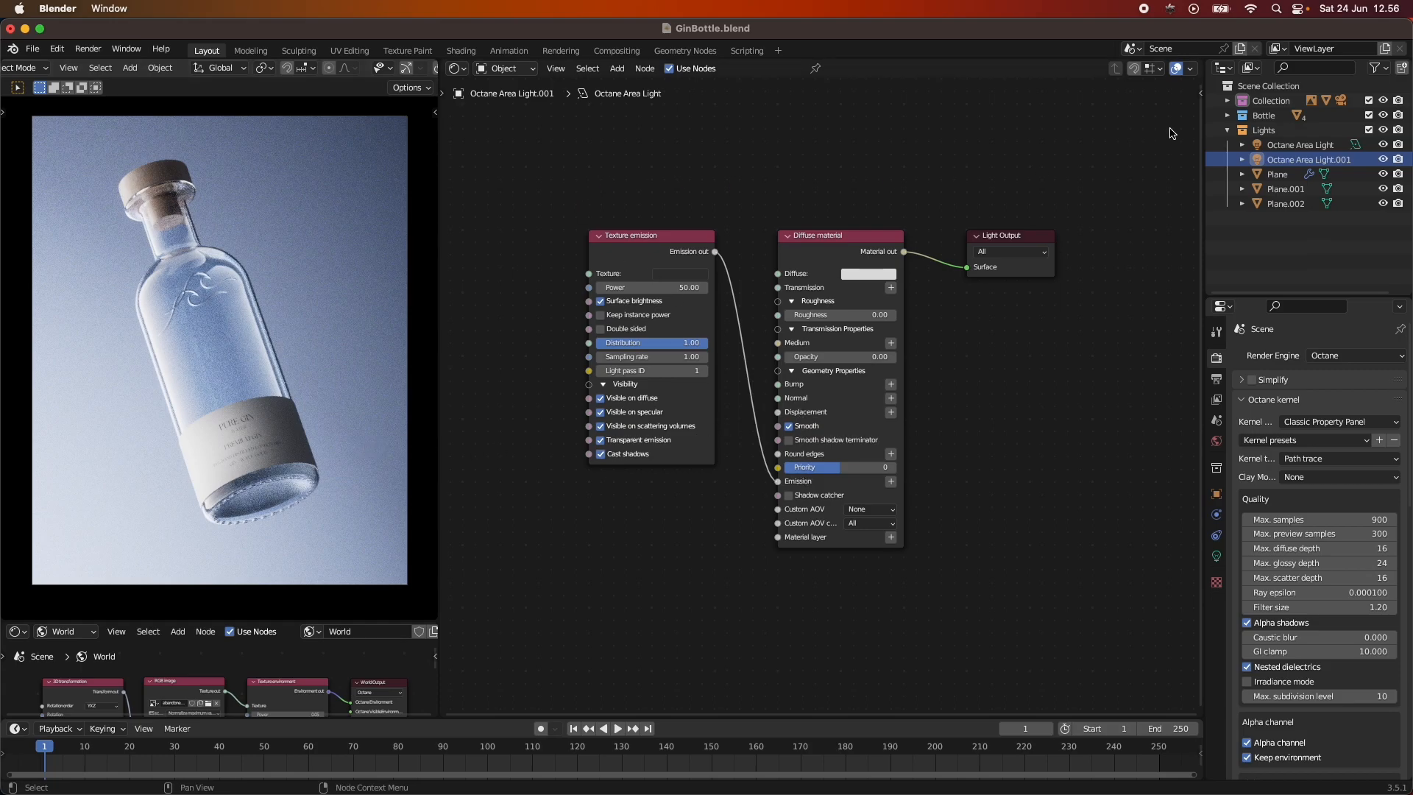
mouse_move(692, 396)
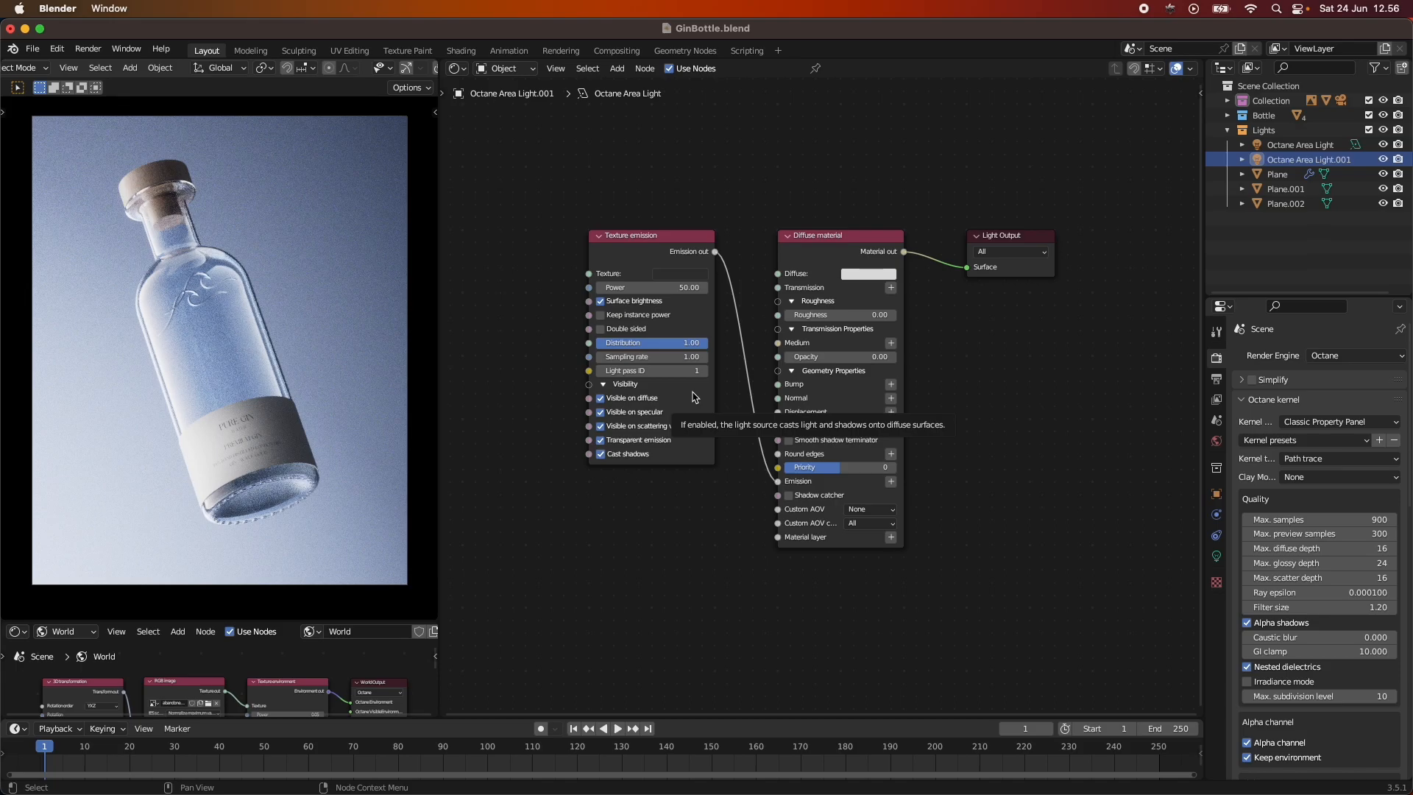
mouse_move(1290, 238)
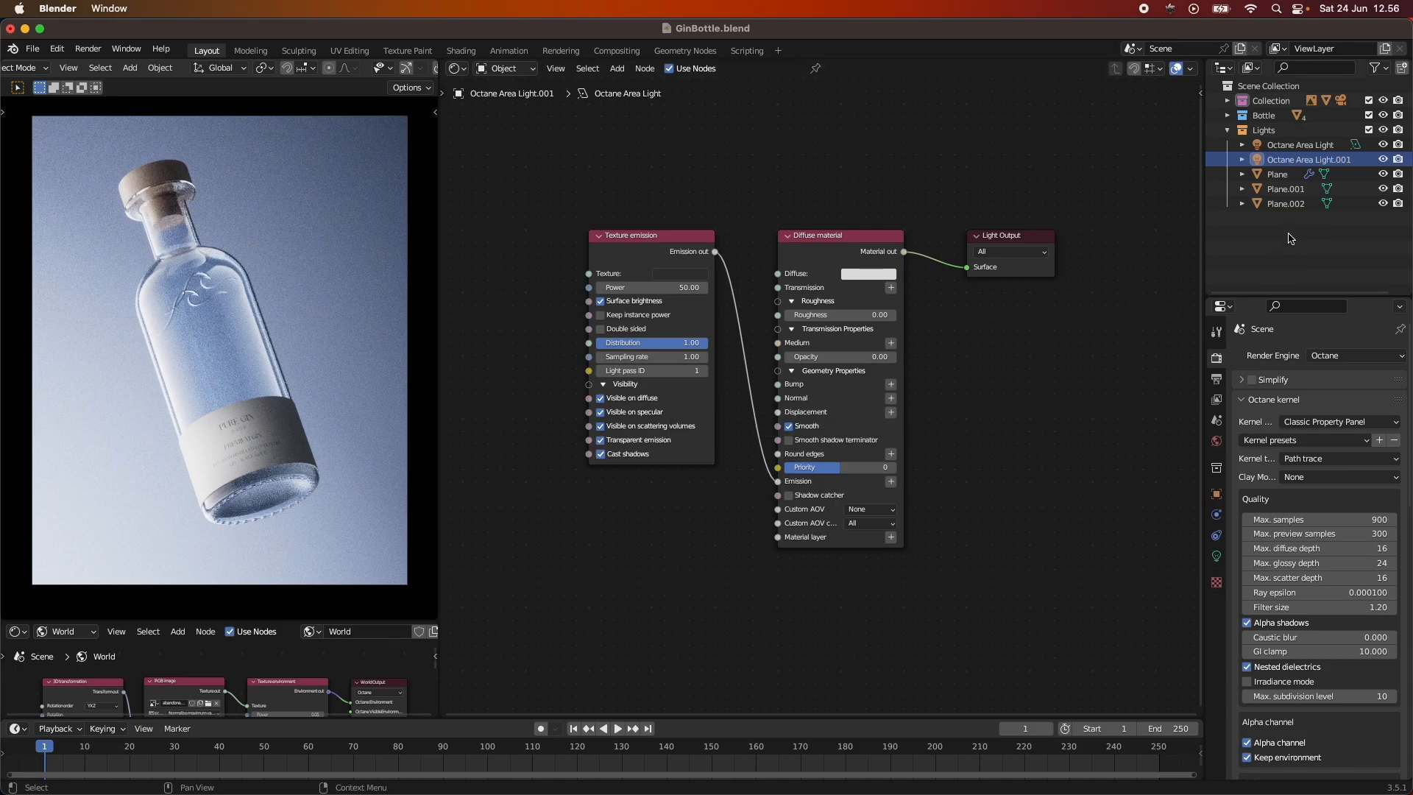
mouse_move(1291, 203)
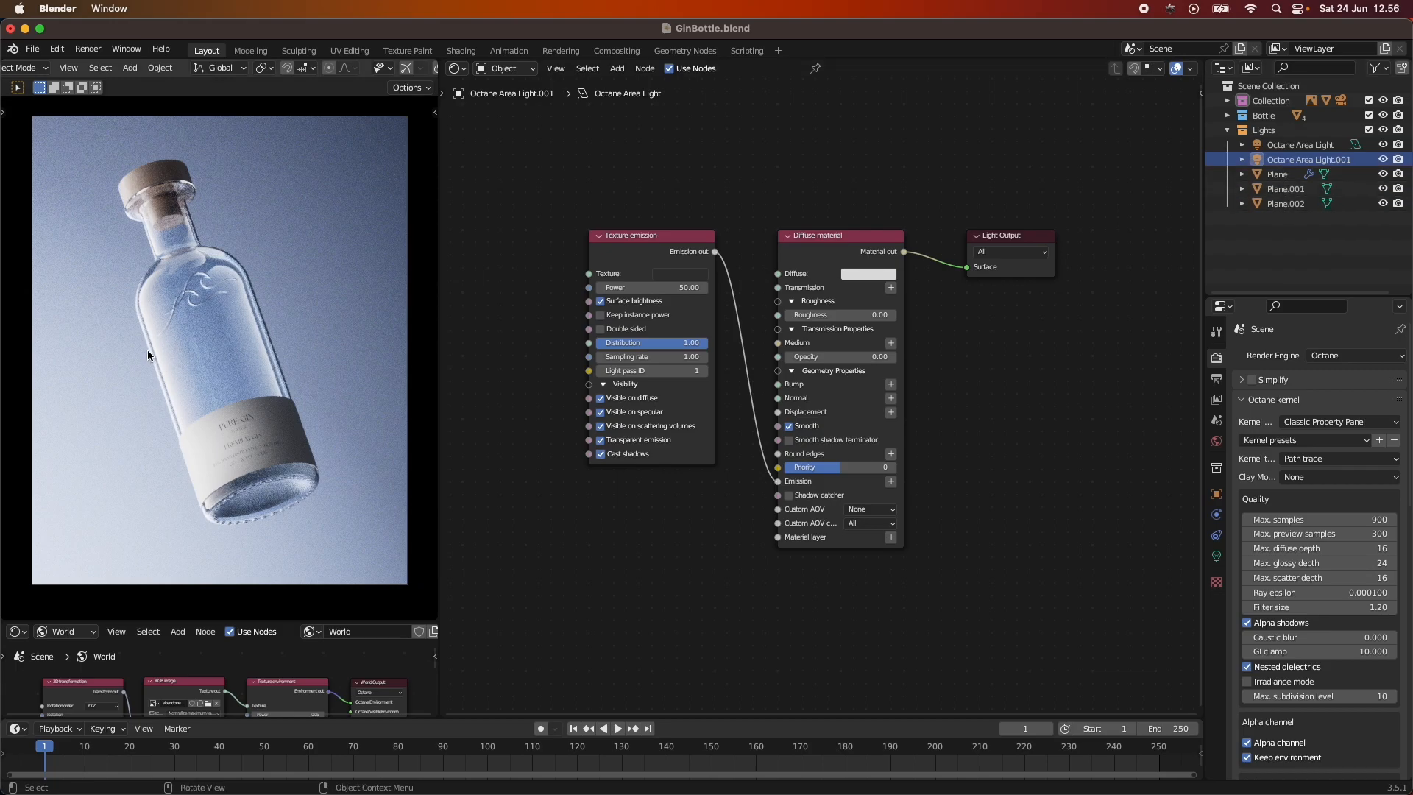
left_click(1284, 189)
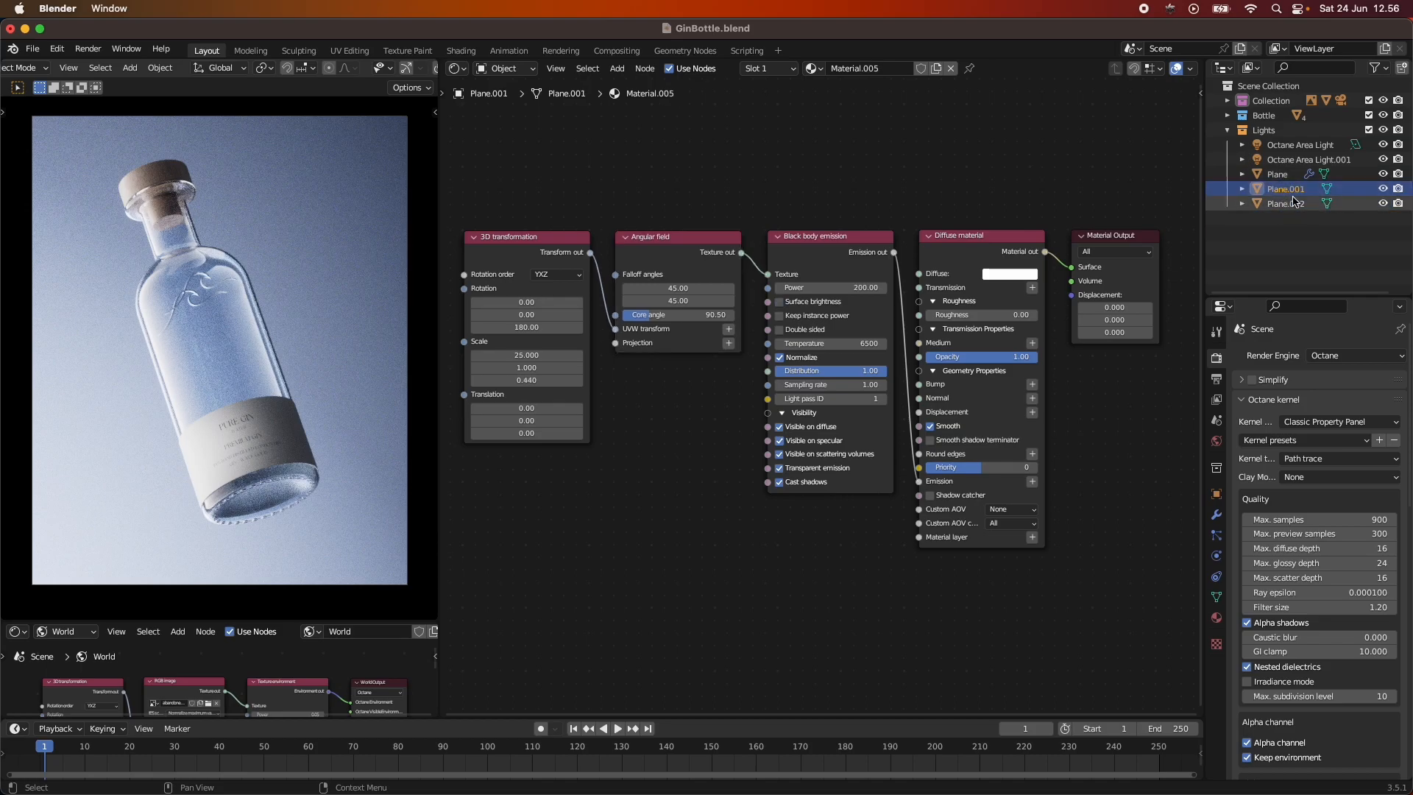
Select Plane.002 to show its gradient emission material at power 150 with a 91 cone angle.
left_click(1286, 203)
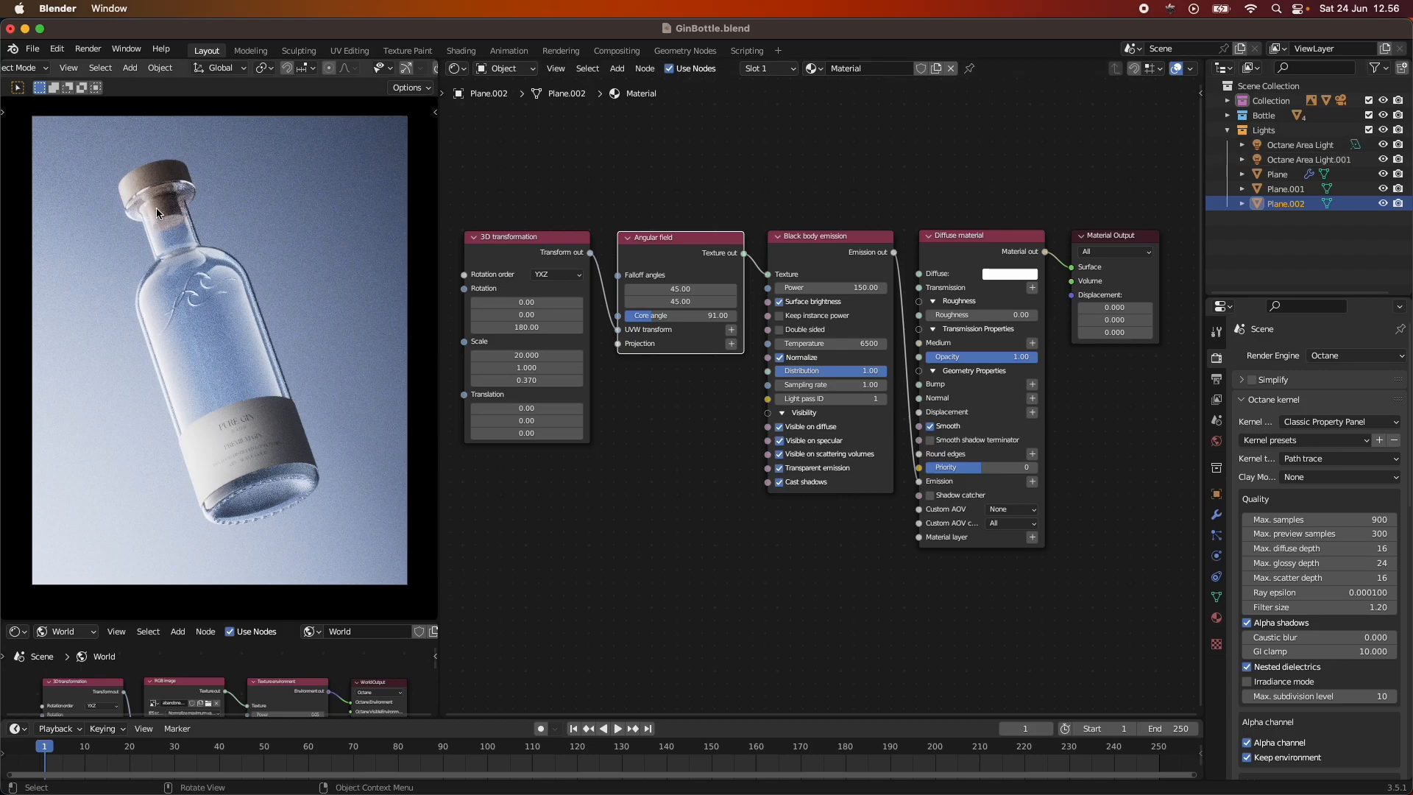
mouse_move(828, 201)
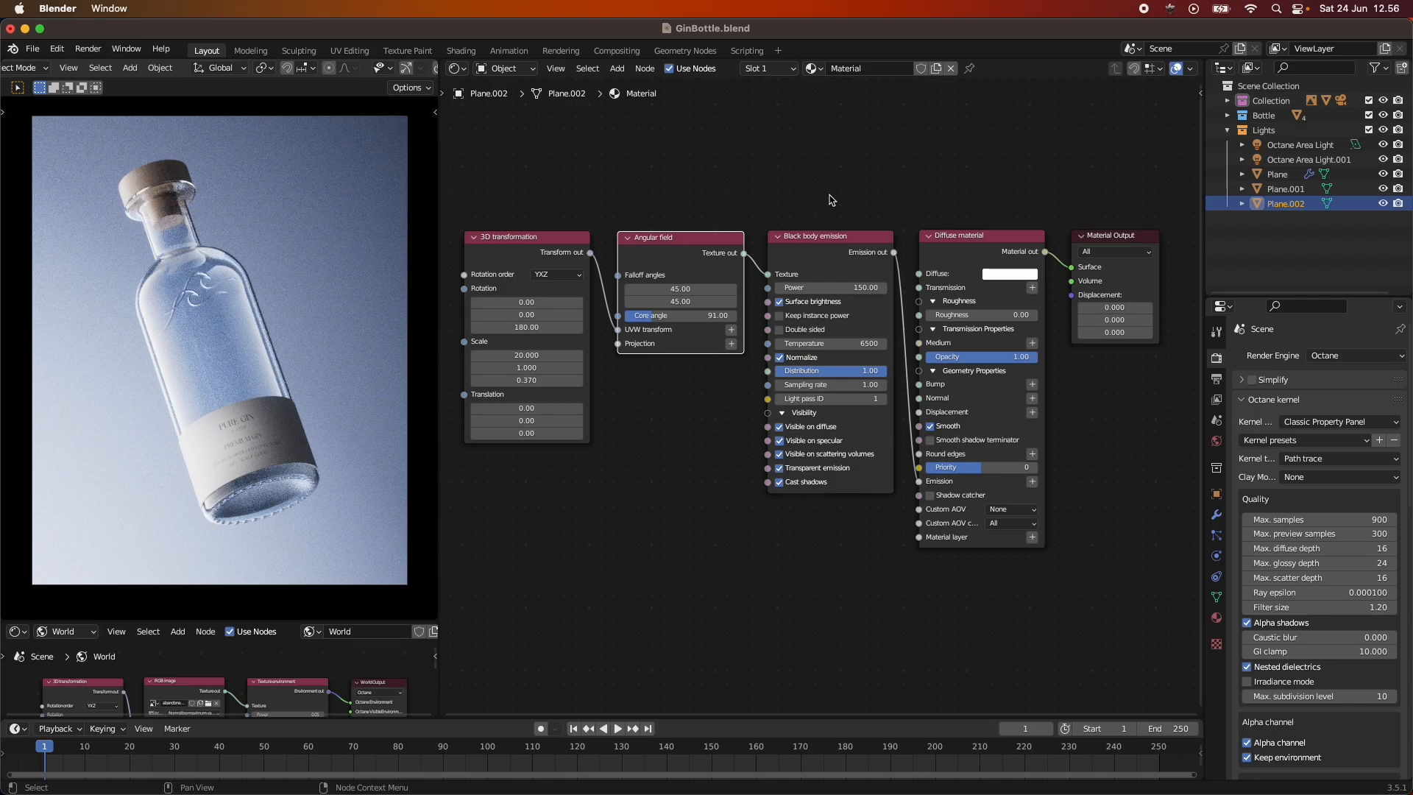
mouse_move(794, 371)
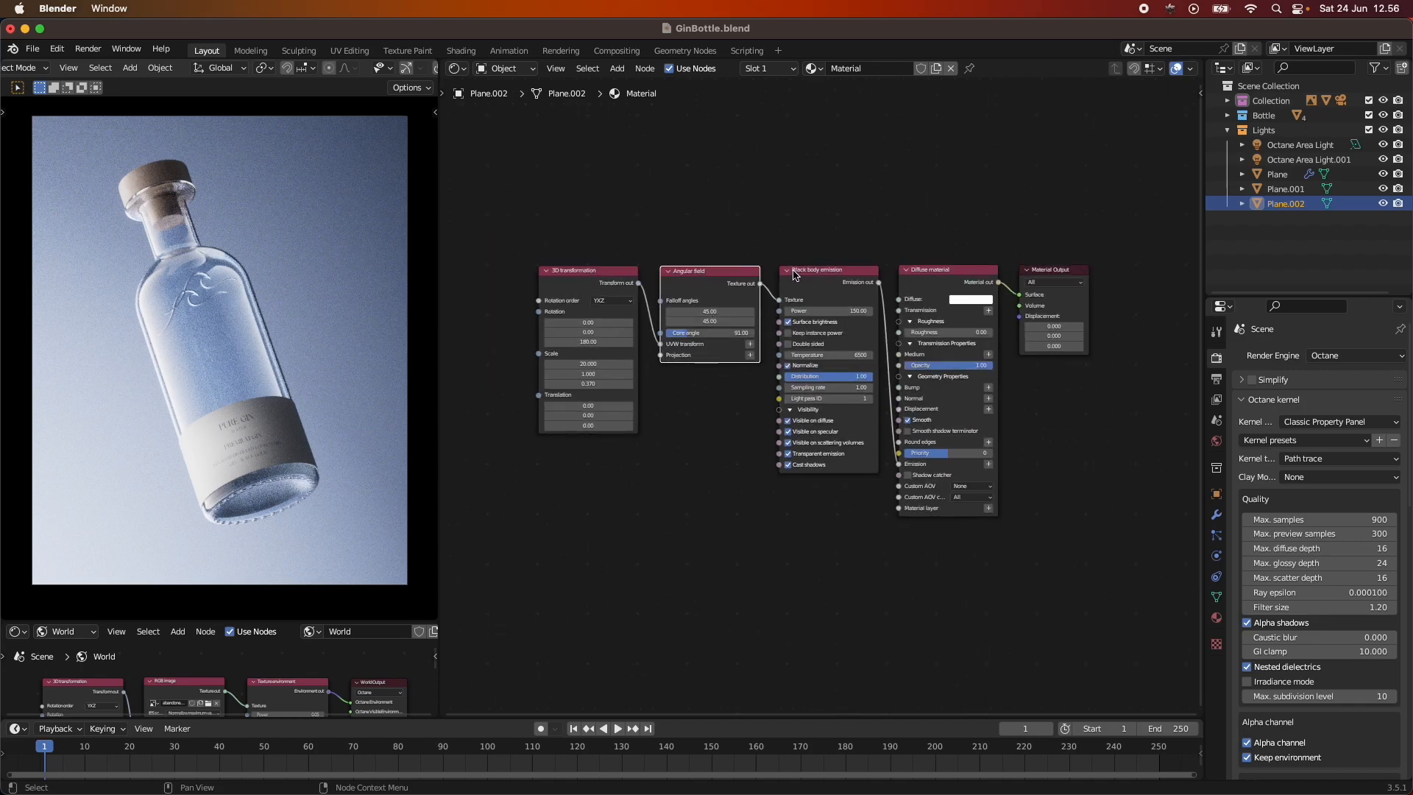
mouse_move(842, 283)
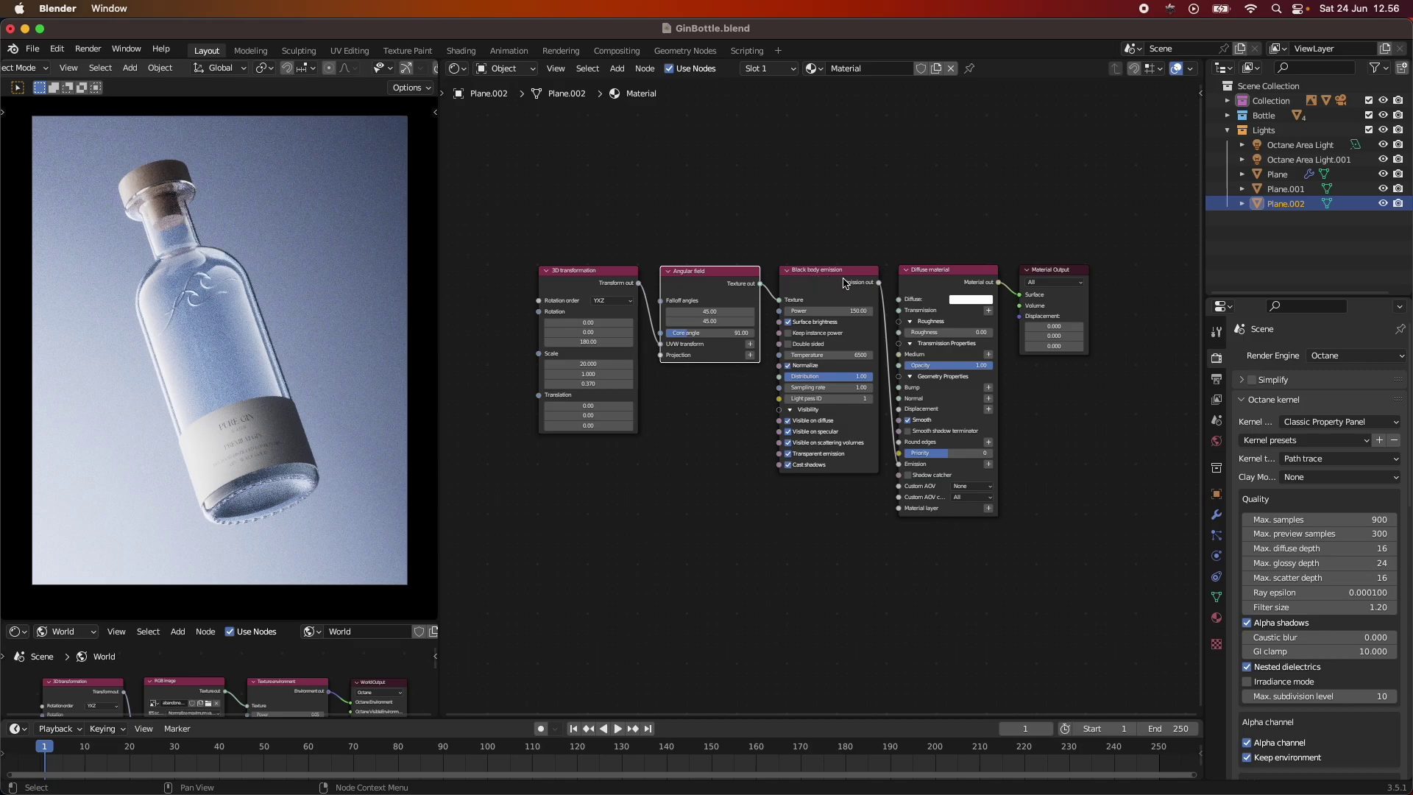
mouse_move(704, 288)
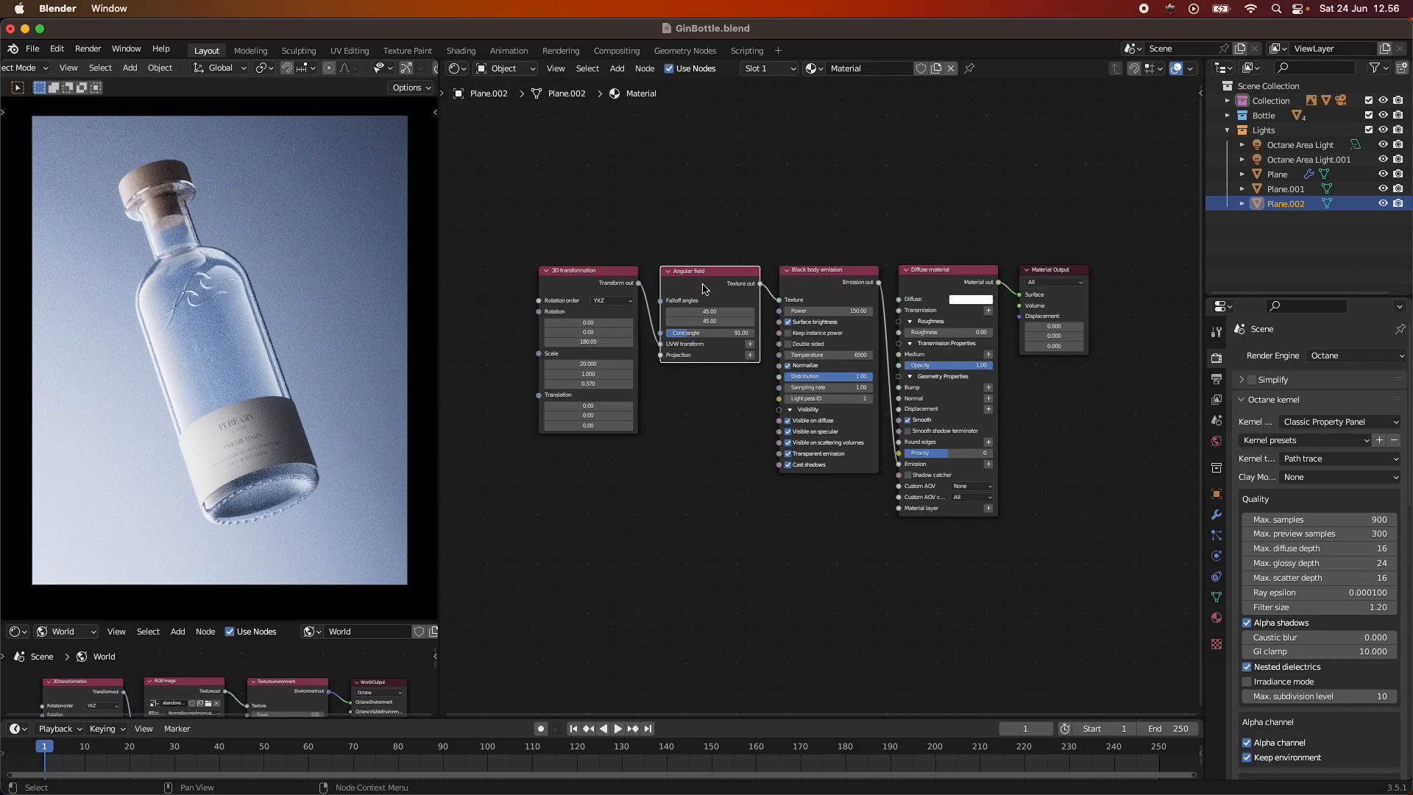
mouse_move(792, 299)
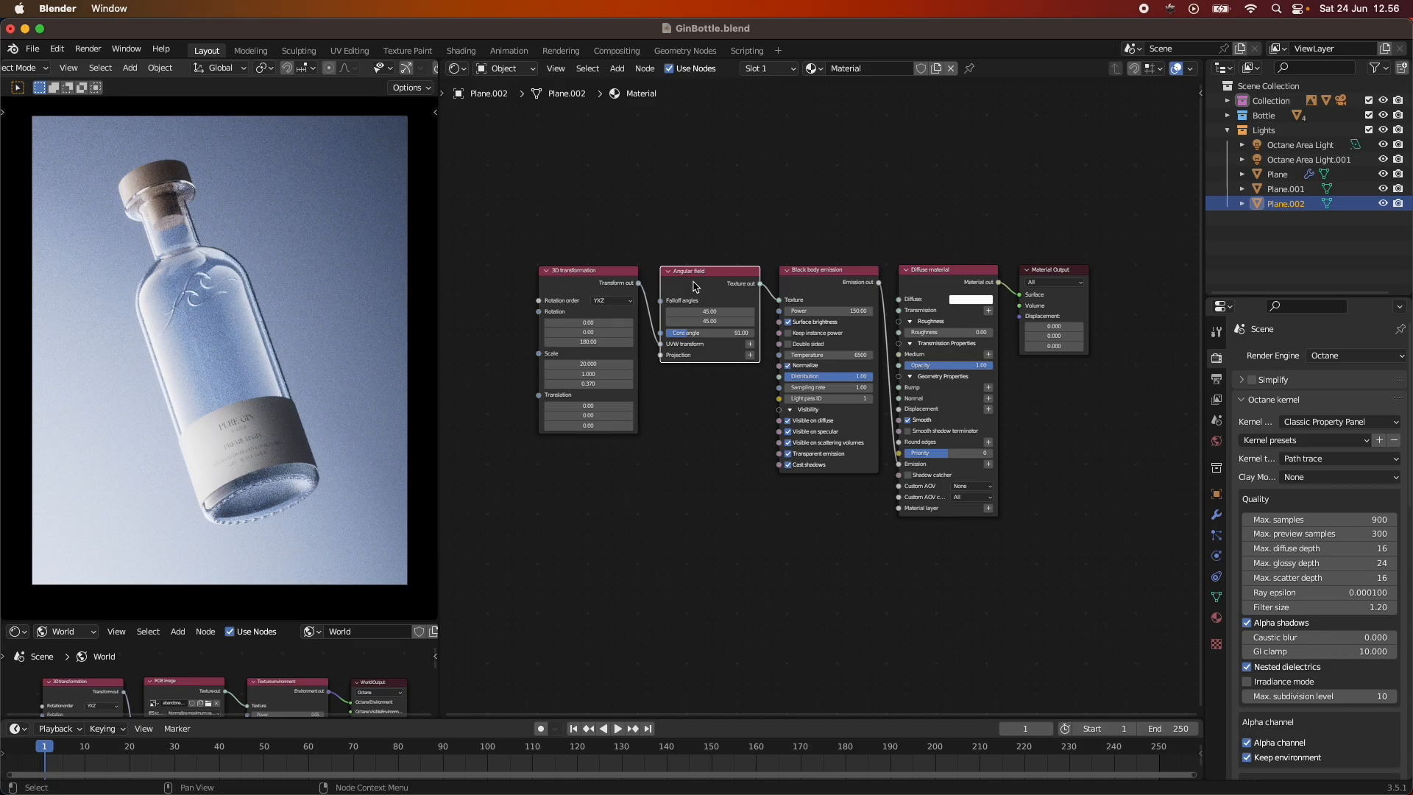
mouse_move(658, 268)
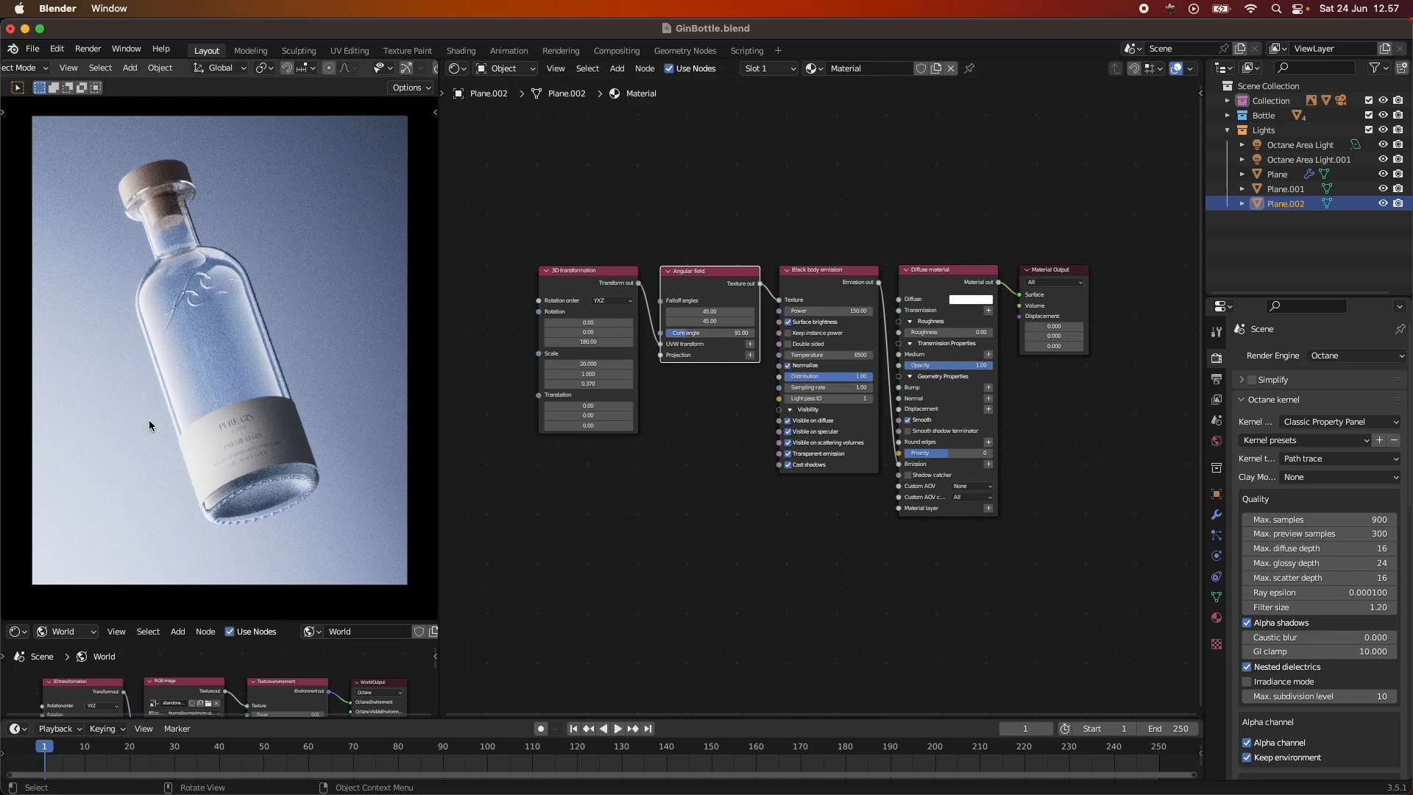
mouse_move(508, 481)
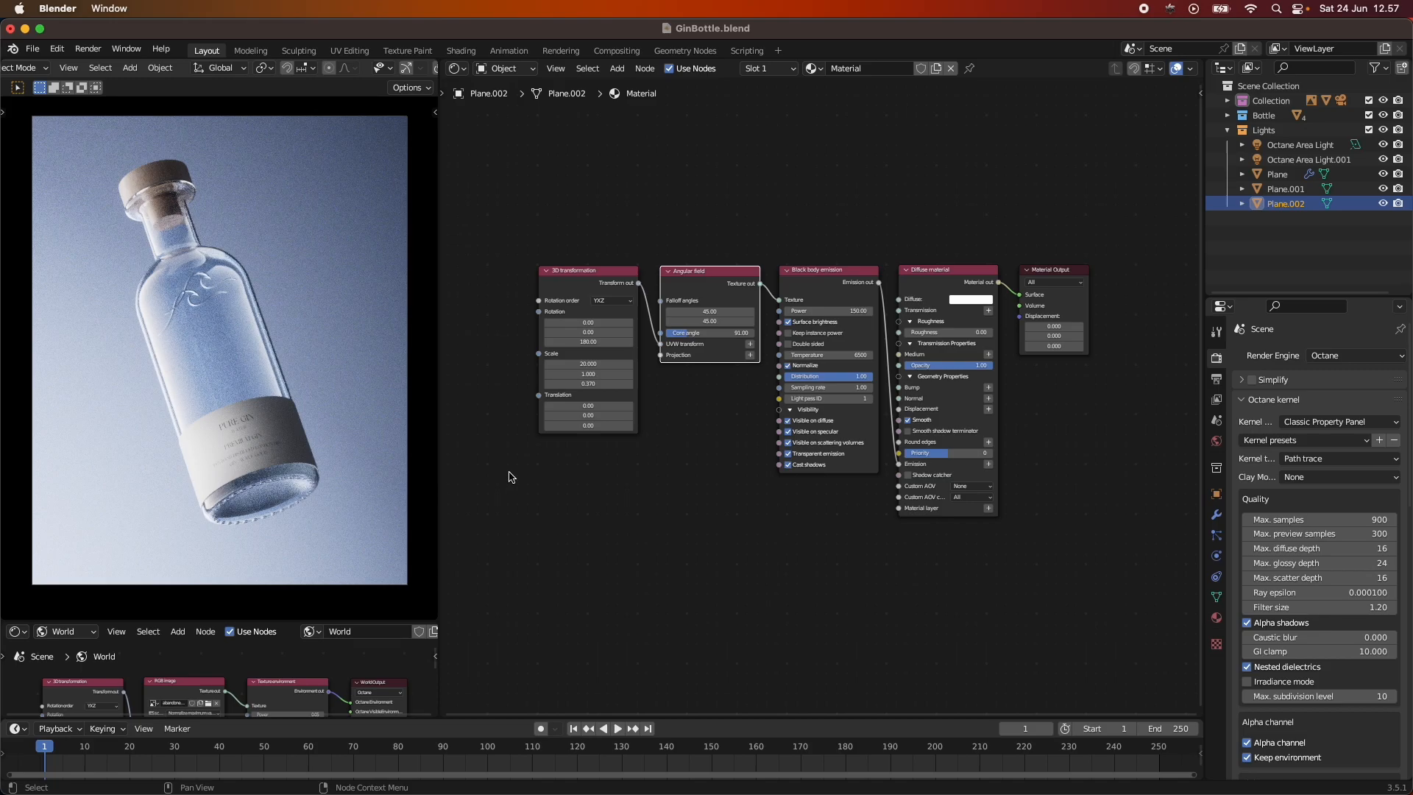
mouse_move(514, 475)
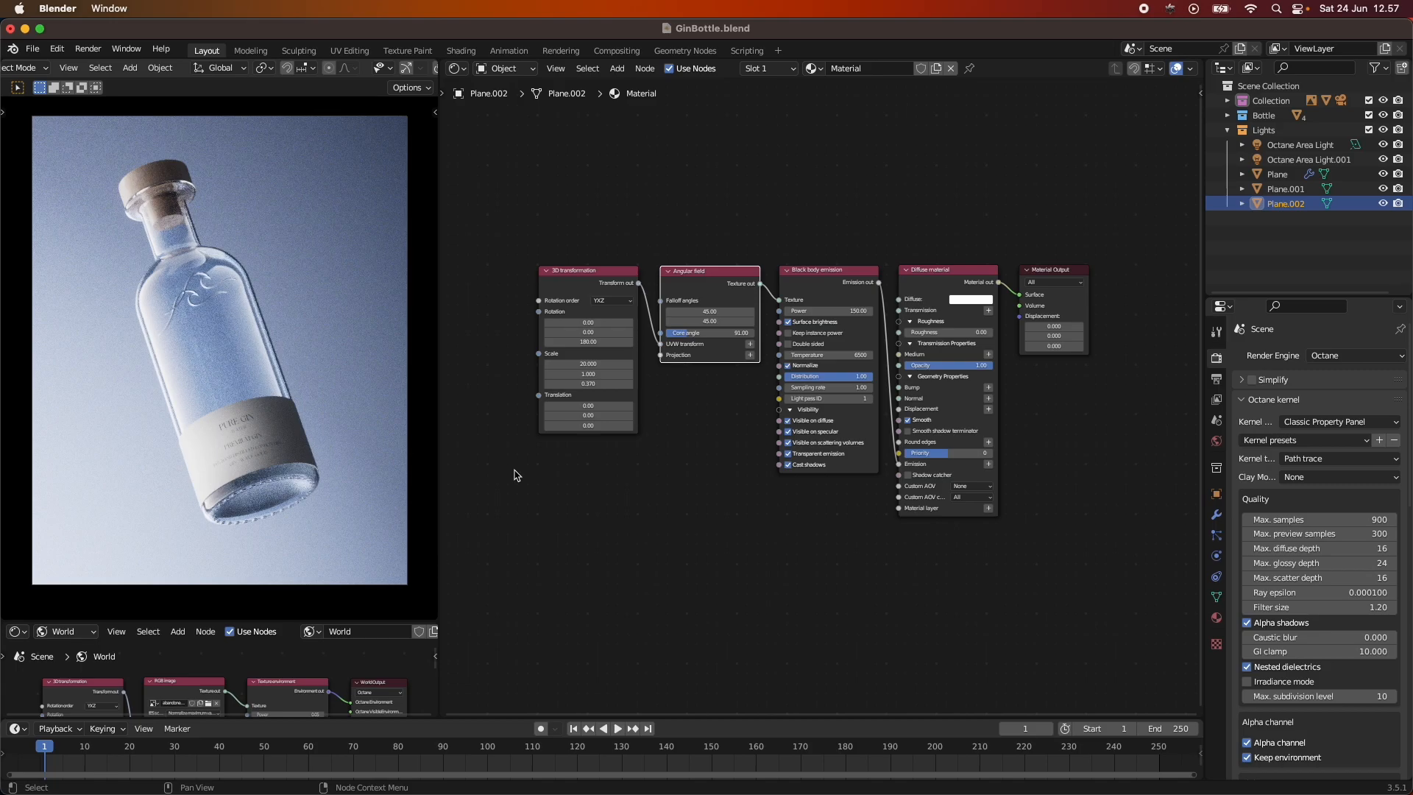
mouse_move(201, 457)
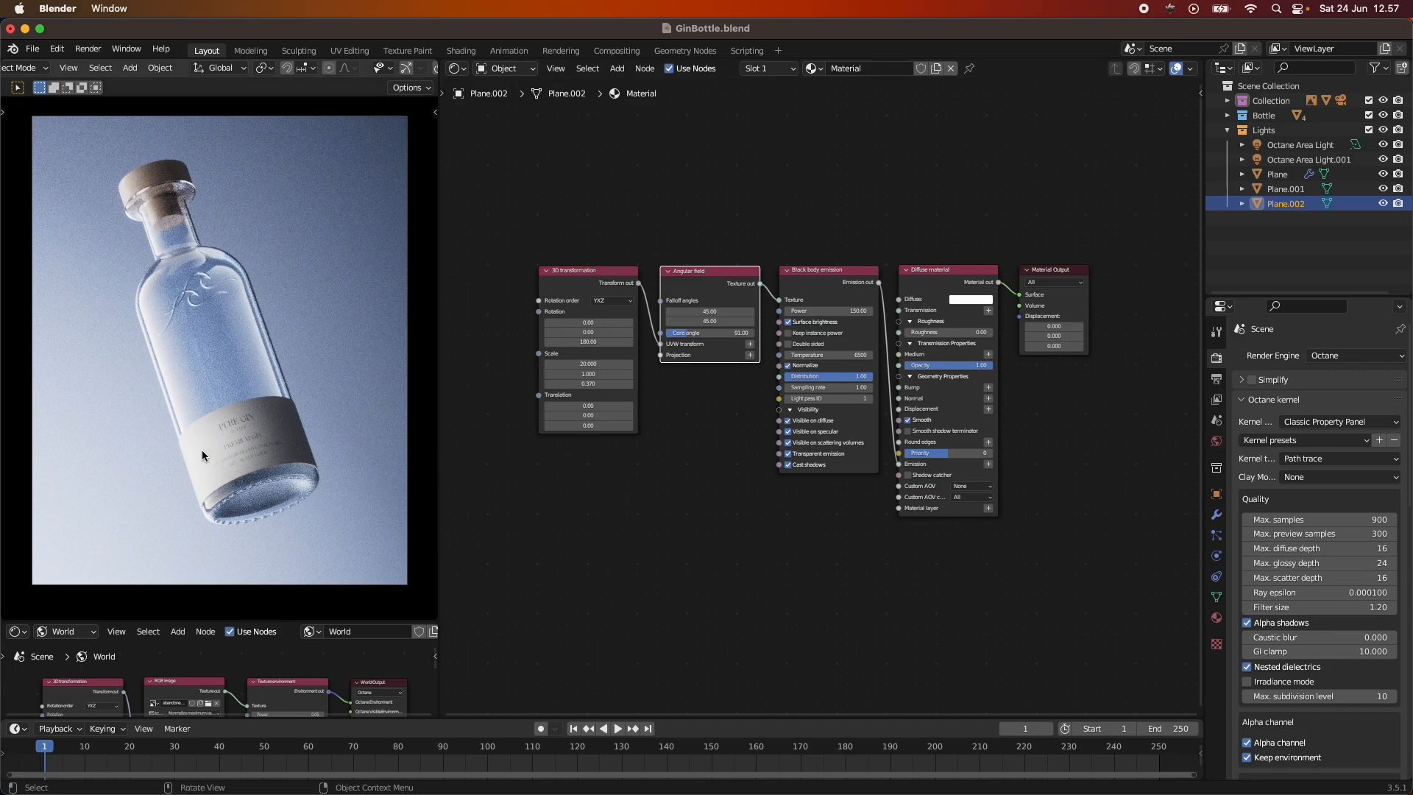
mouse_move(167, 292)
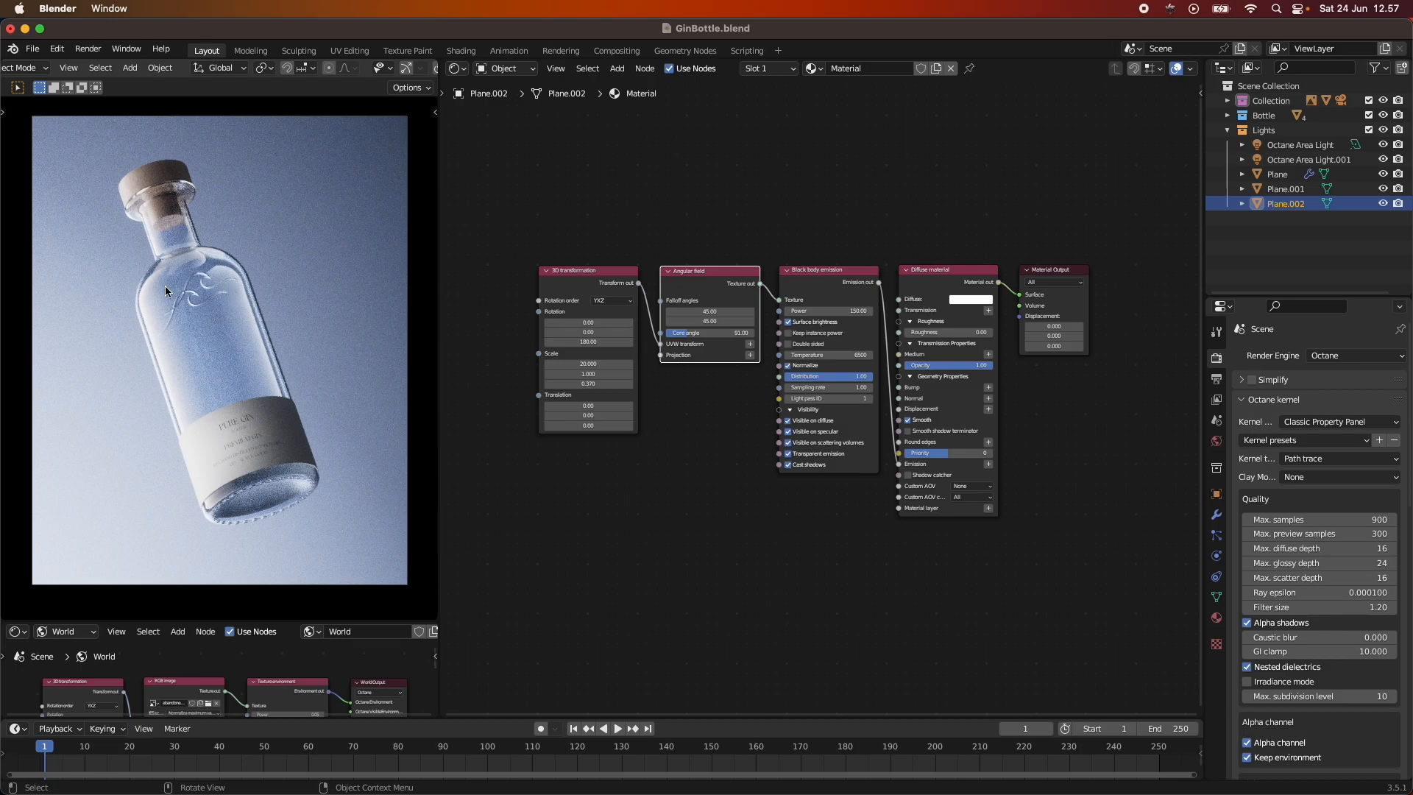
mouse_move(203, 310)
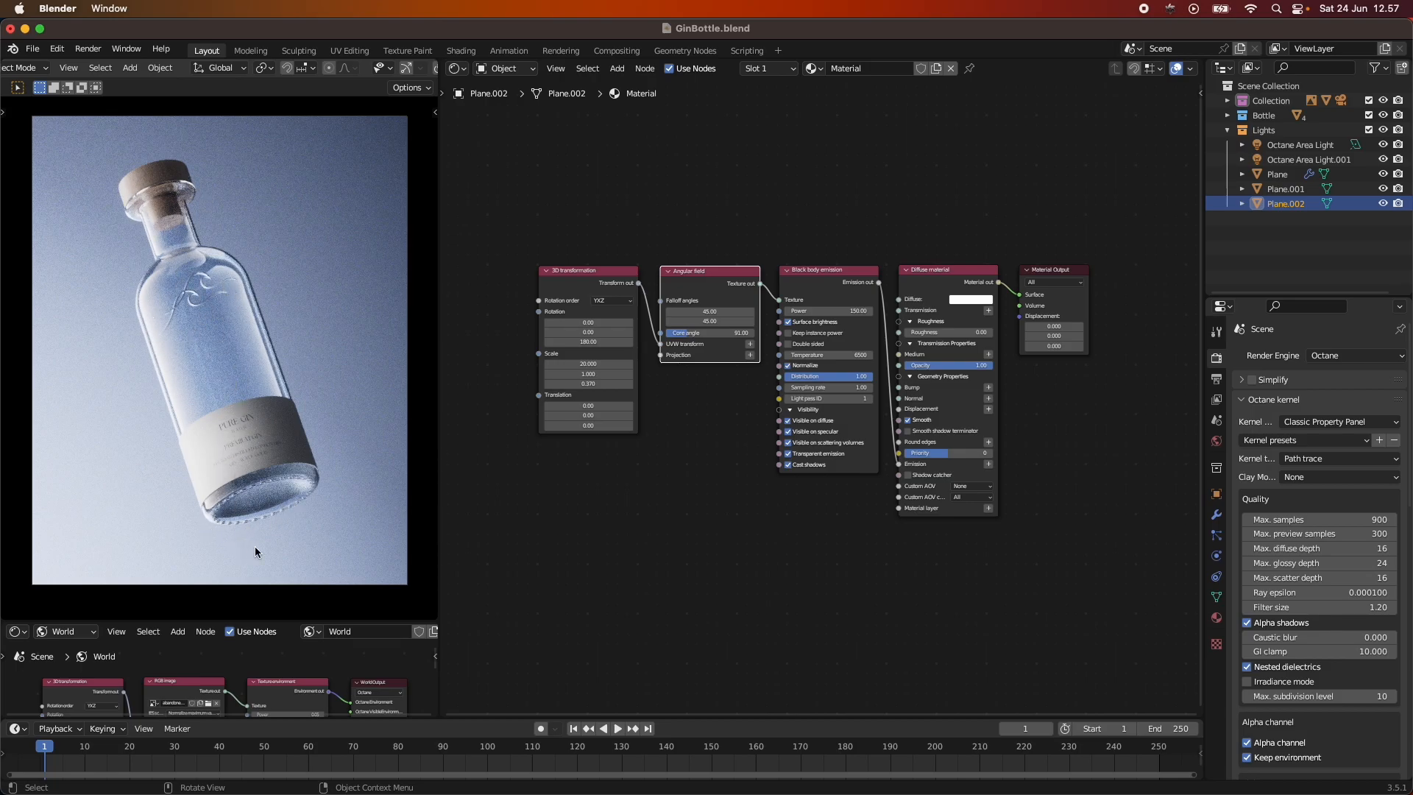
mouse_move(654, 442)
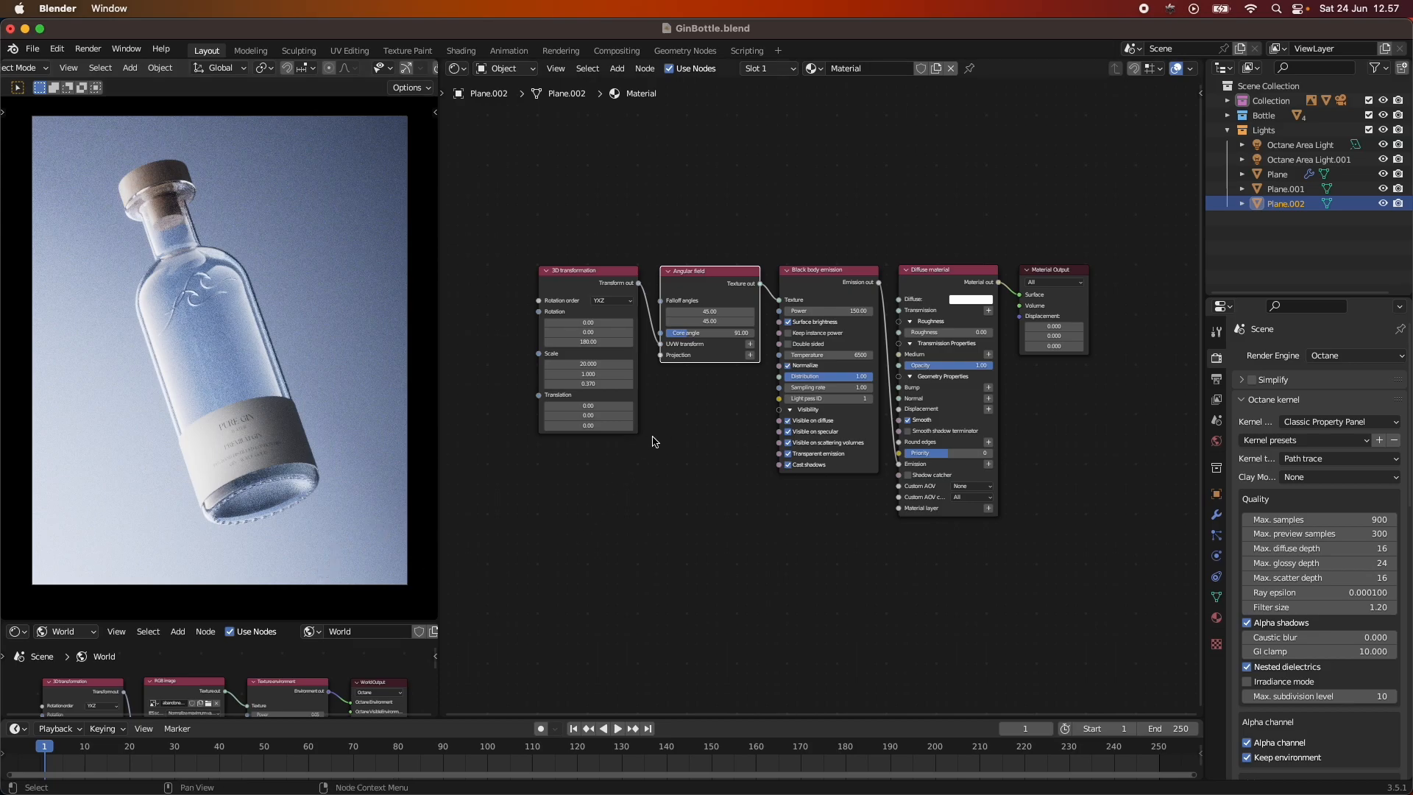
mouse_move(1115, 25)
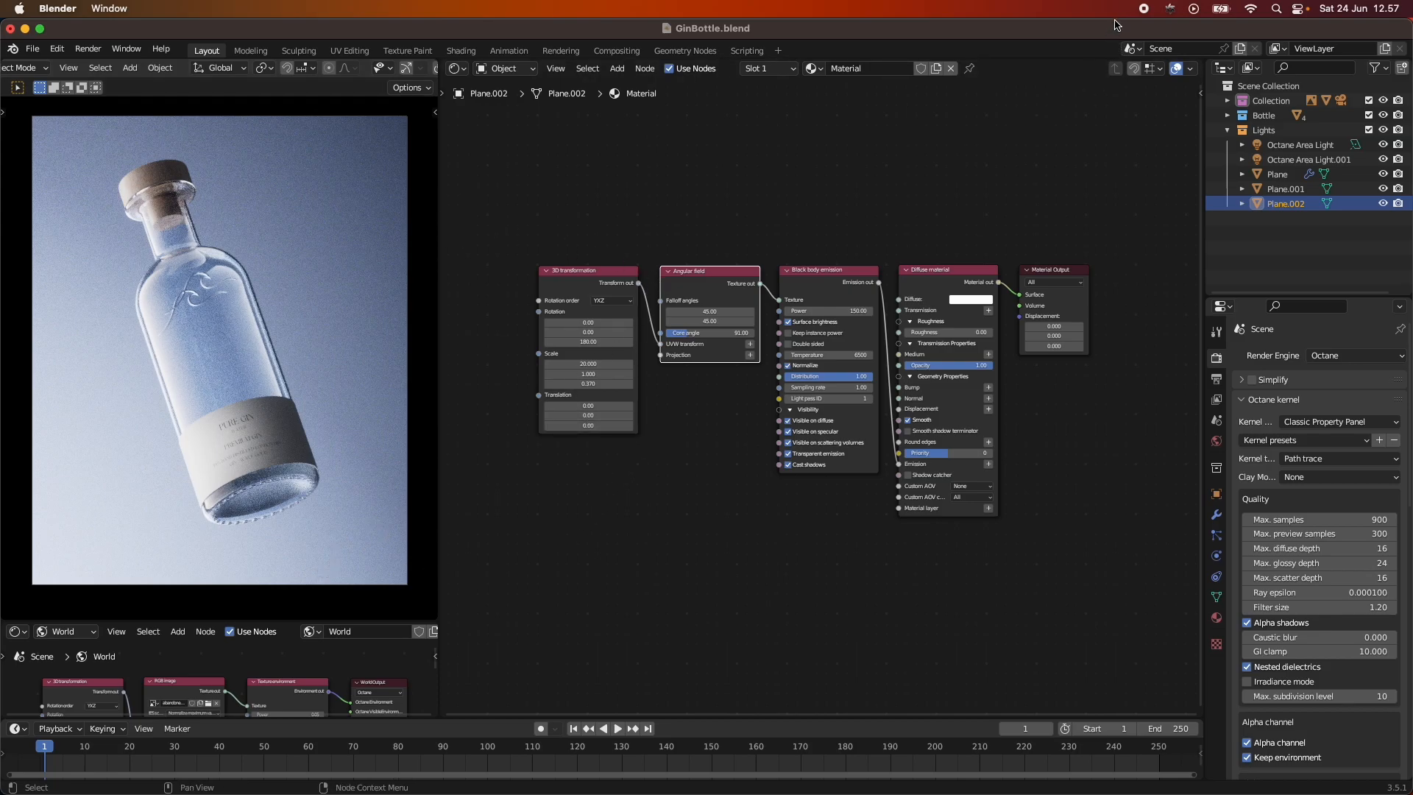